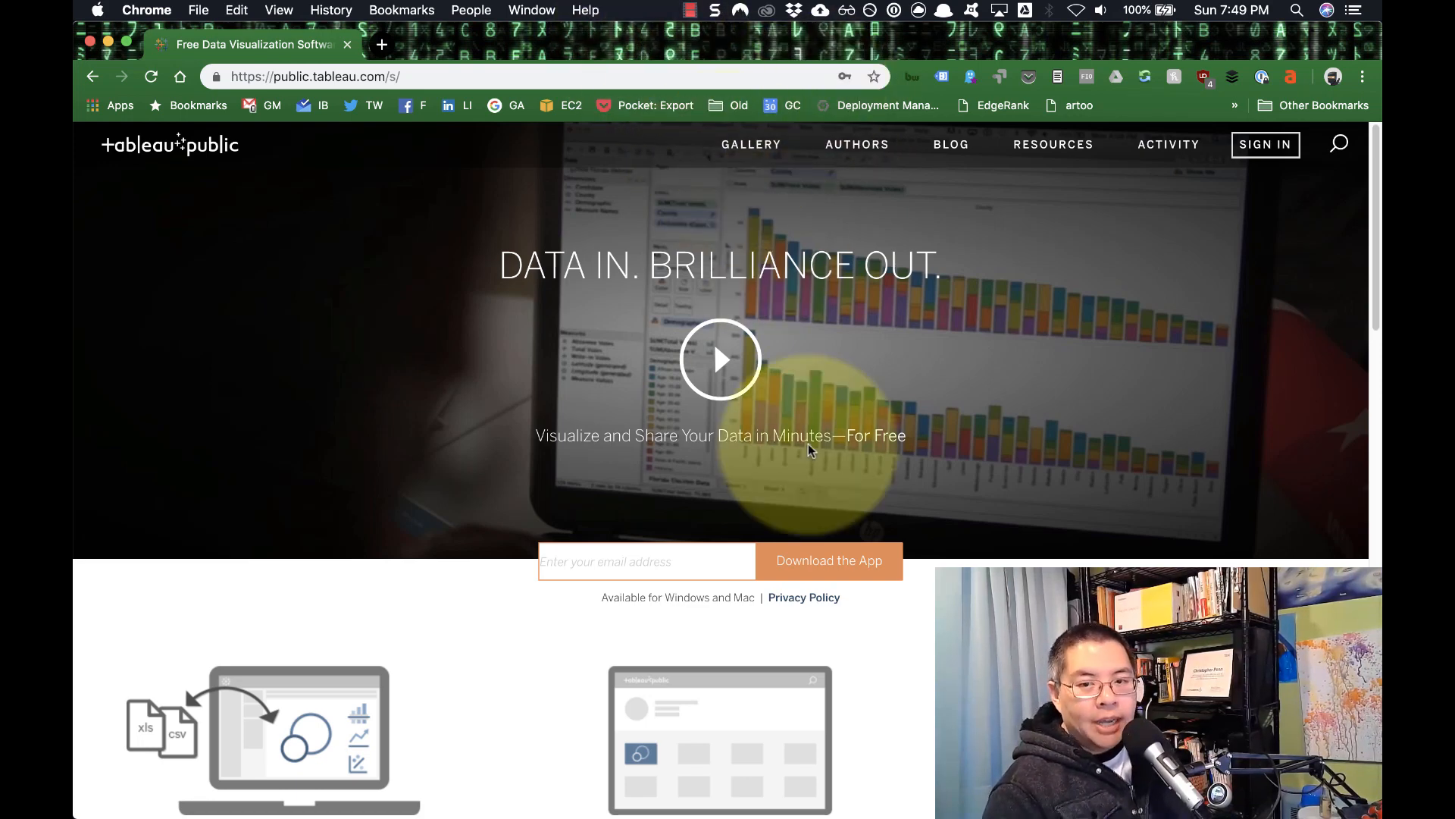
mouse_move(191, 170)
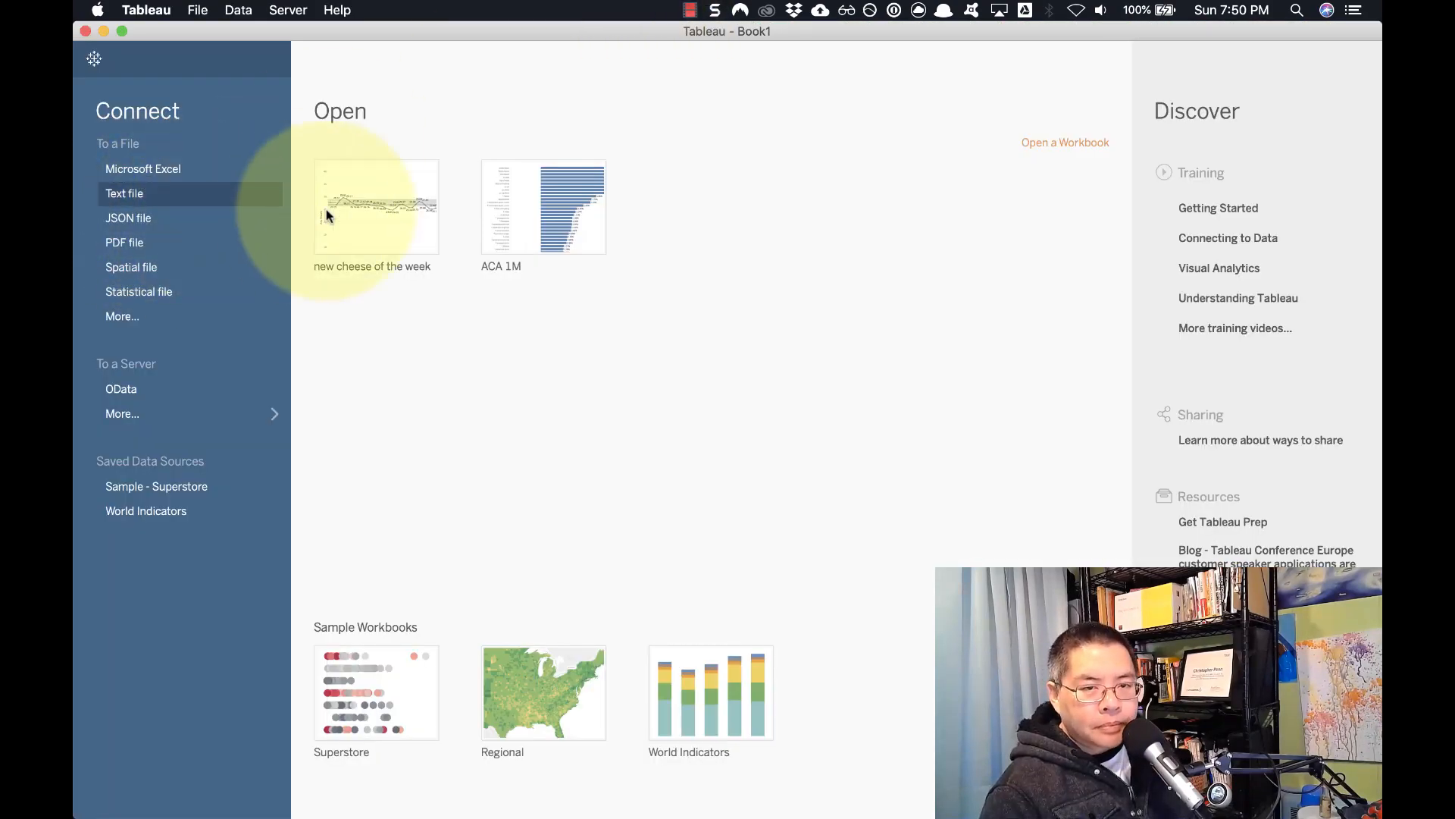
- Connect to the law-firm keyword CSV in Downloads and go to Sheet 1
left_click(125, 193)
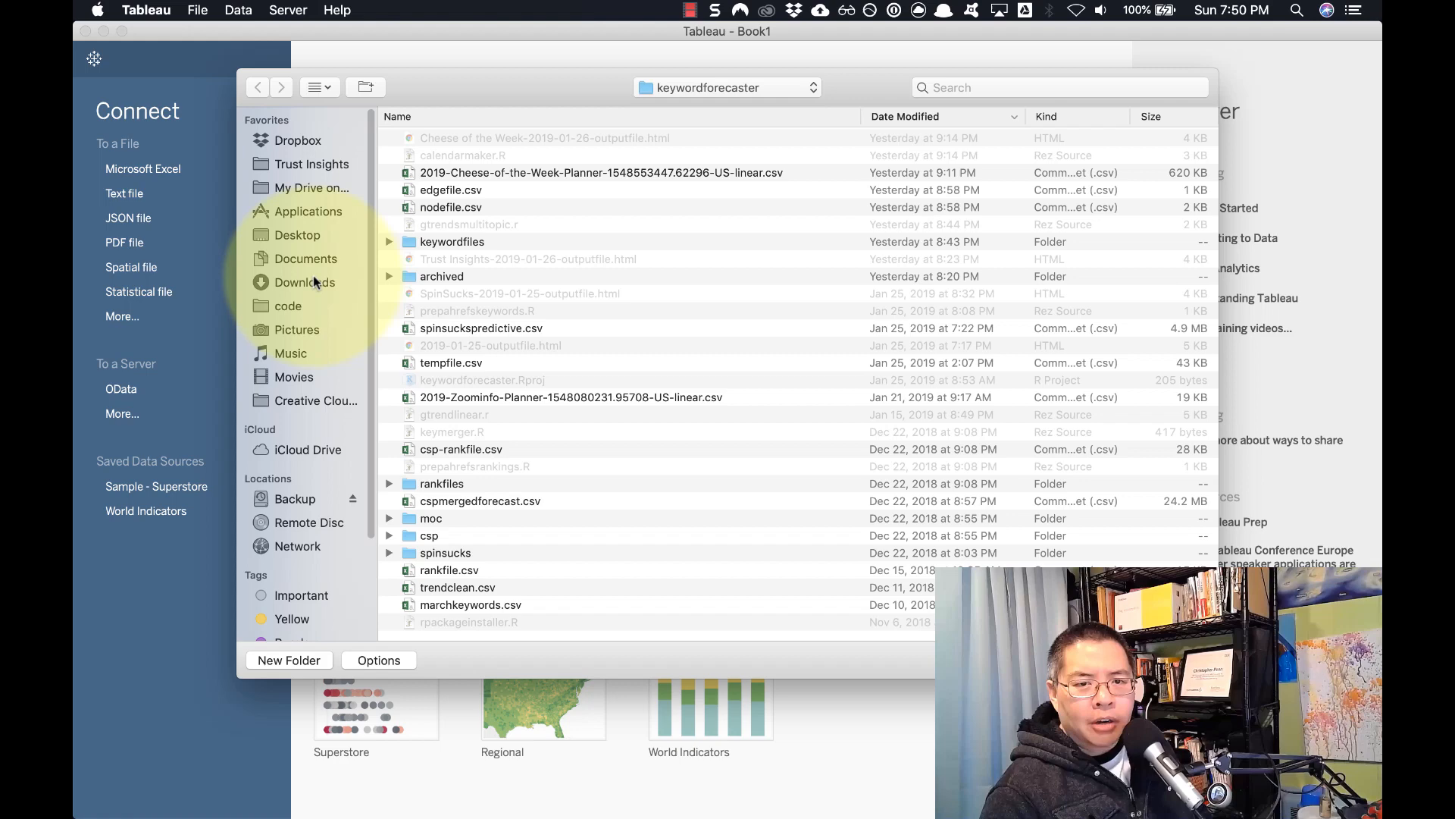
left_click(304, 282)
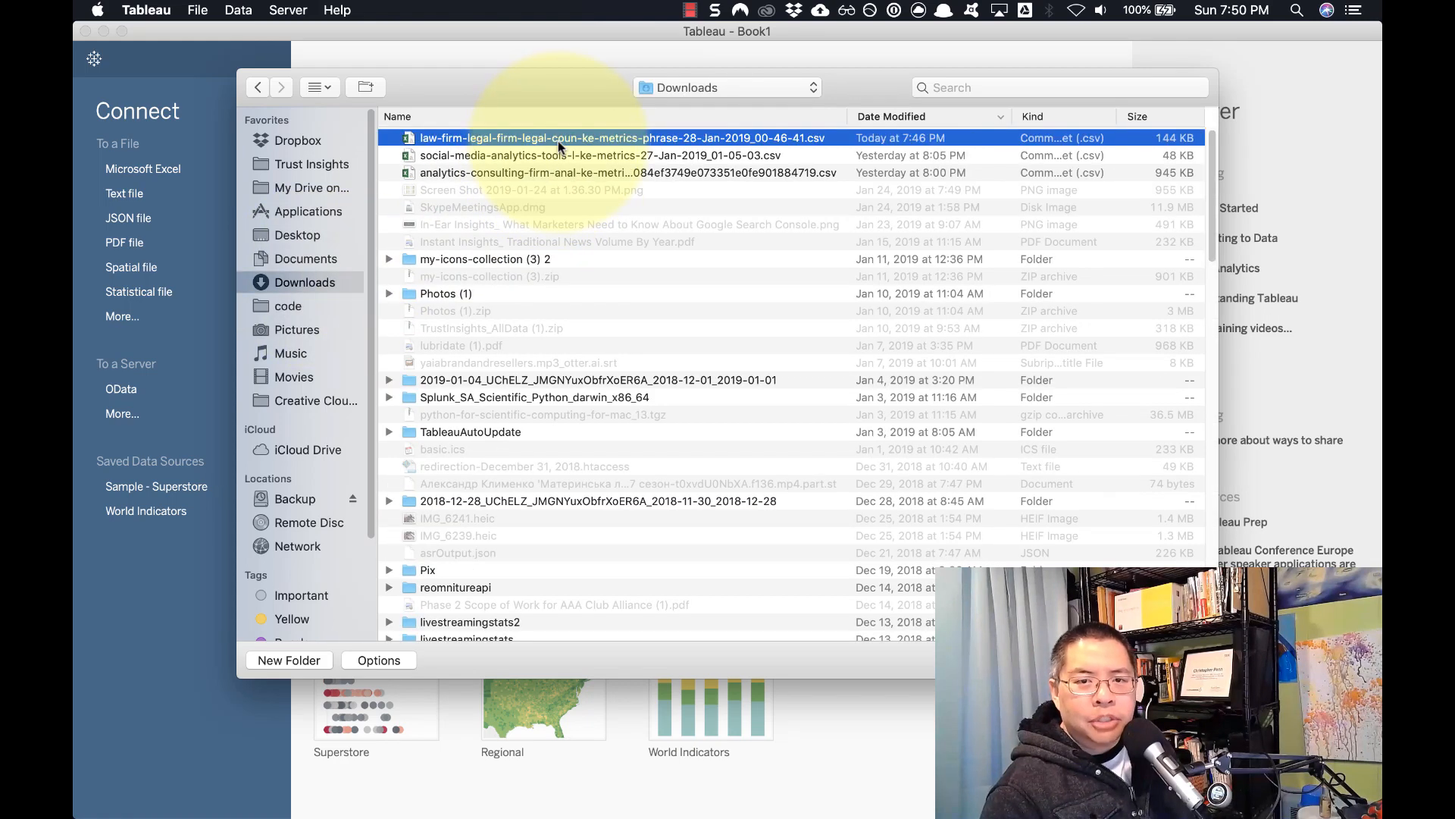
double_click(618, 138)
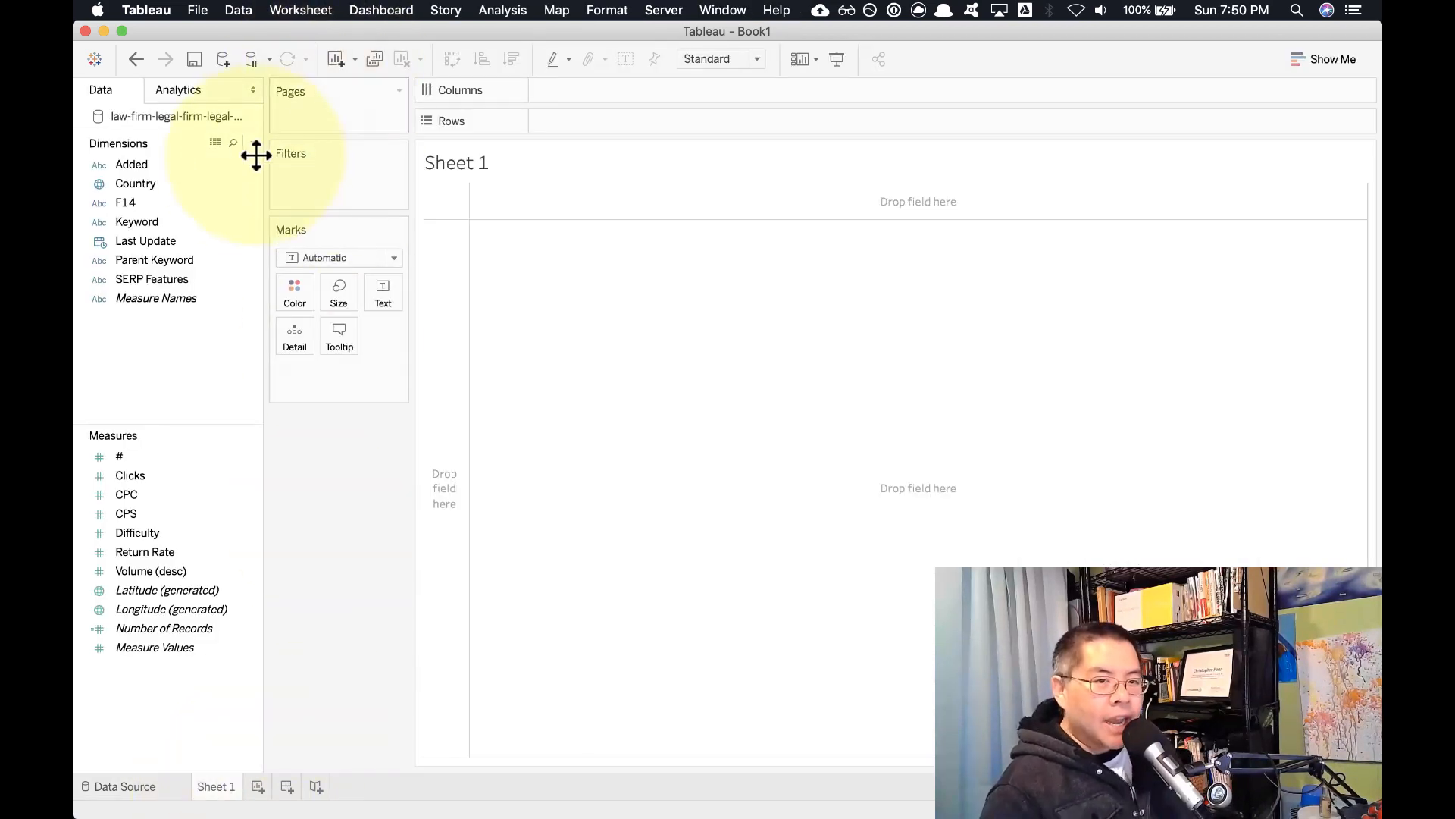
left_click(132, 164)
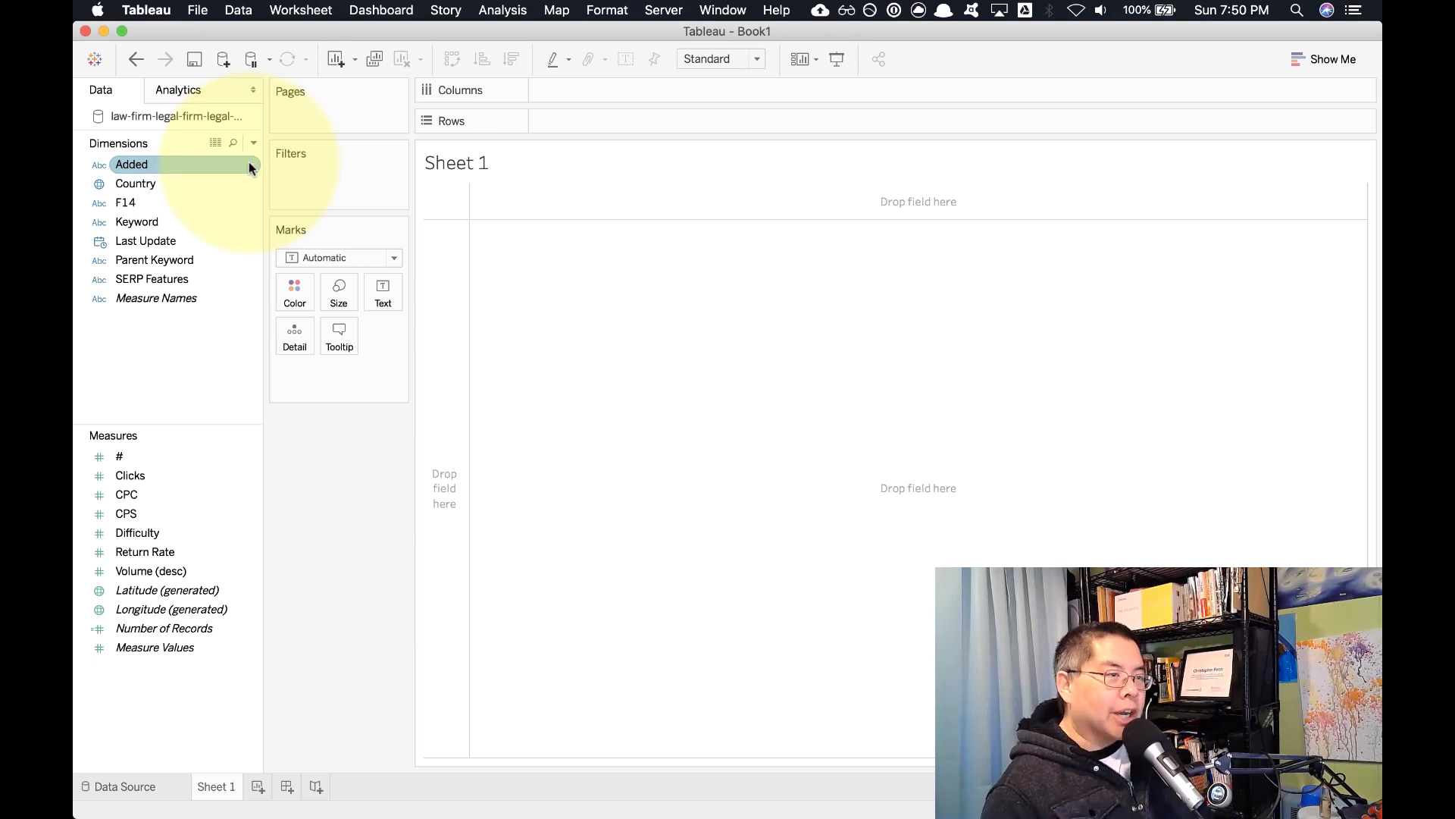
mouse_move(600, 446)
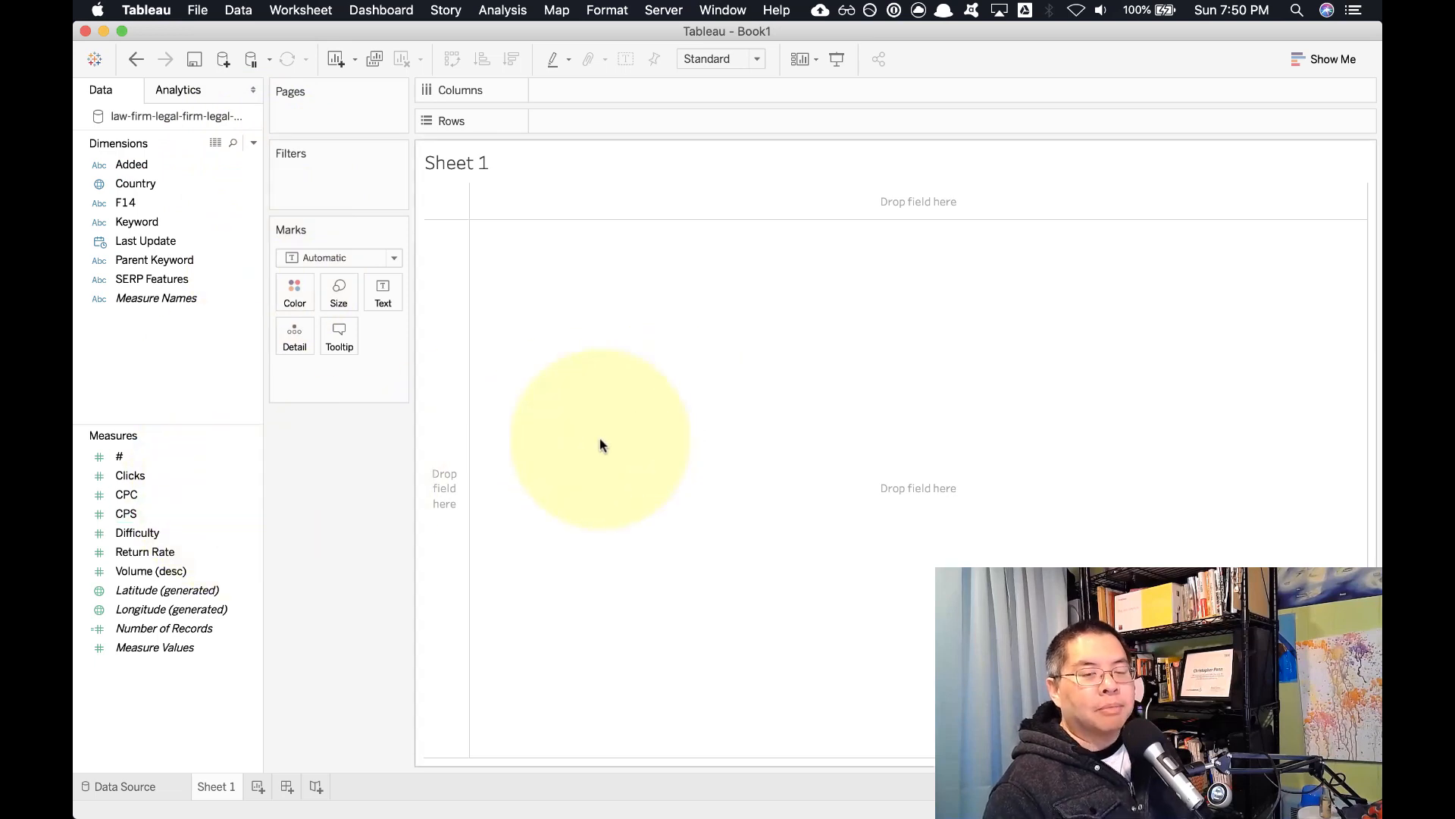
mouse_move(594, 464)
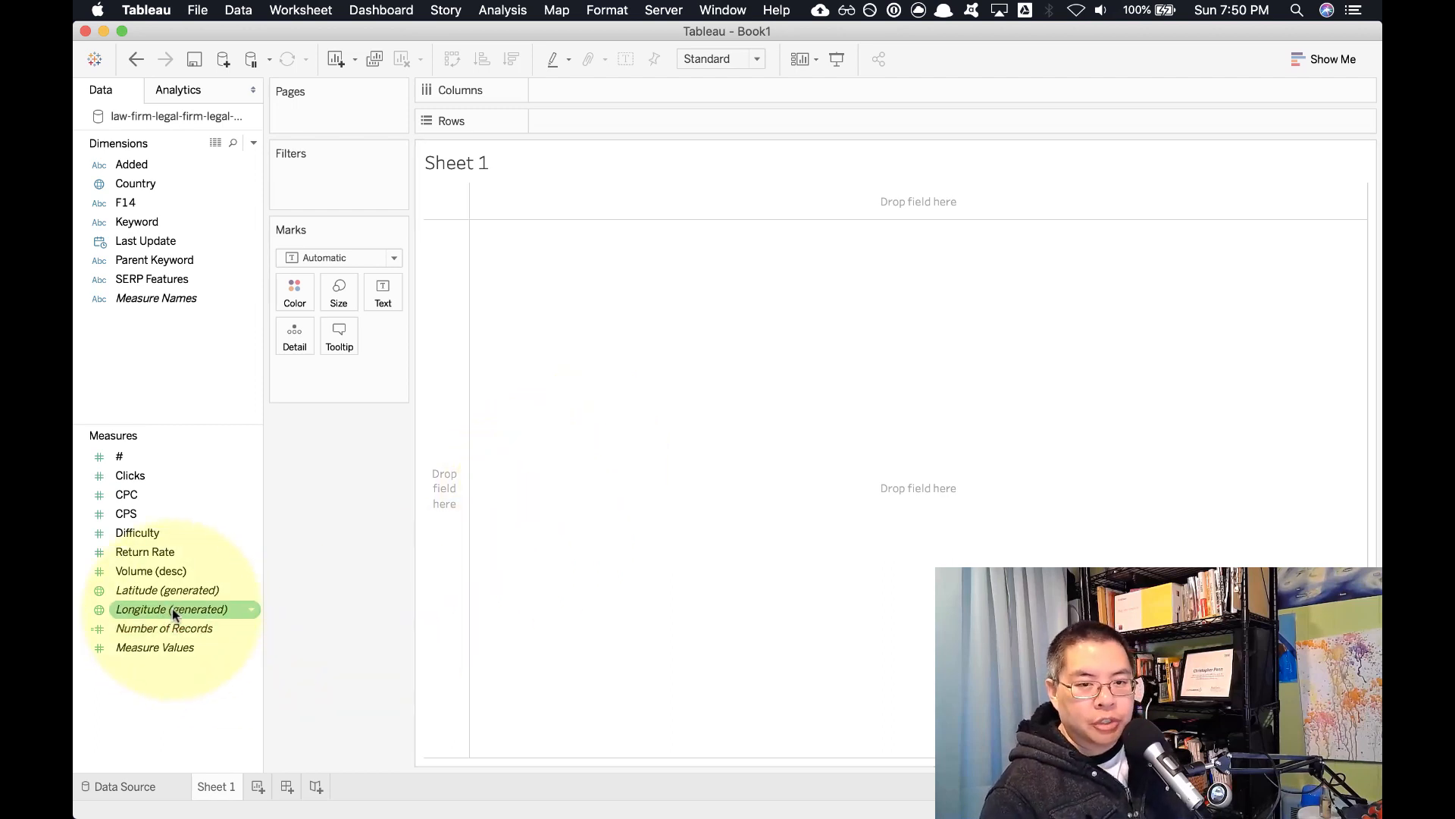
mouse_move(167, 589)
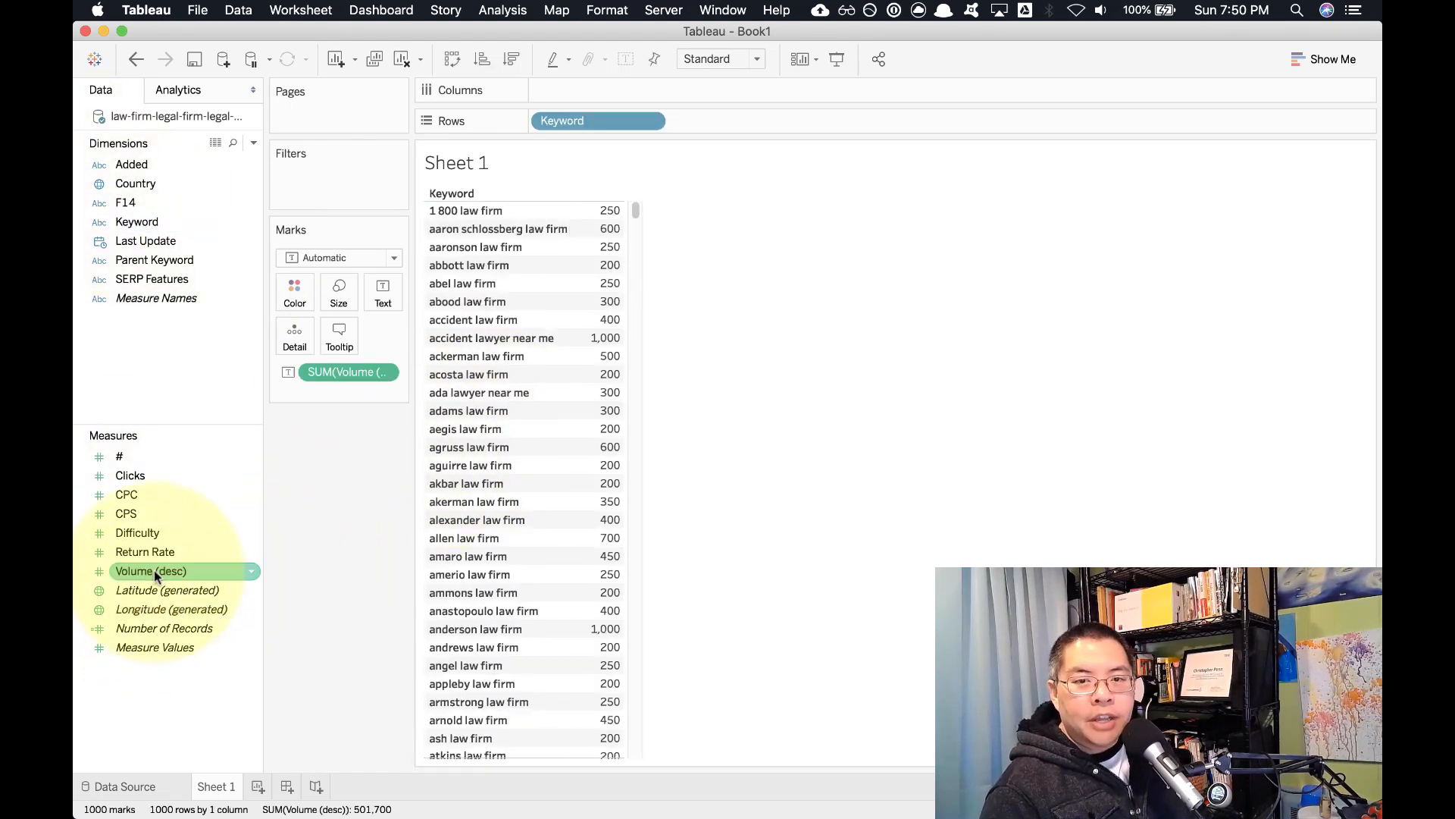
mouse_move(595, 396)
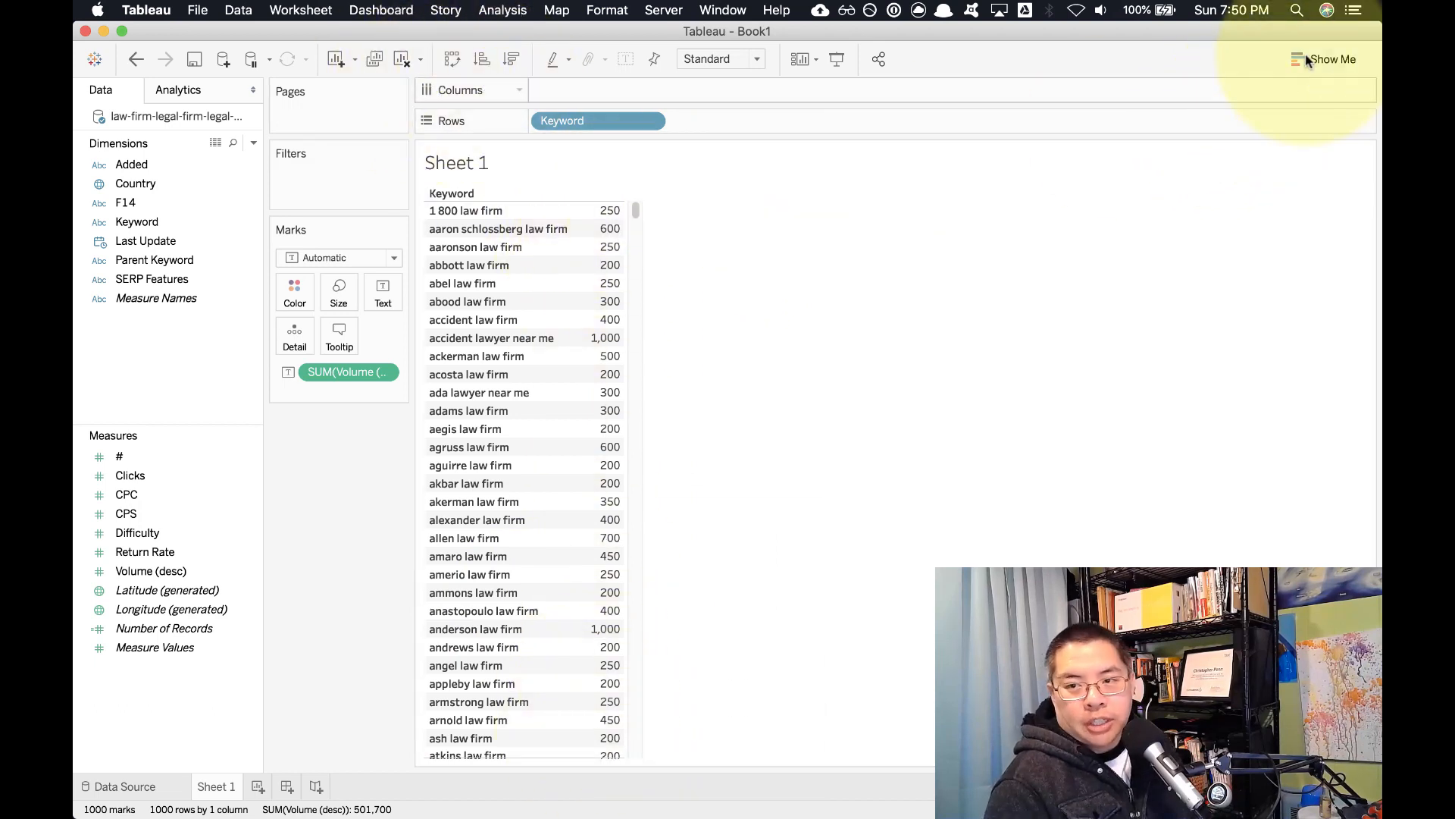
- Choose horizontal bars in Show Me and label each bar with its volume
left_click(1332, 59)
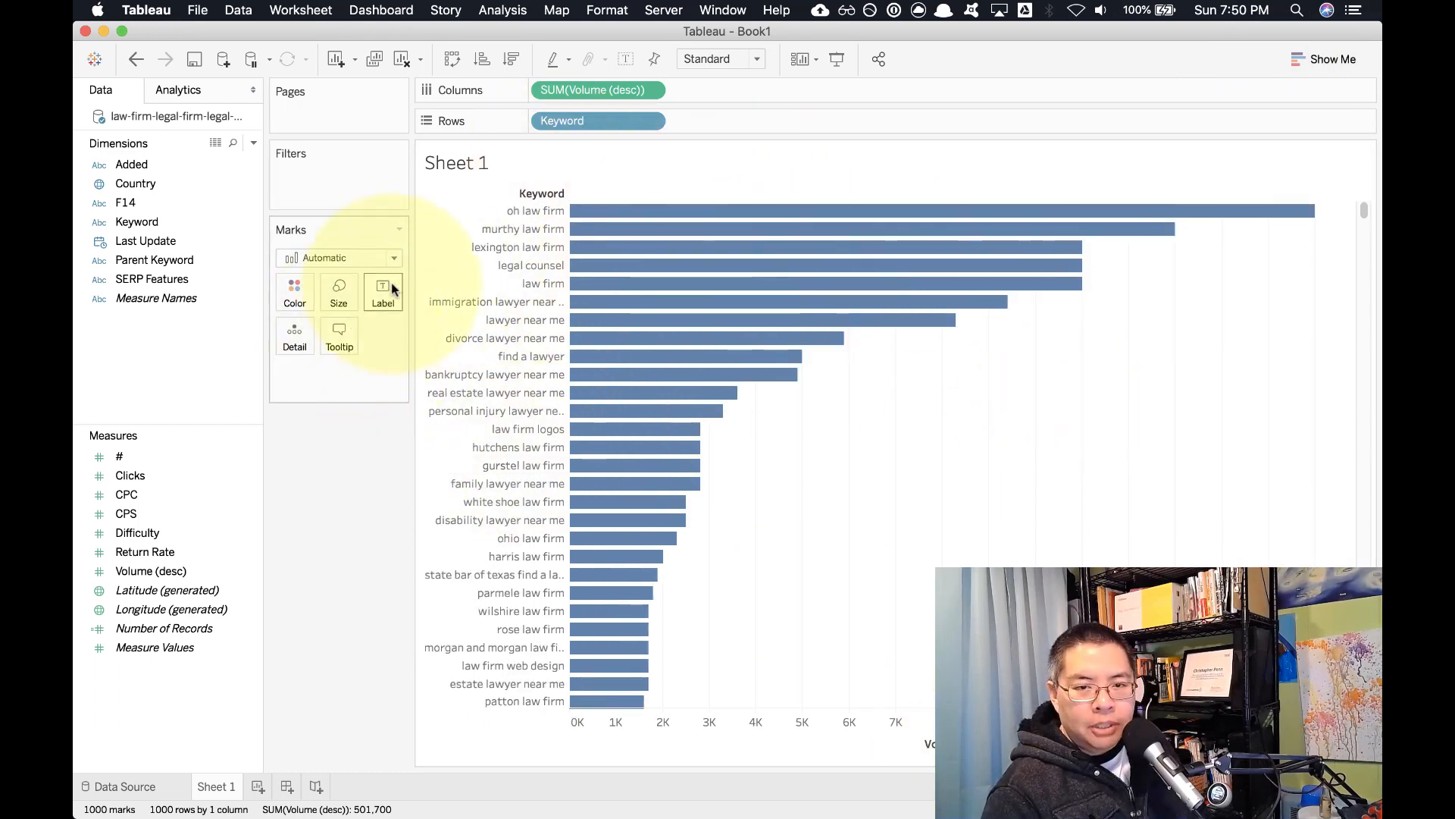
left_click(382, 293)
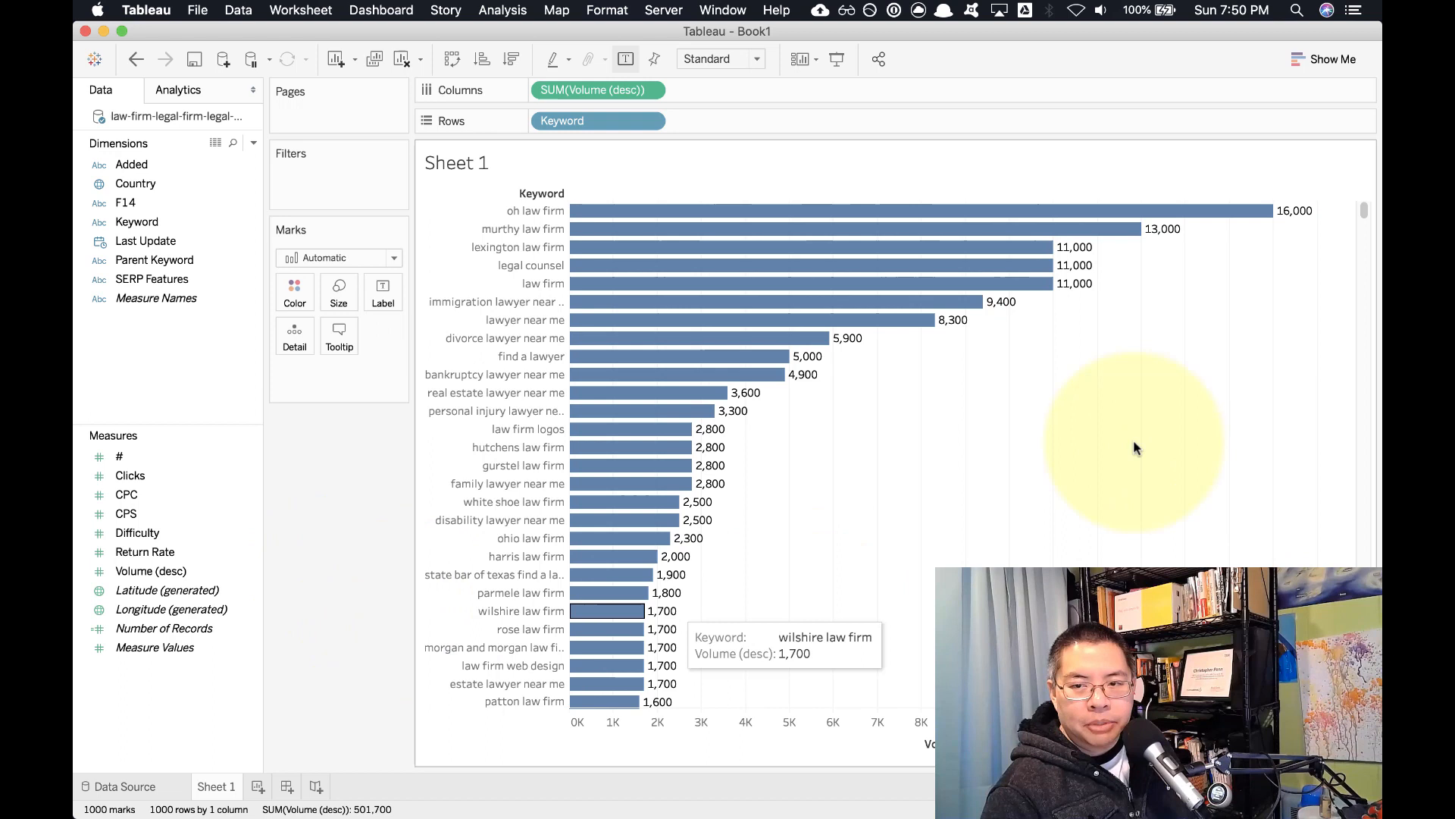
mouse_move(605, 399)
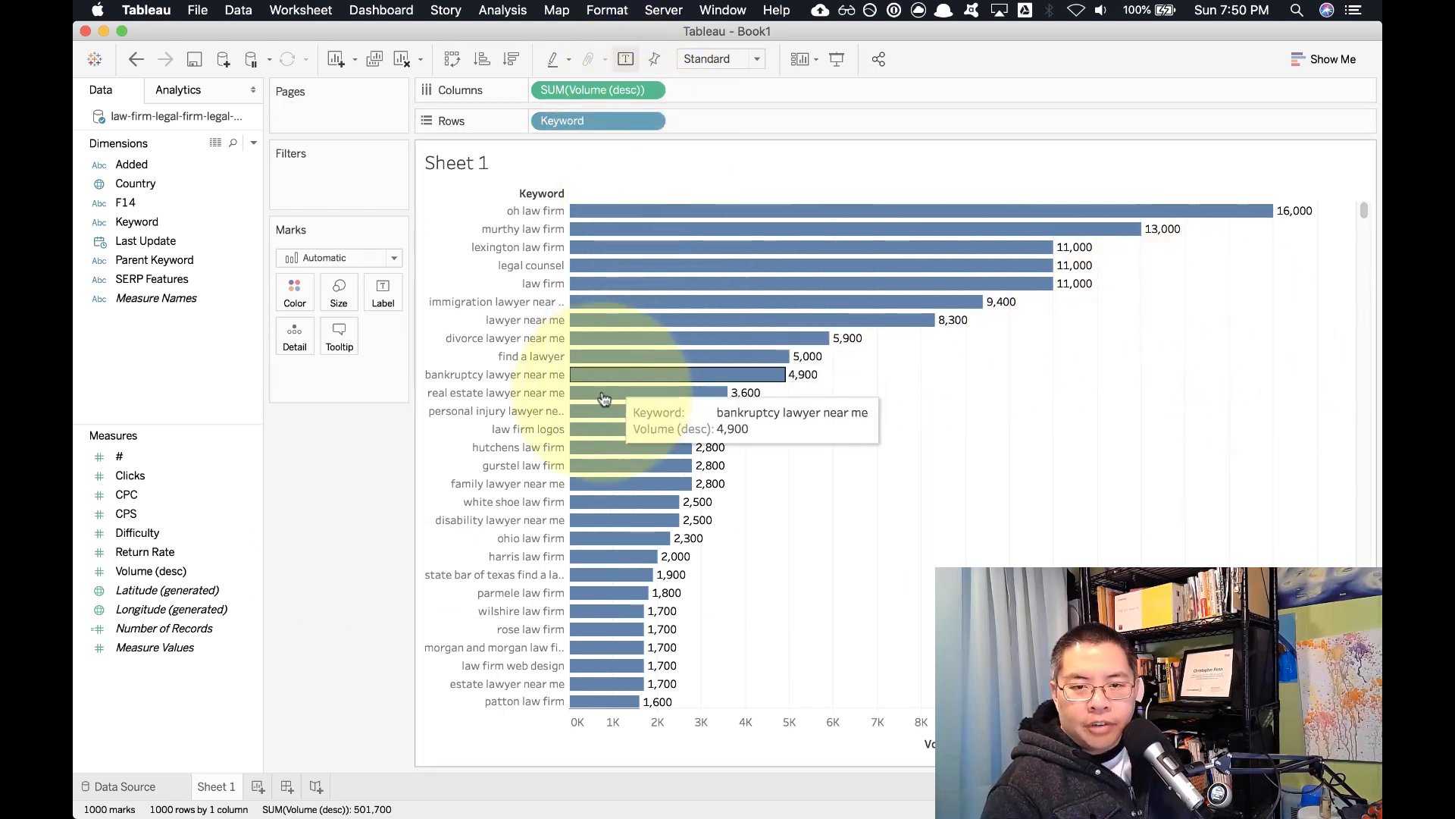
mouse_move(626, 410)
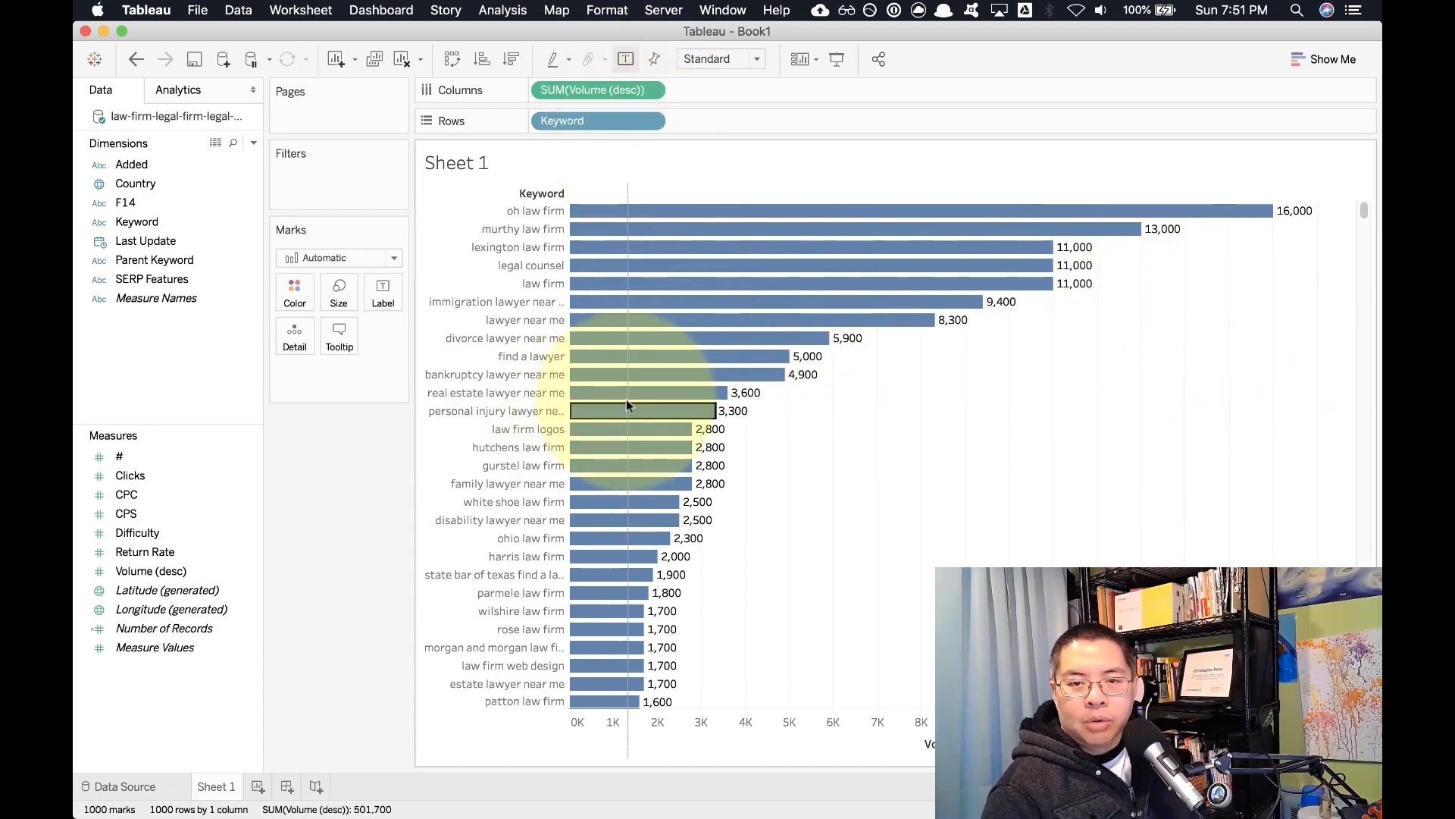
mouse_move(635, 300)
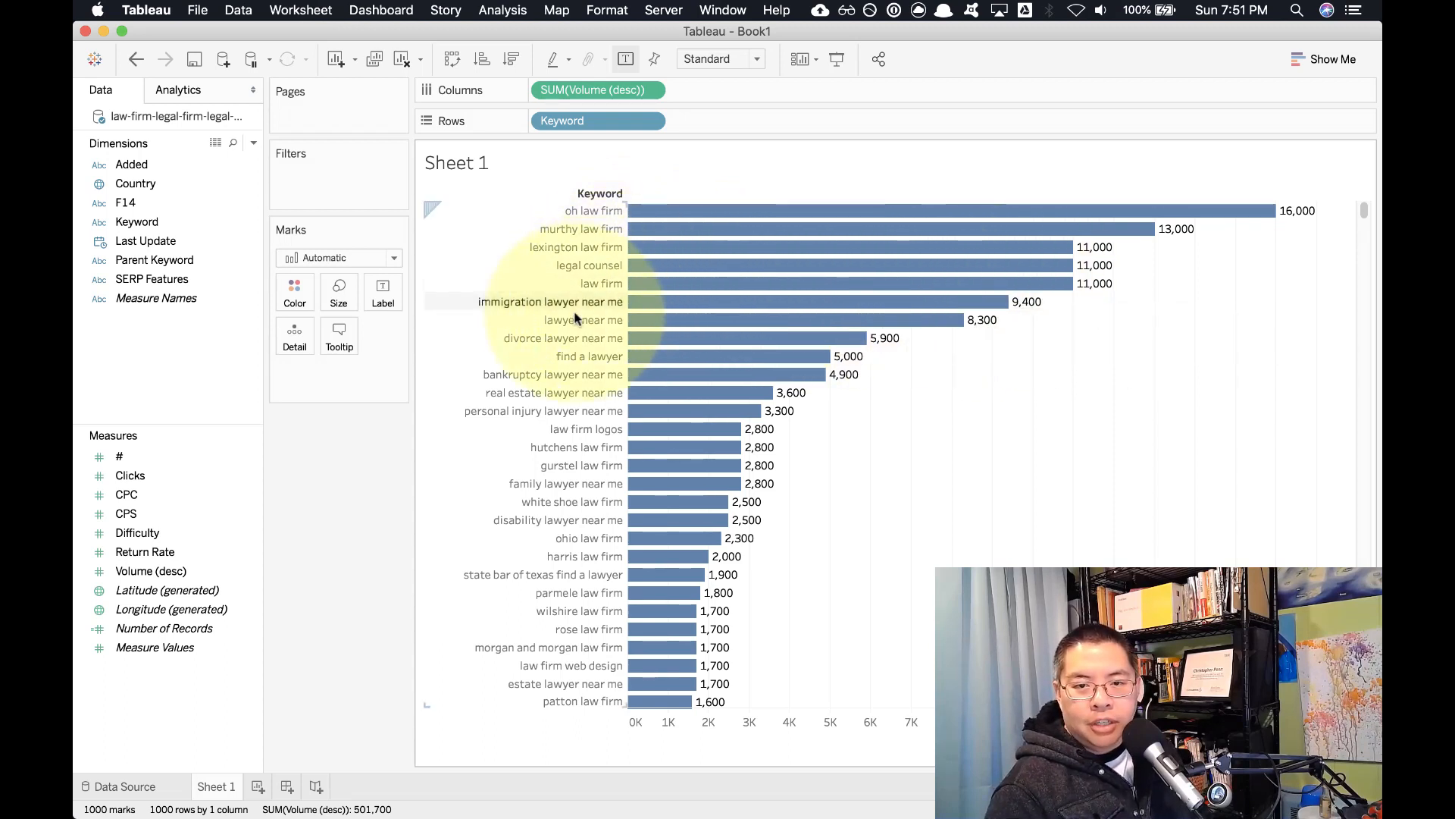
mouse_move(594, 341)
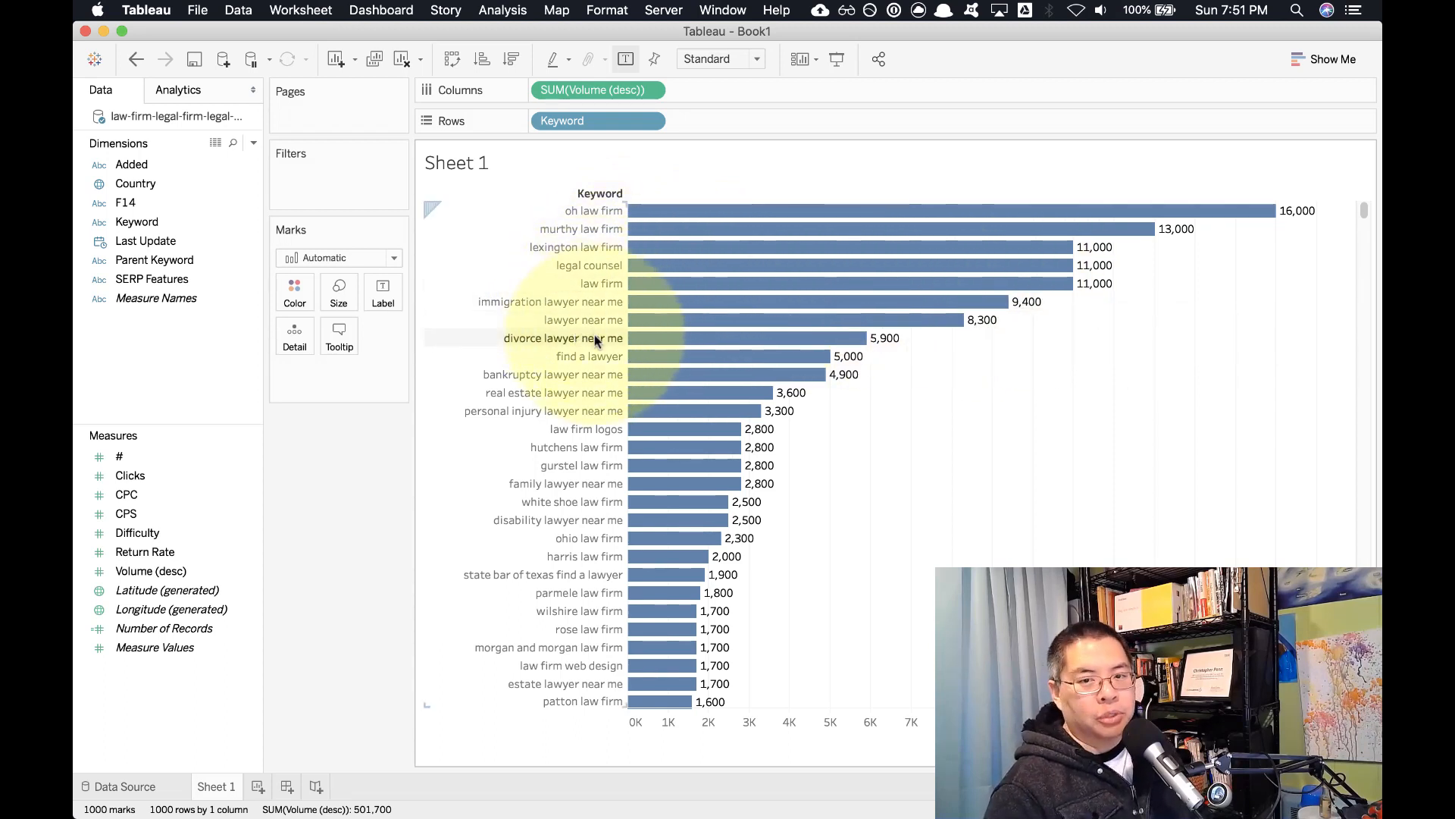
mouse_move(584, 383)
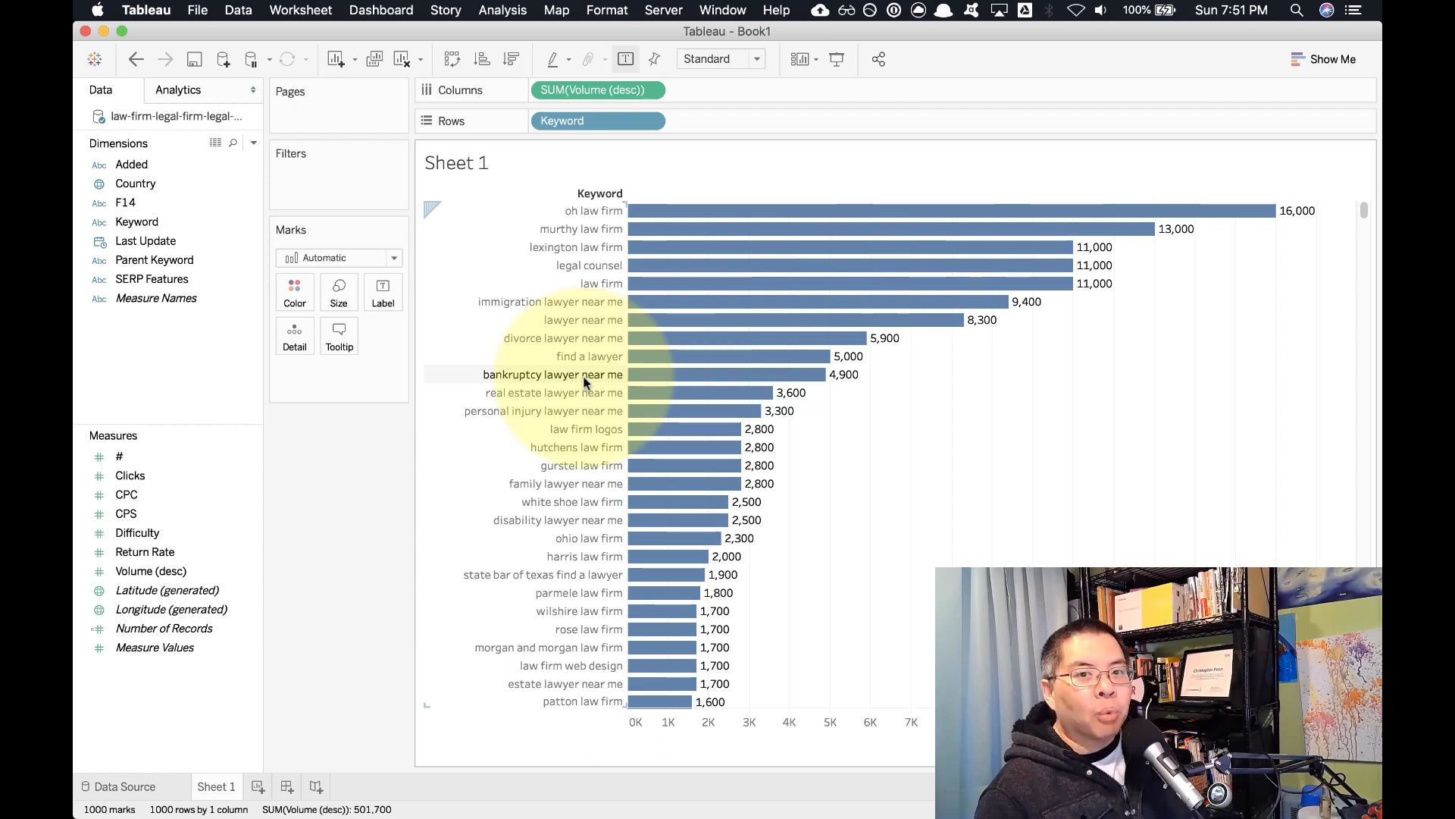
mouse_move(534, 473)
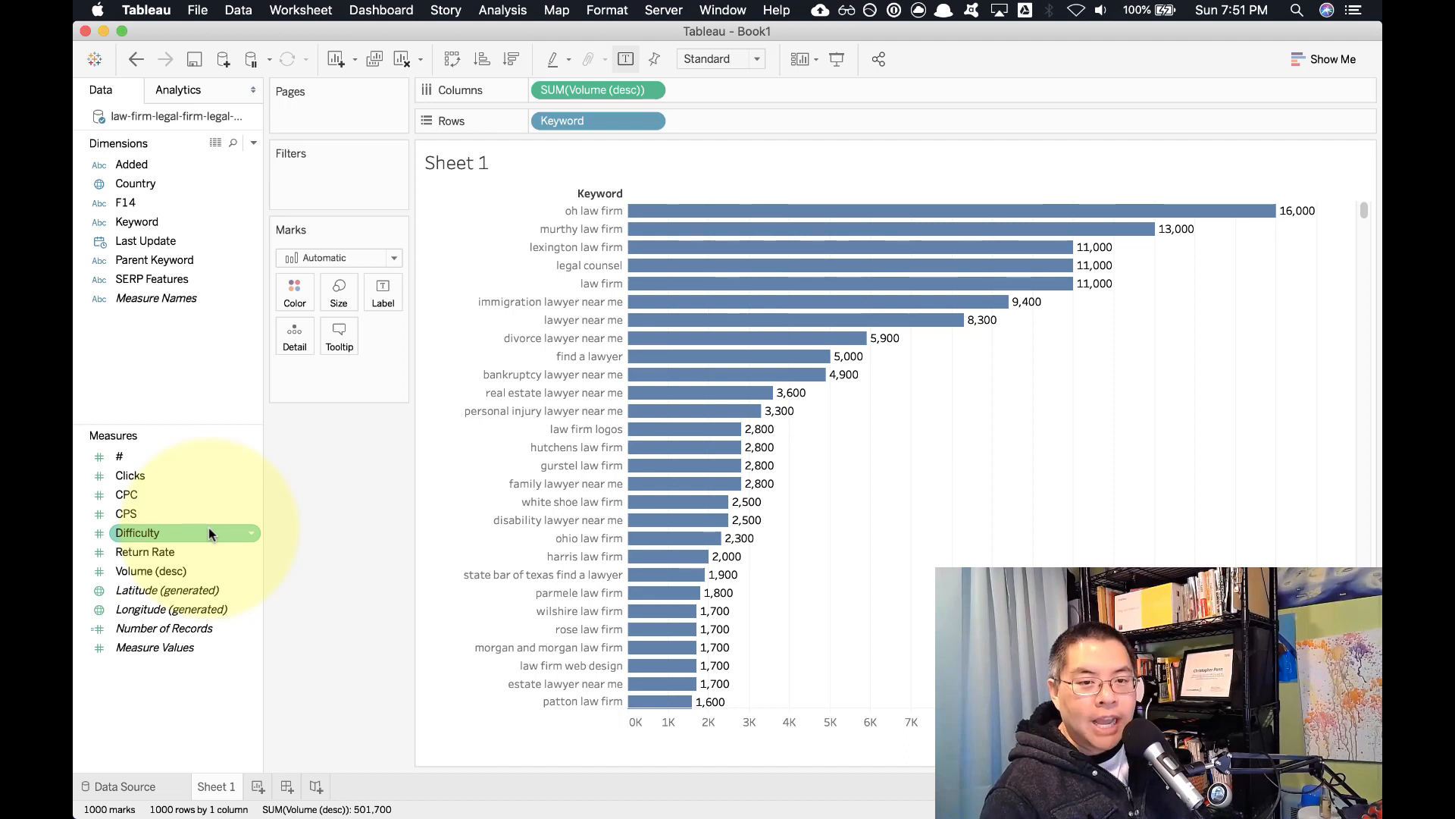
mouse_move(207, 537)
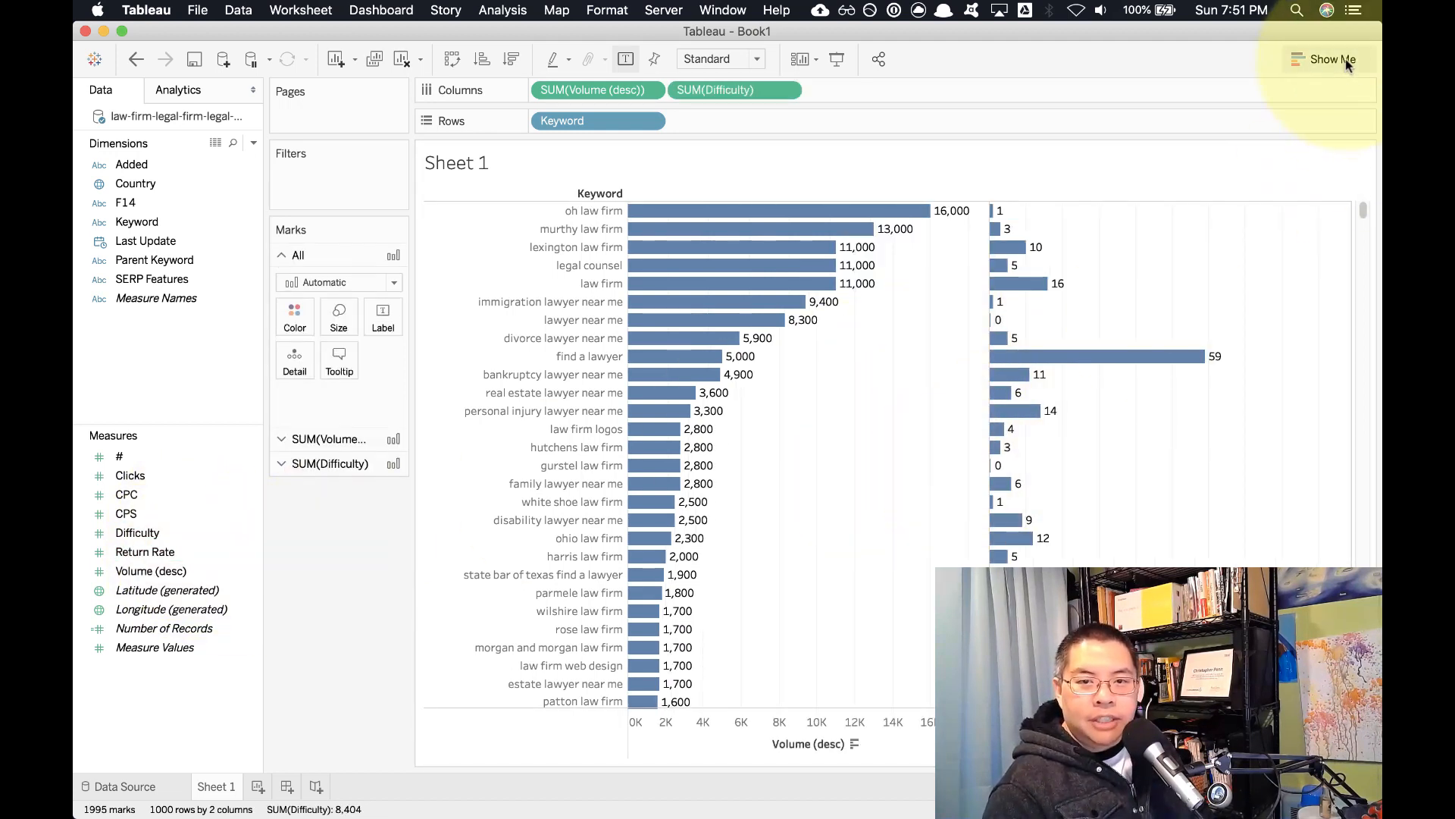
mouse_move(1224, 355)
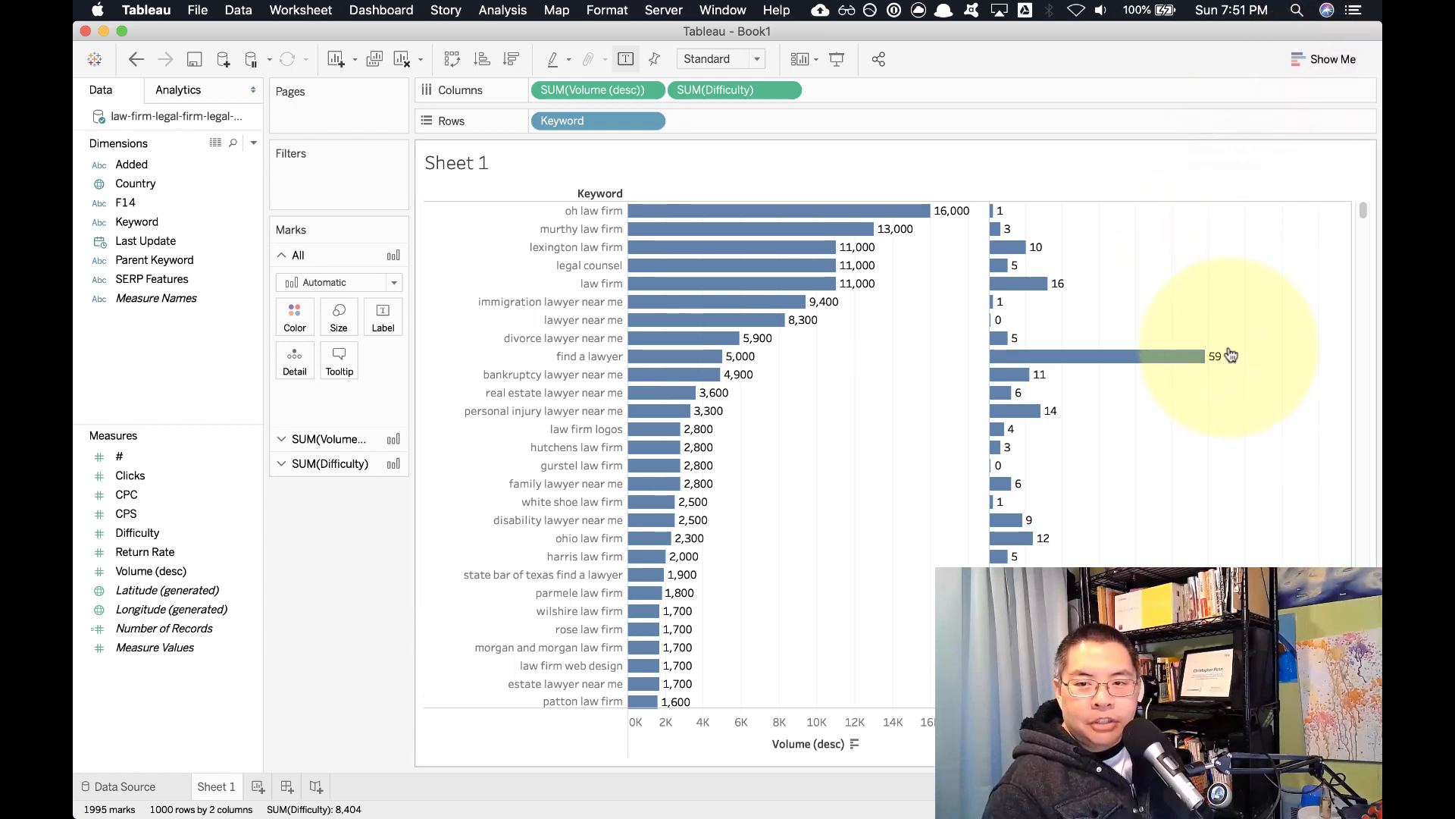
mouse_move(1203, 354)
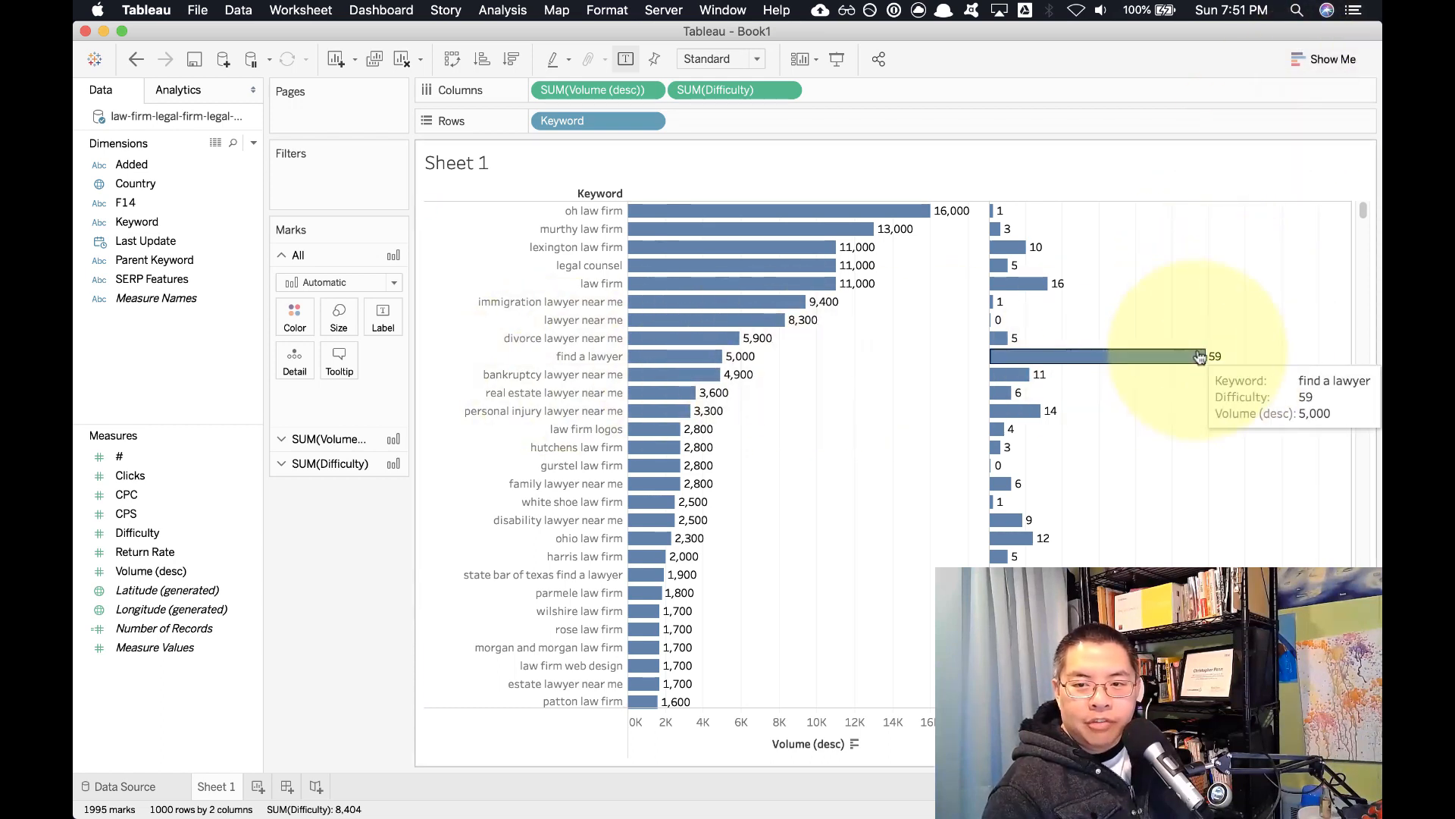
mouse_move(1005, 296)
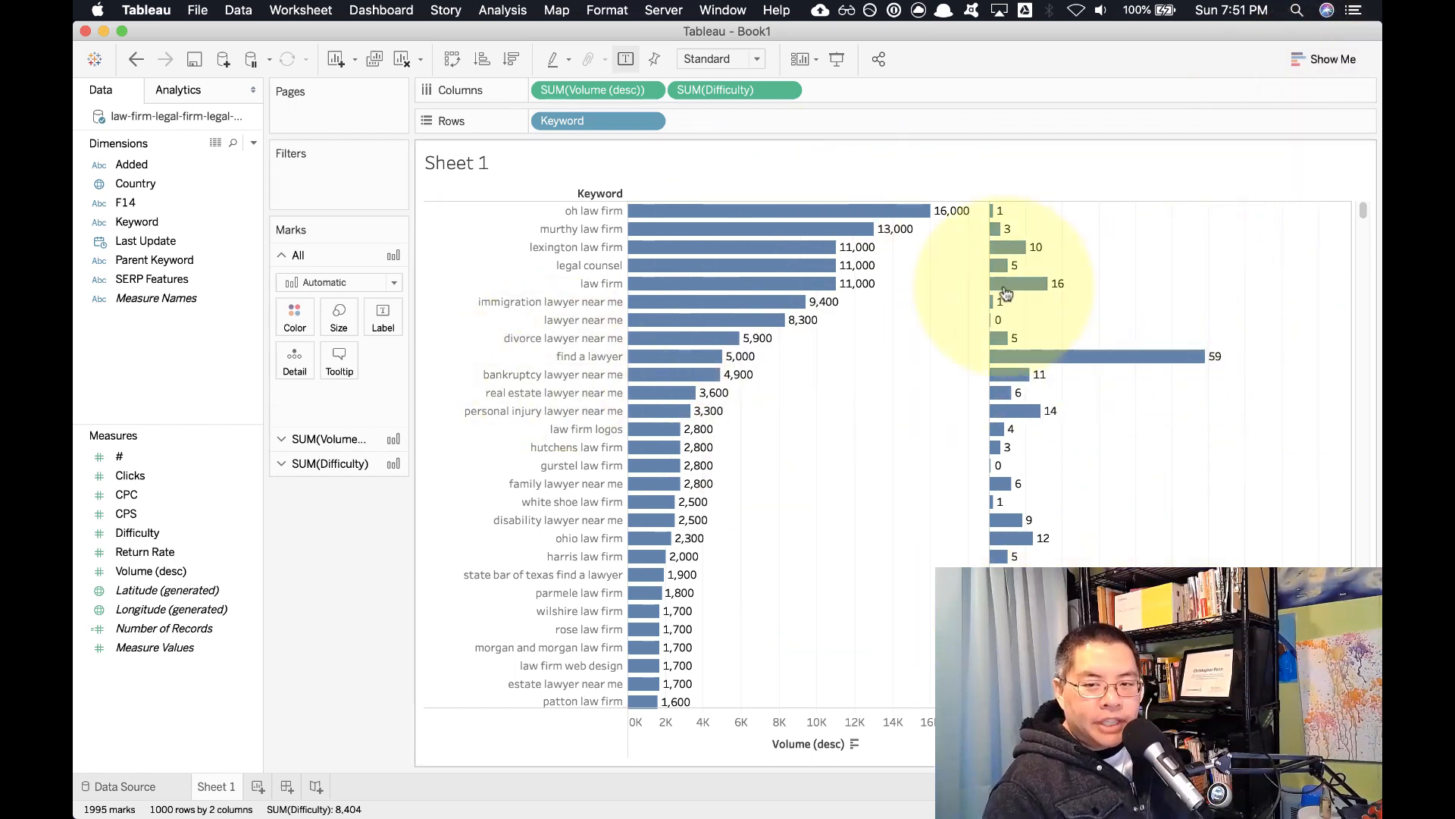
mouse_move(1293, 130)
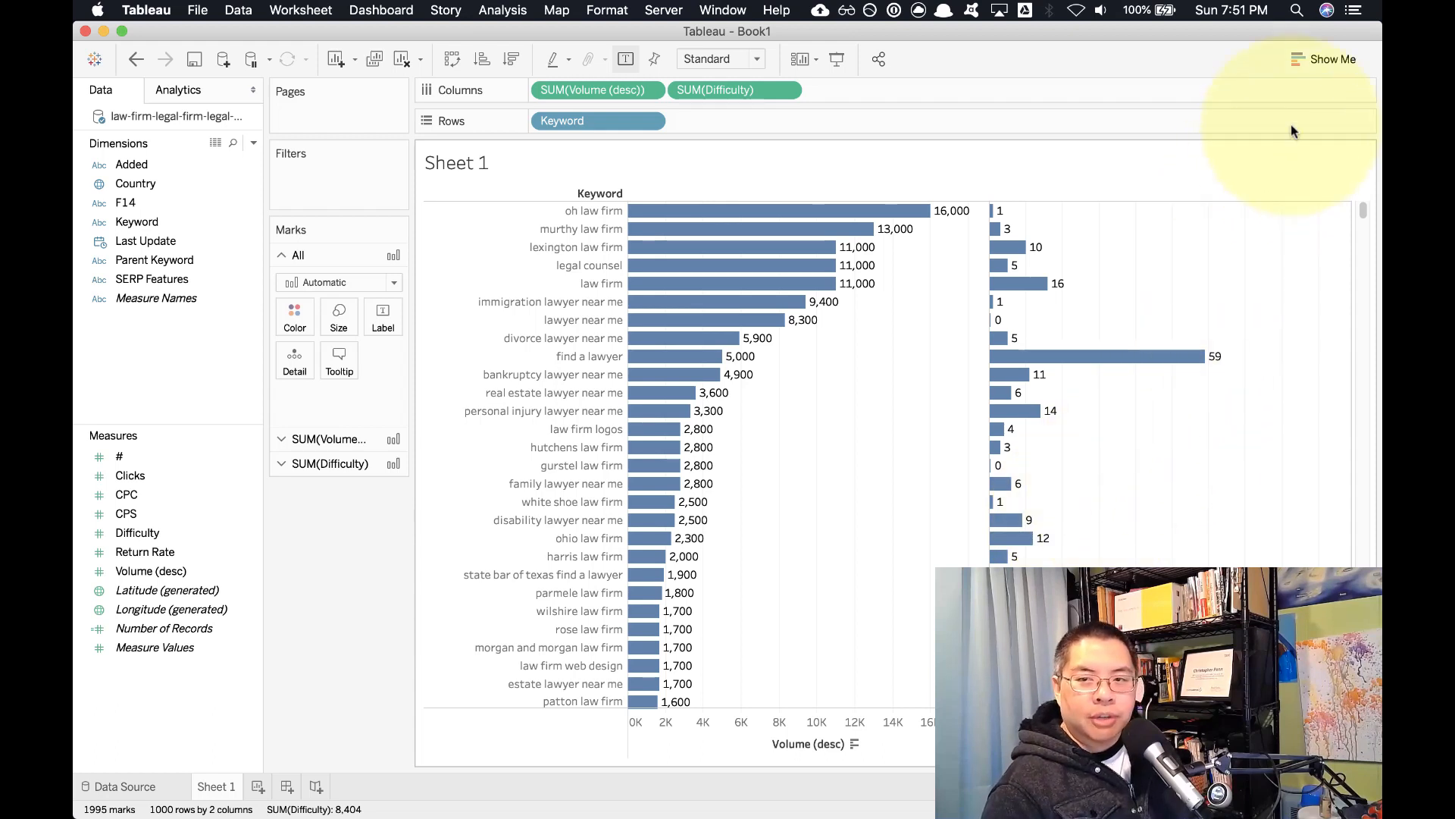
- Switch to a volume-vs-difficulty scatter plot and reverse the Difficulty axis scale
left_click(1333, 59)
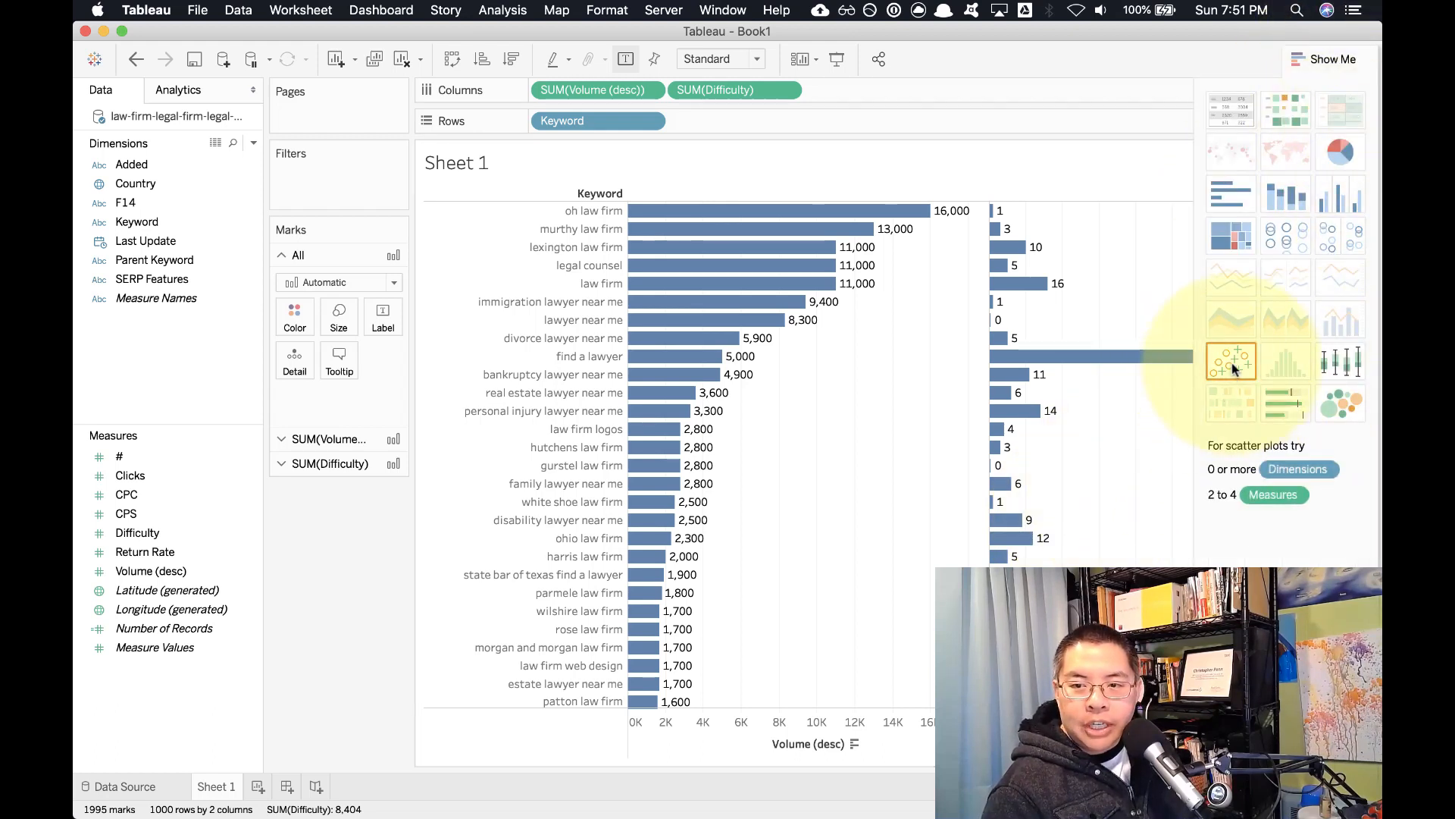
left_click(1231, 361)
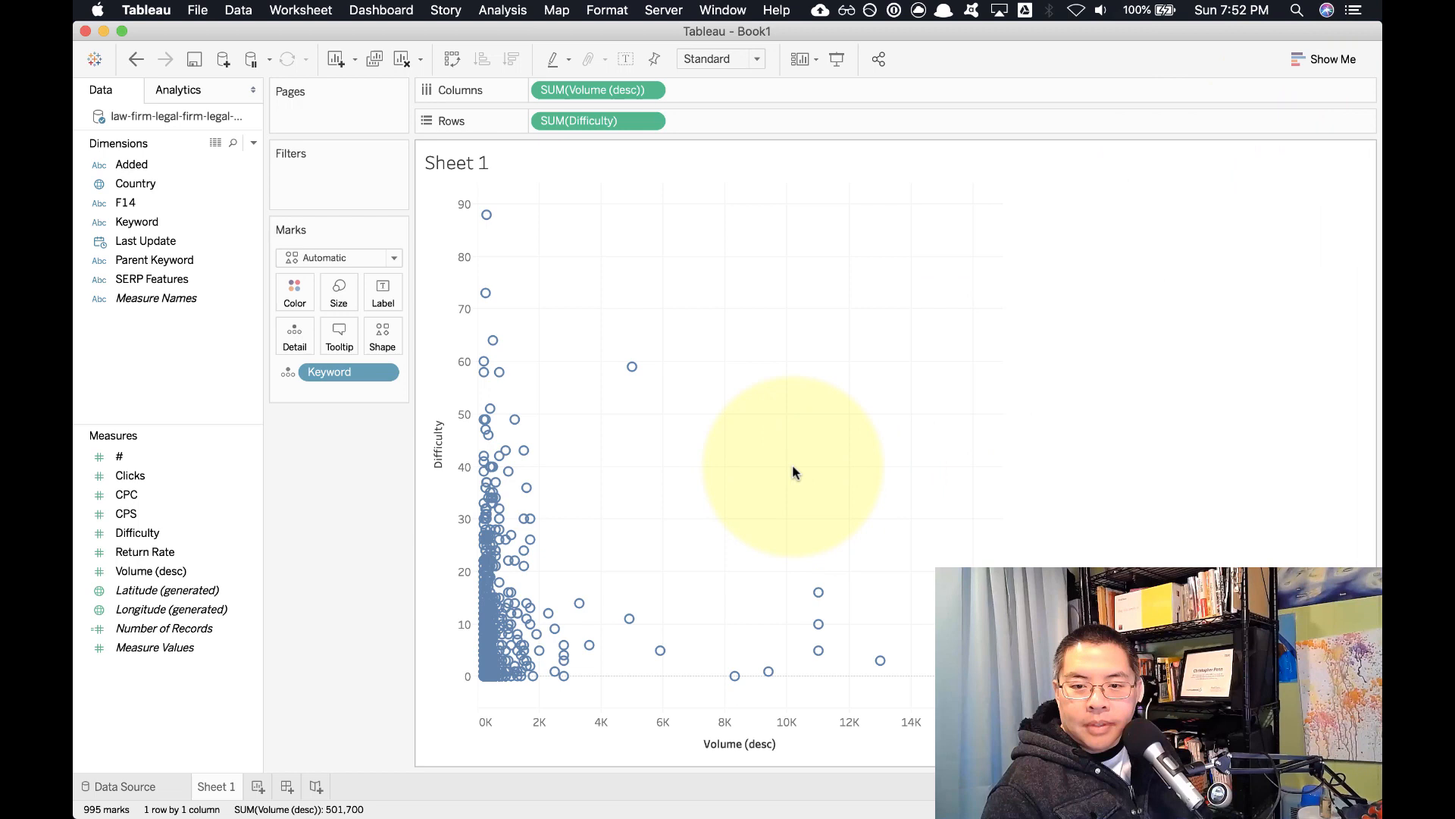
mouse_move(465, 434)
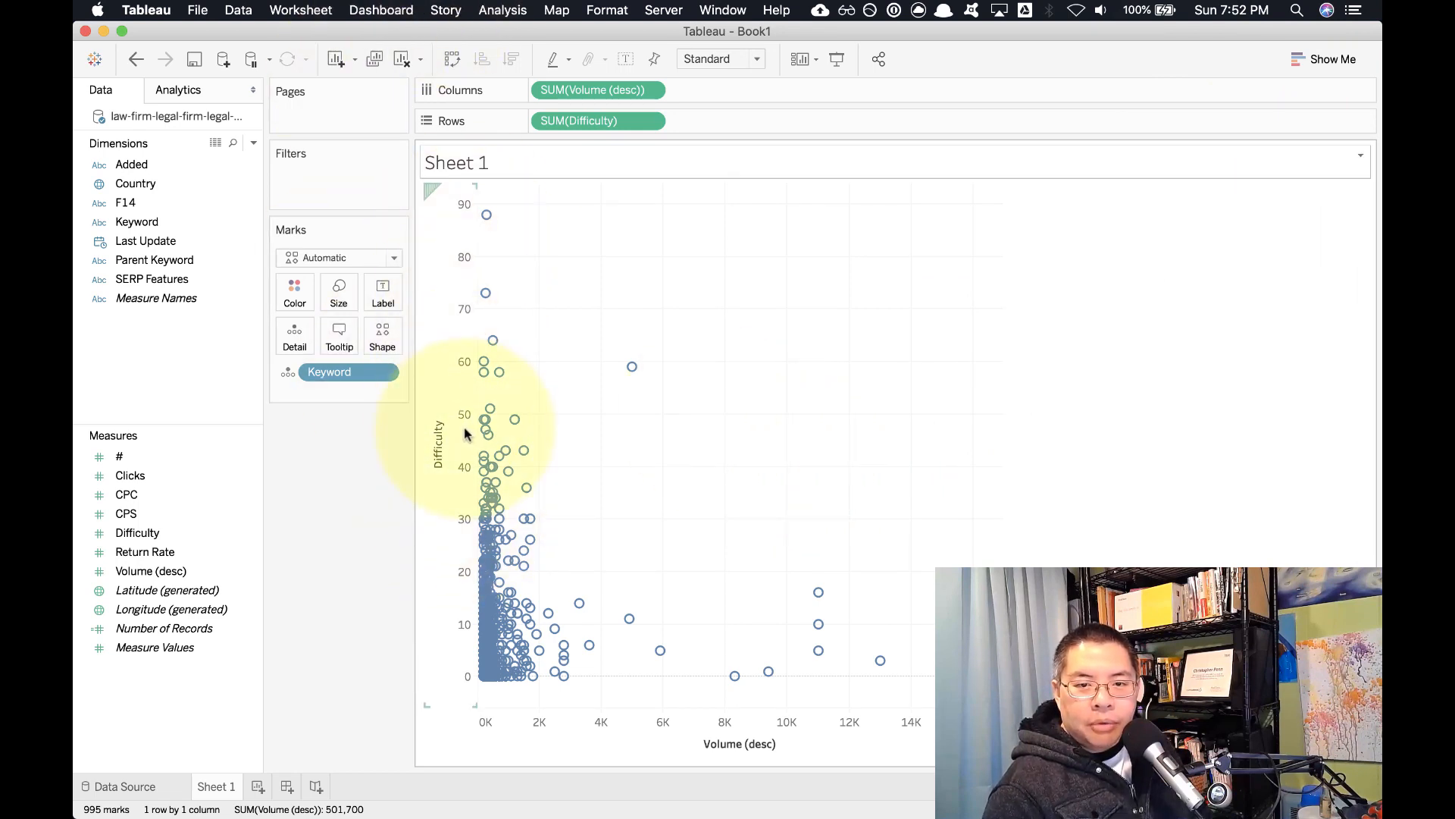
mouse_move(464, 676)
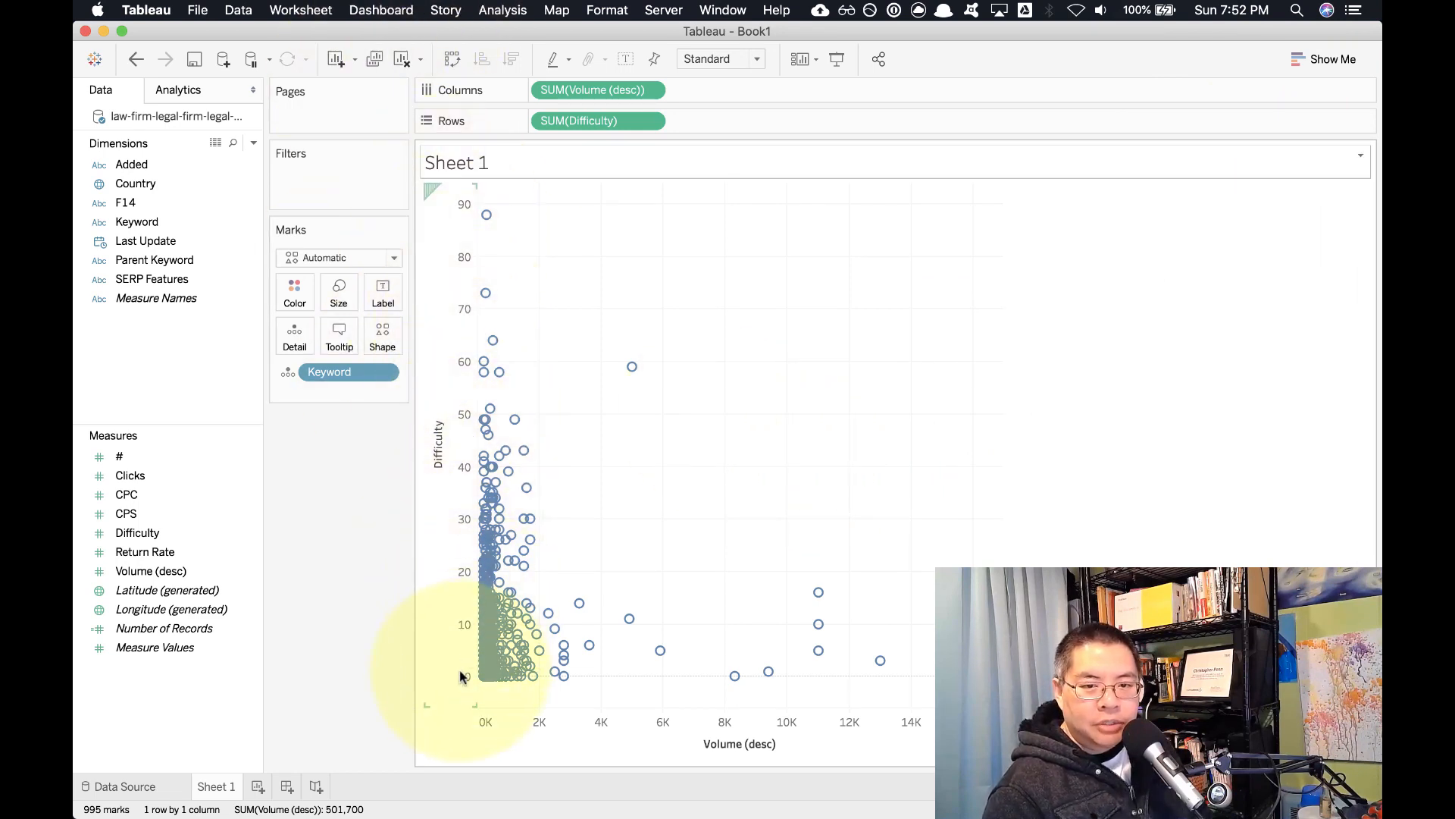
mouse_move(466, 601)
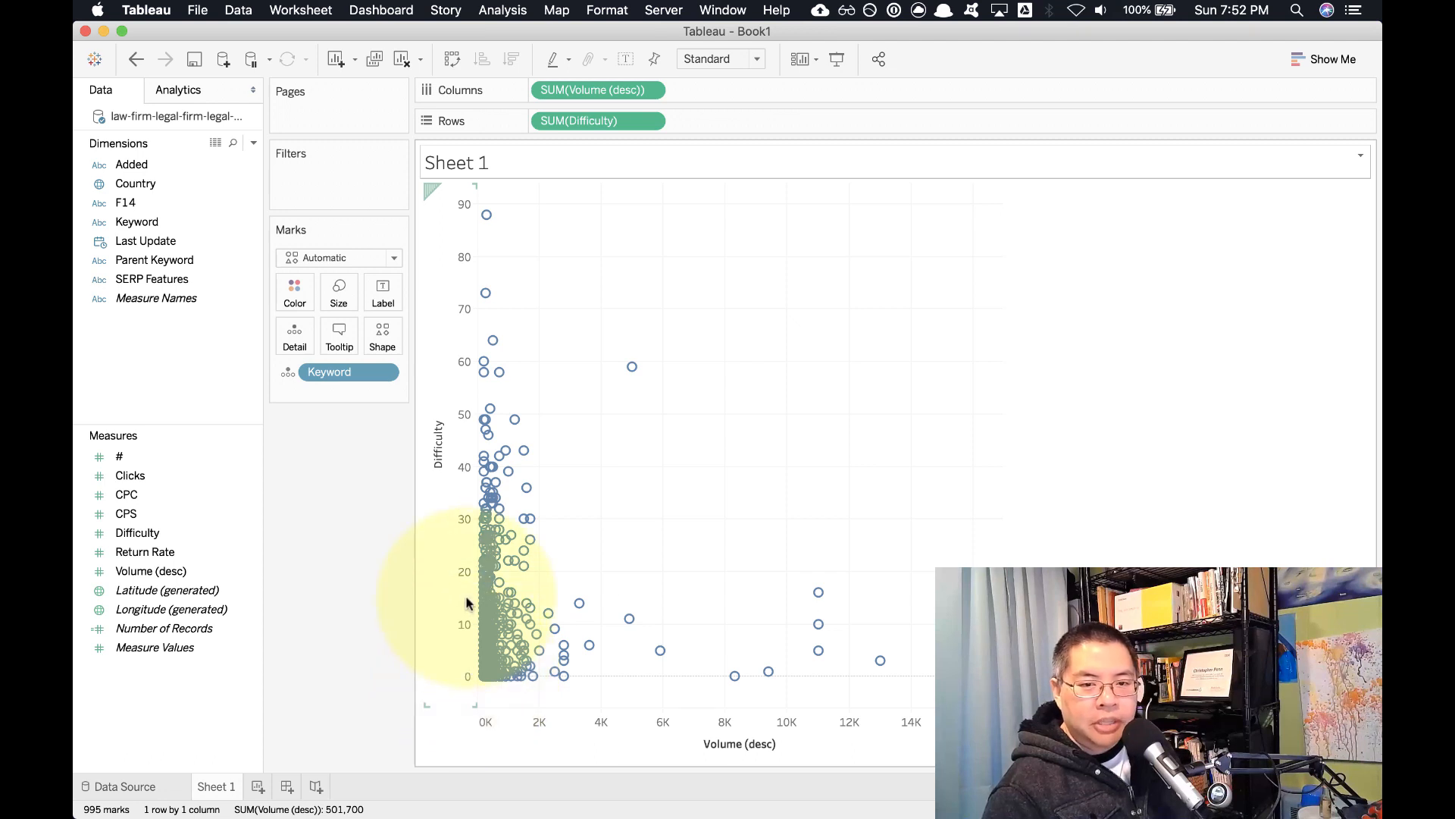
mouse_move(499, 412)
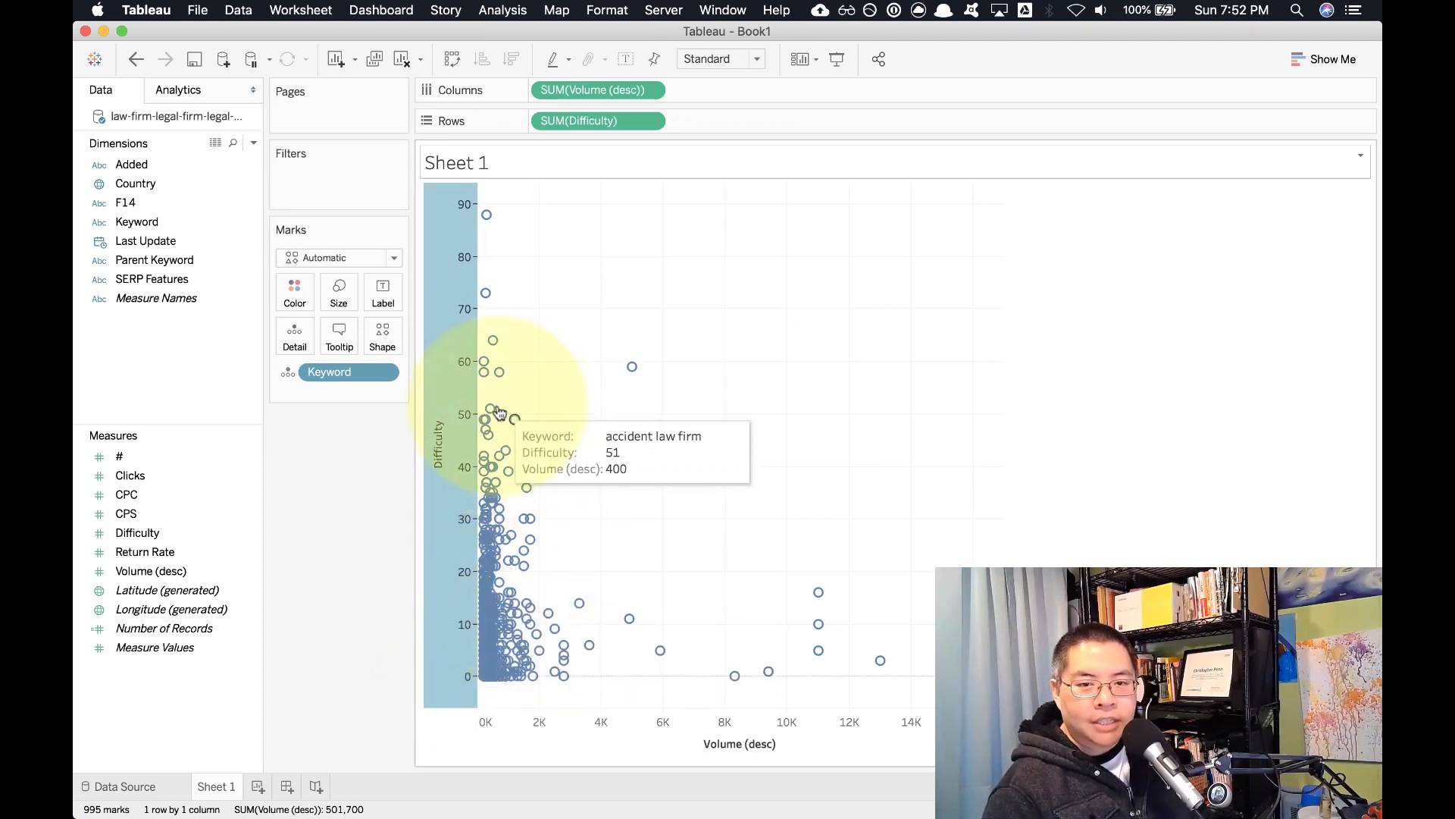
double_click(438, 437)
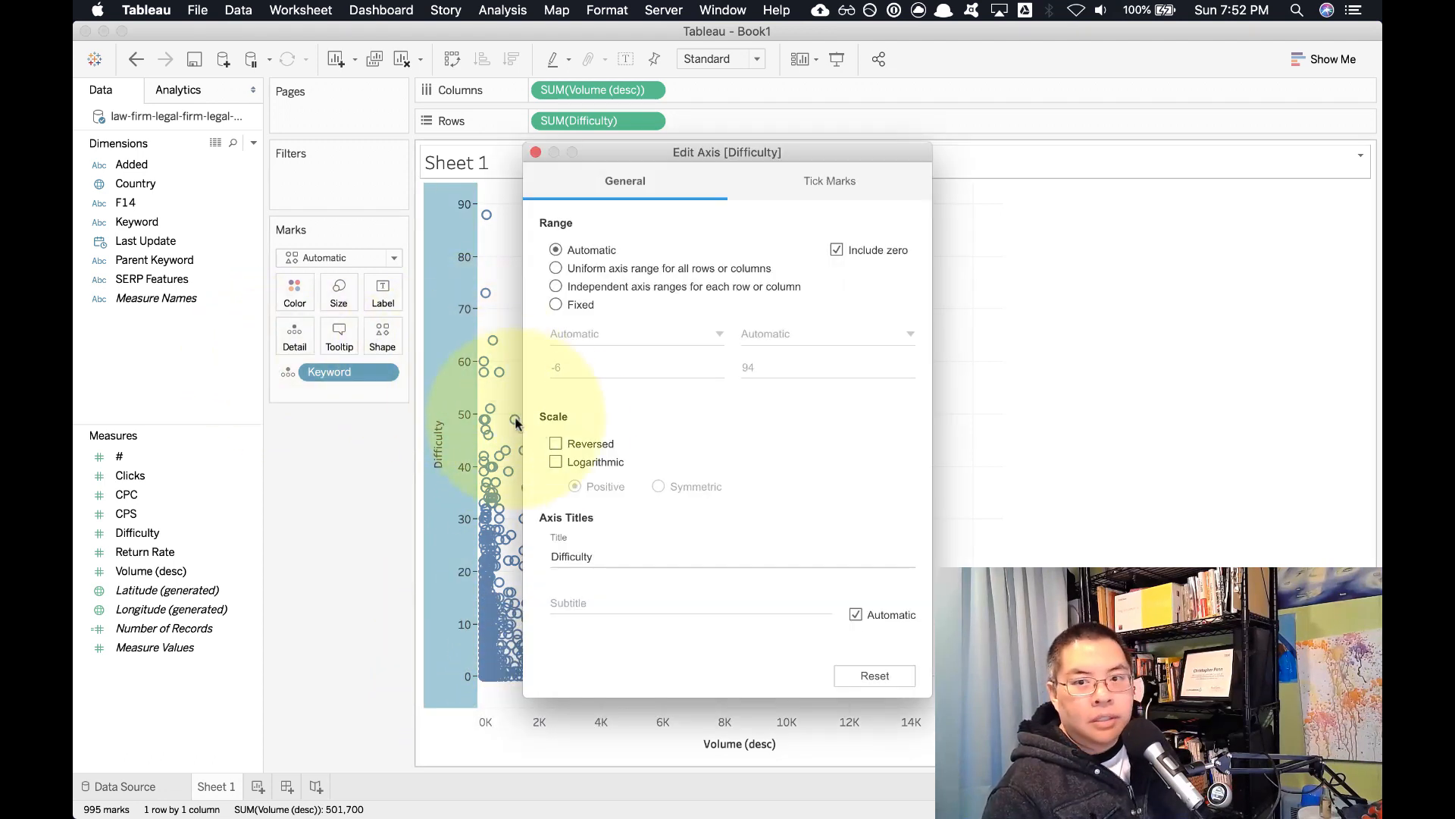
left_click(555, 442)
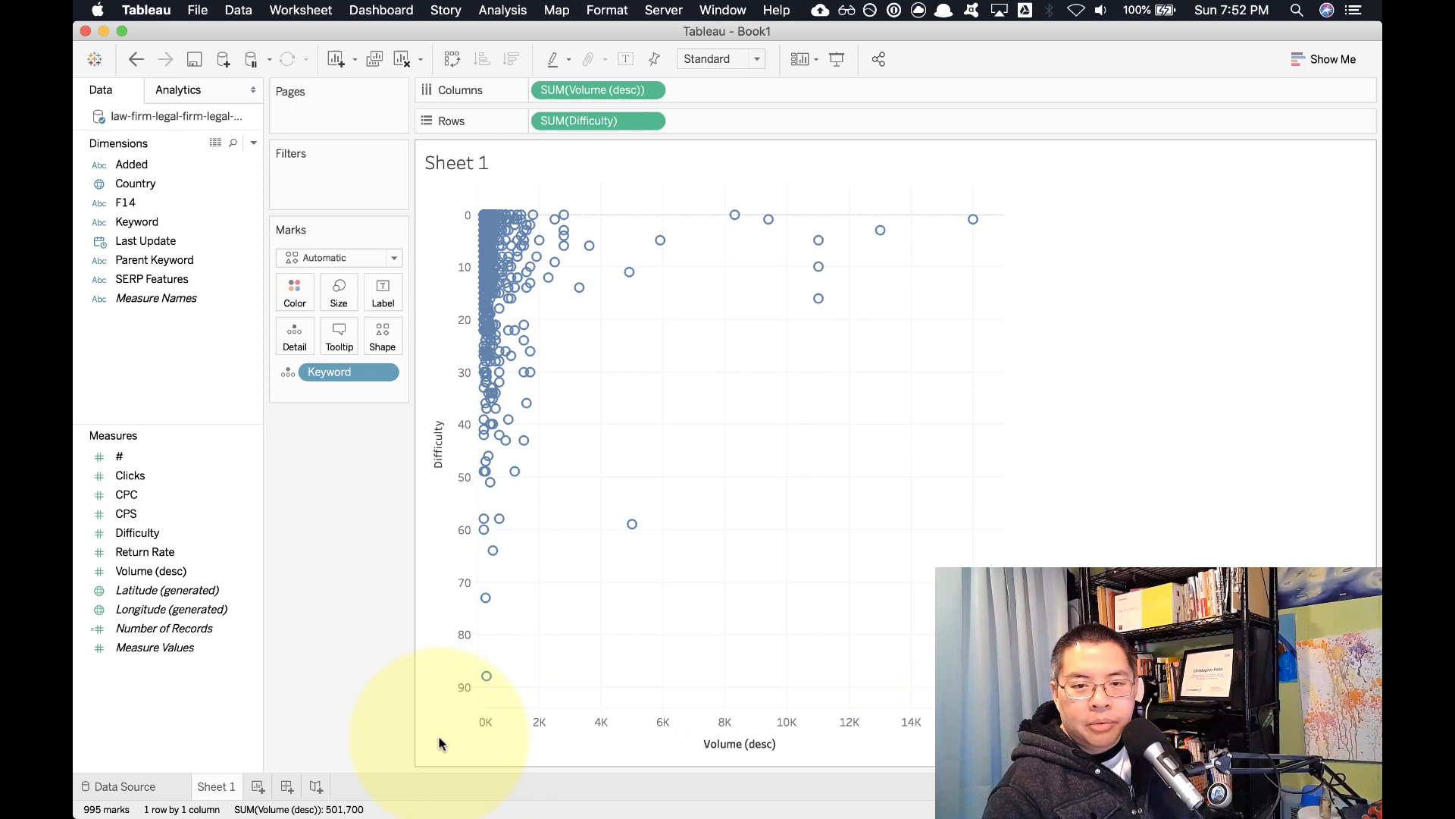
mouse_move(271, 337)
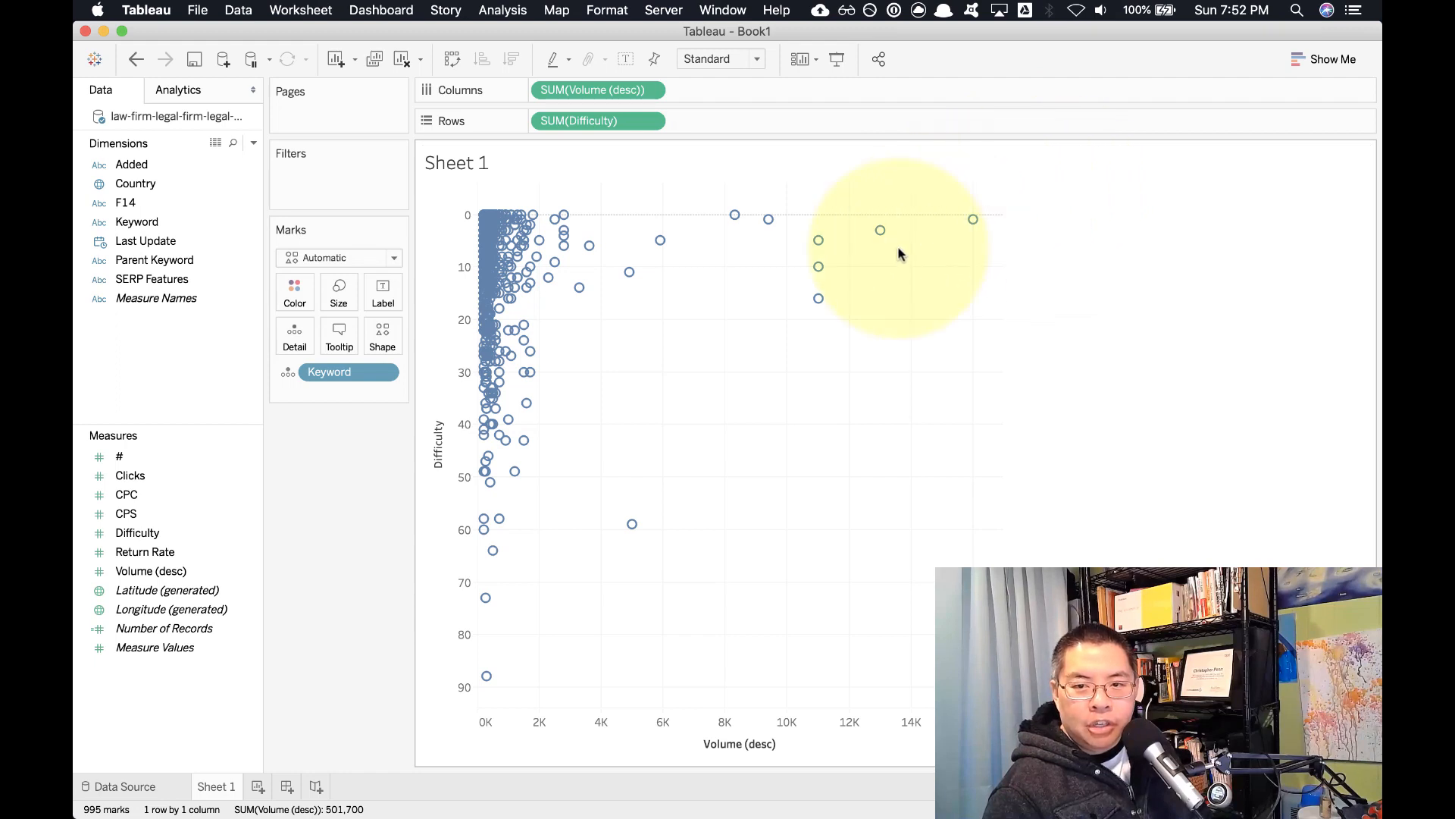
mouse_move(817, 259)
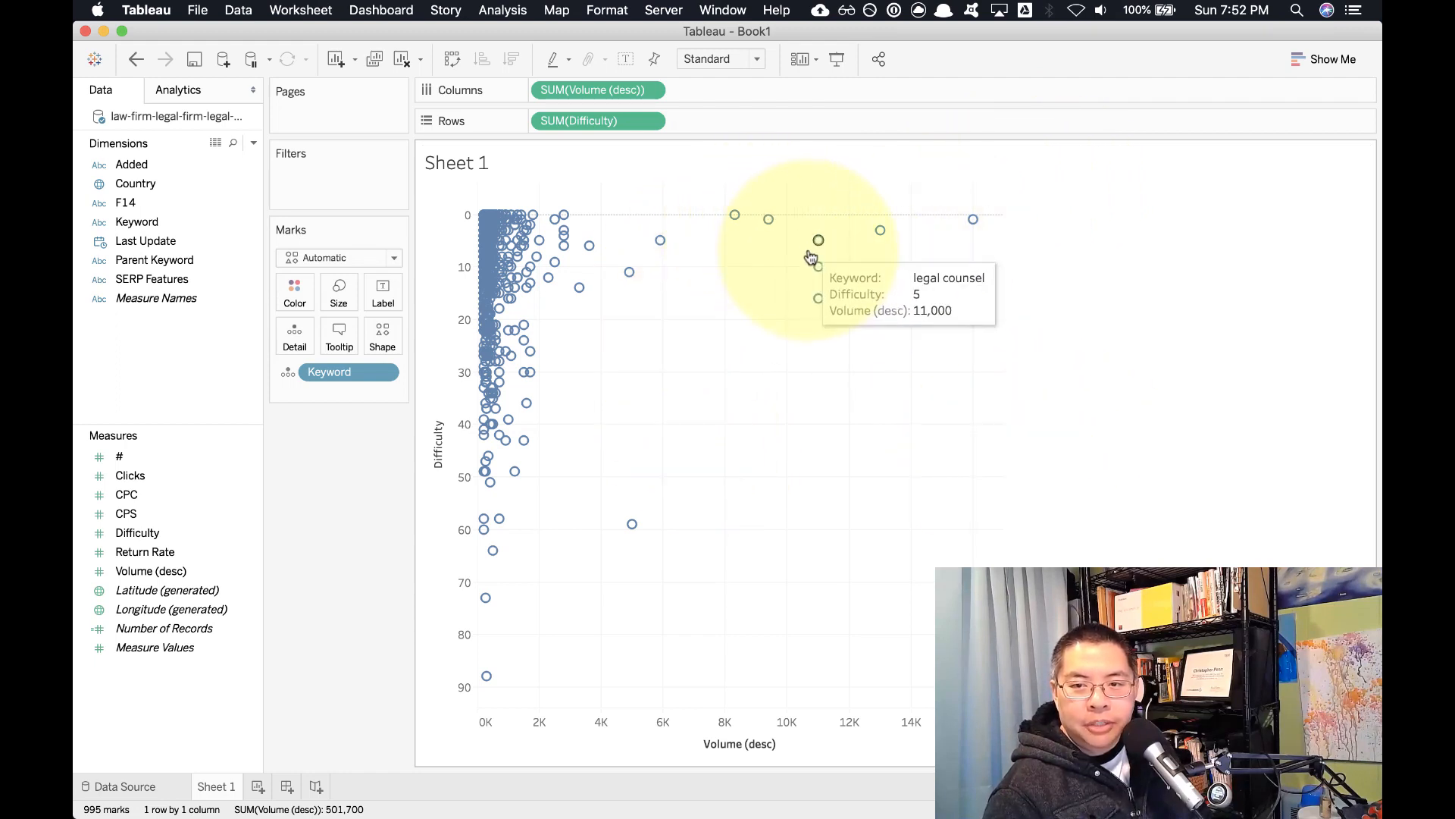
mouse_move(879, 235)
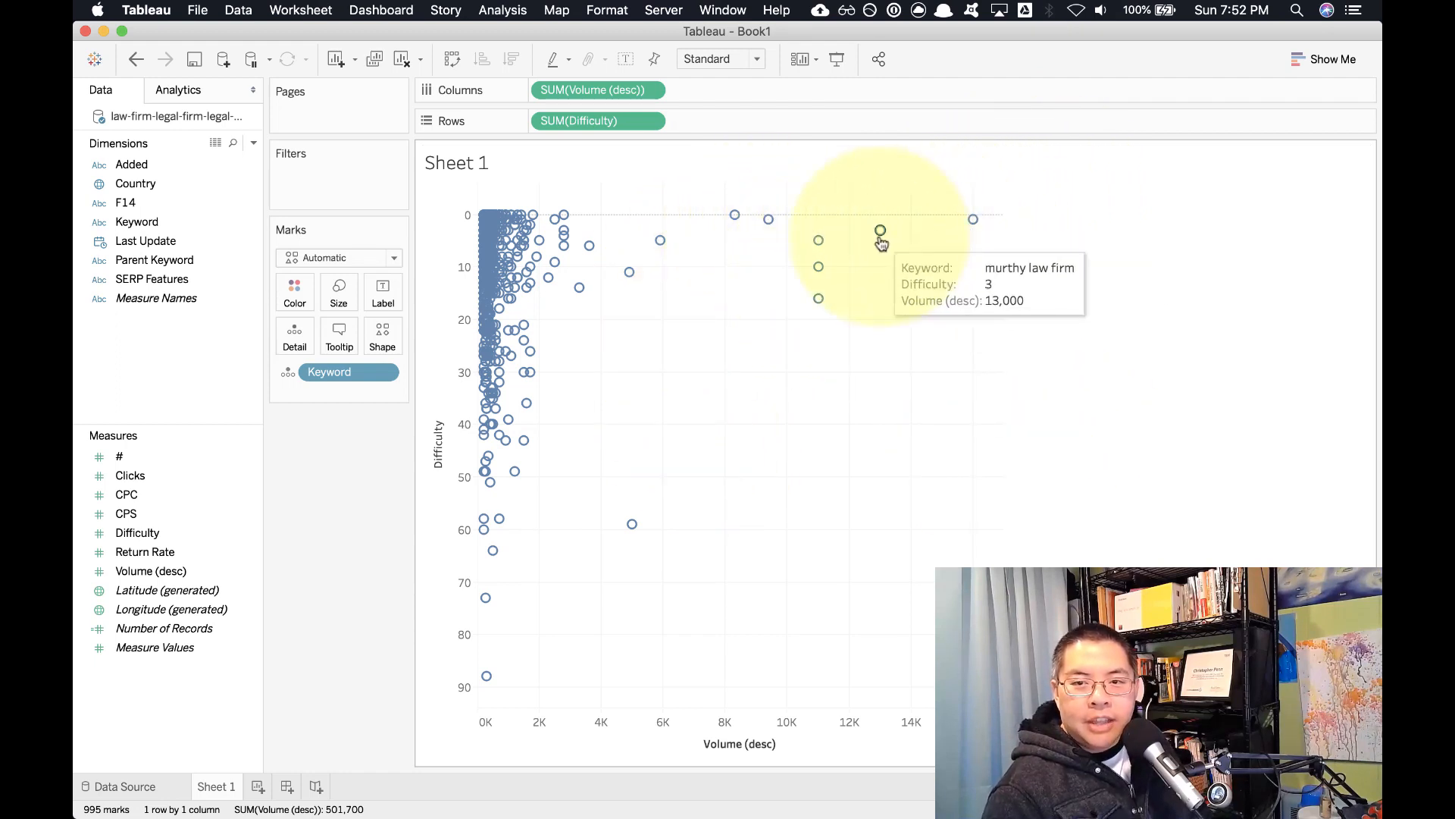
mouse_move(860, 379)
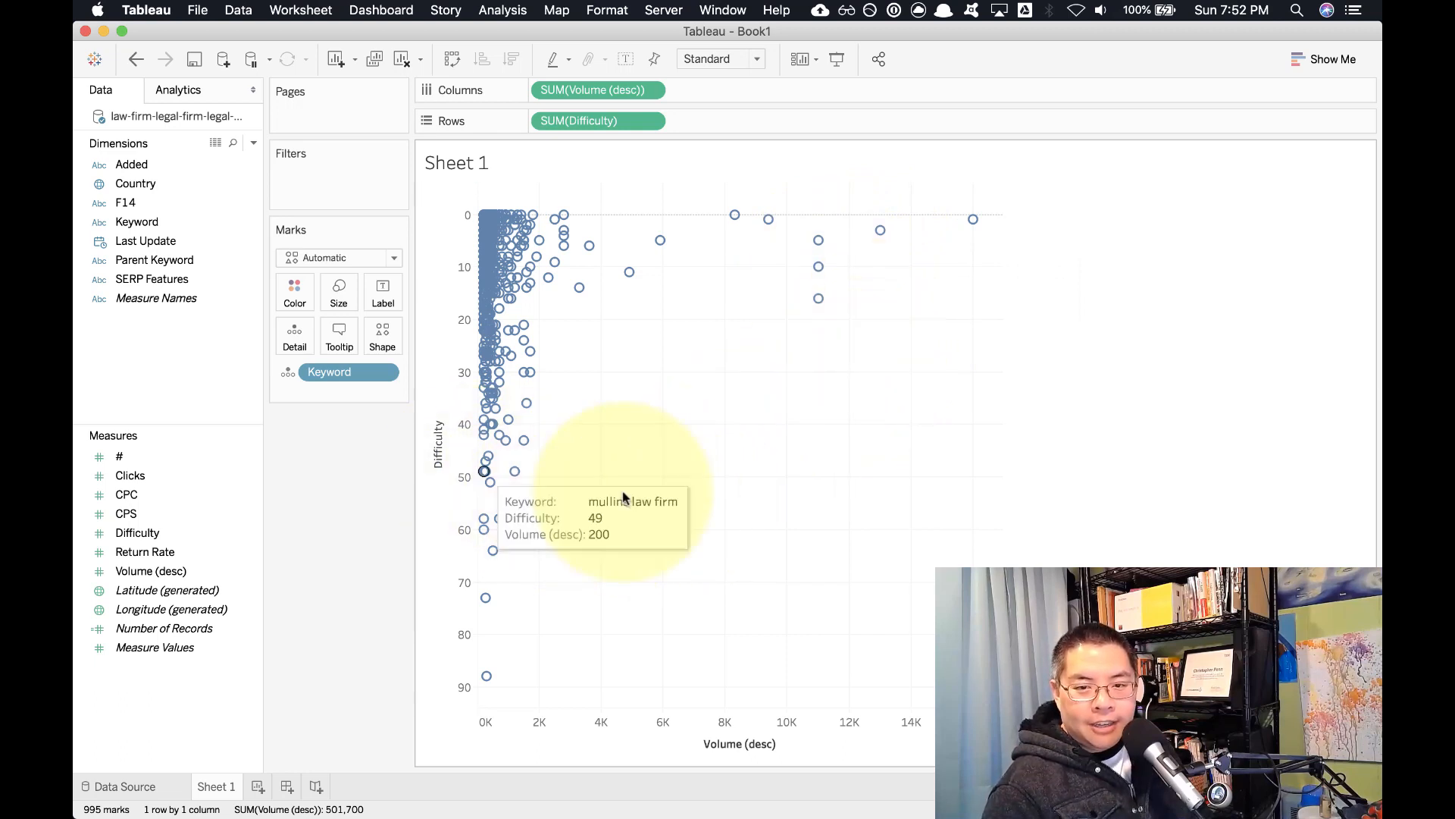
mouse_move(487, 678)
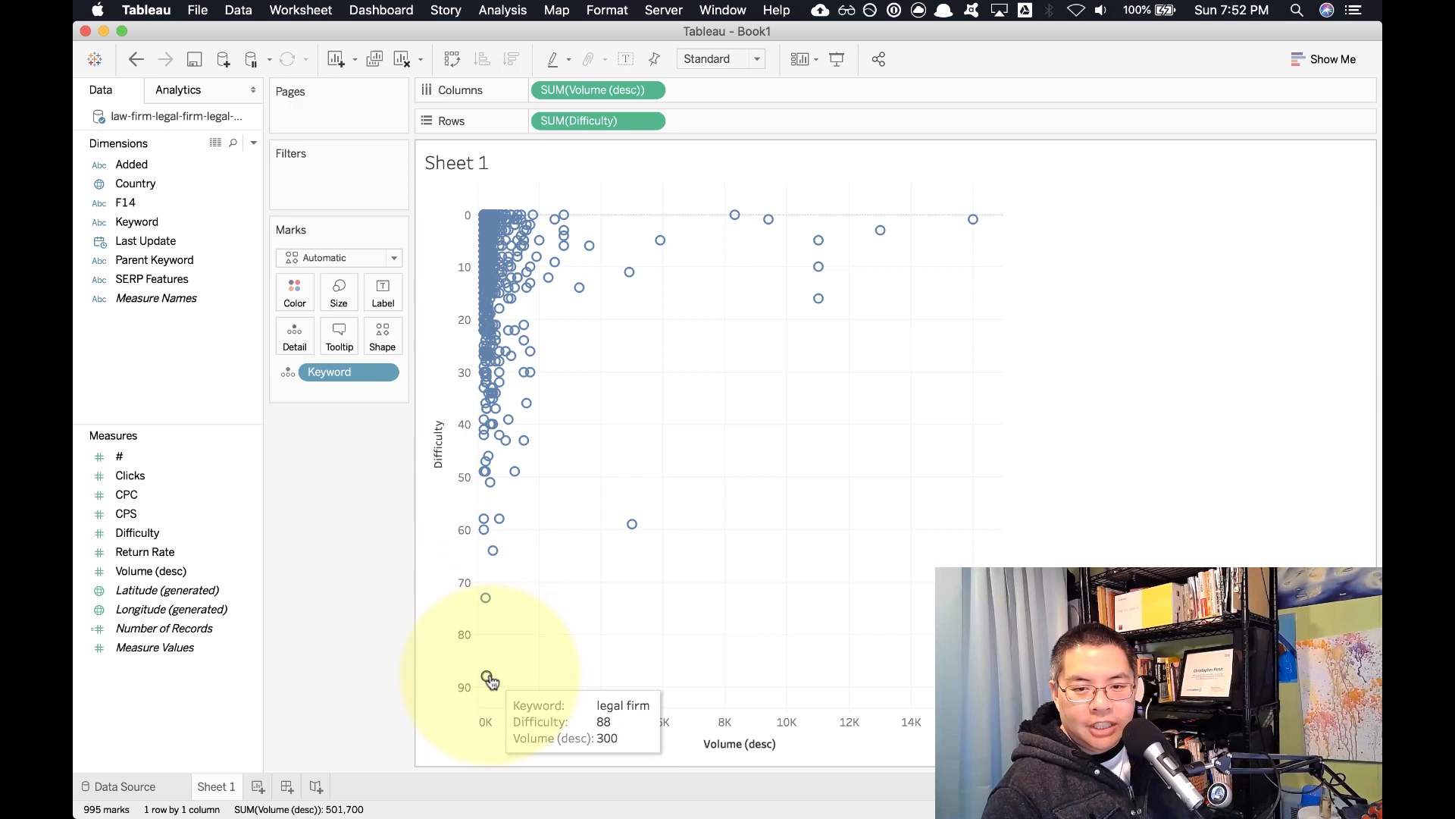
mouse_move(896, 640)
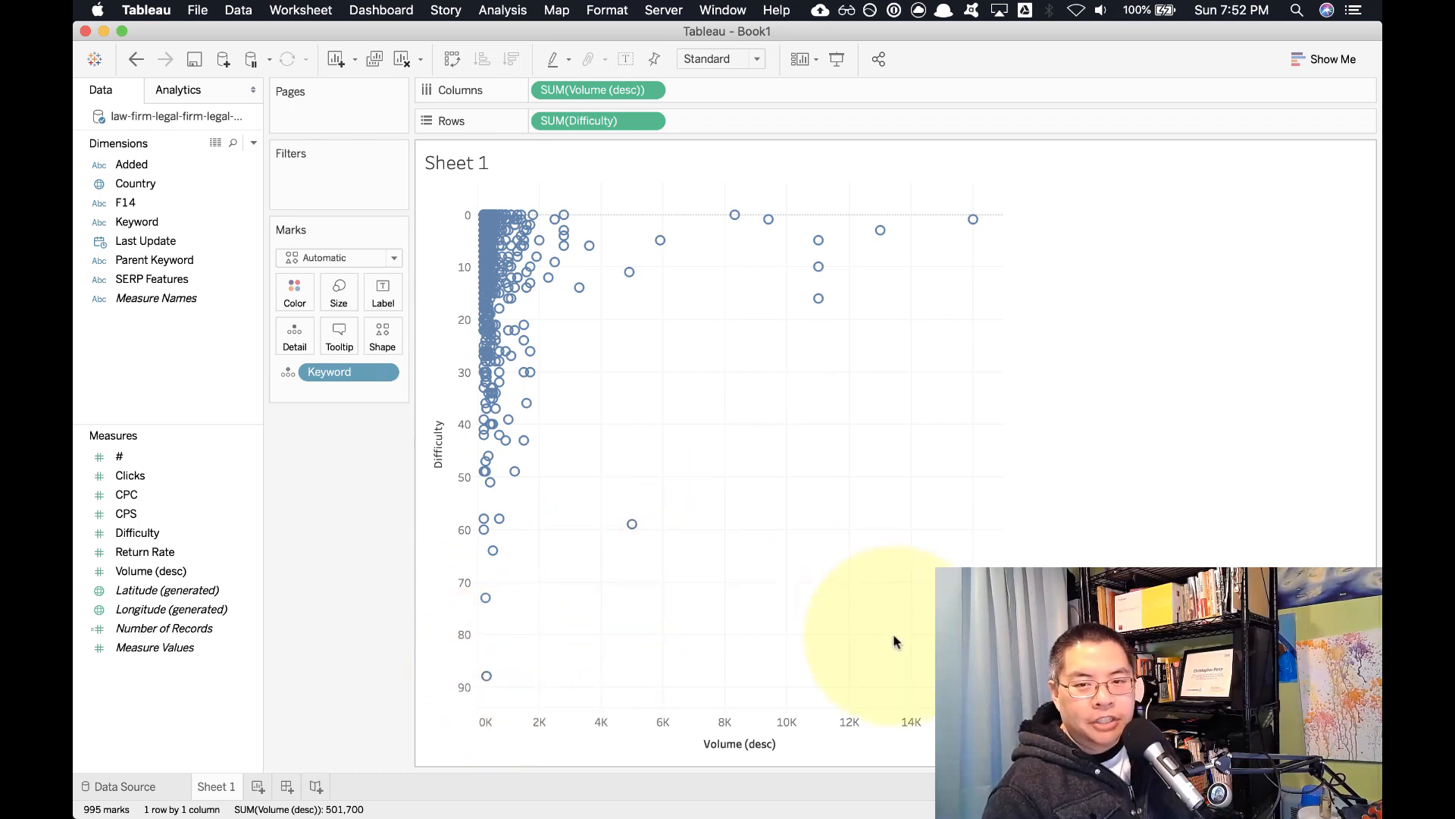
mouse_move(599, 386)
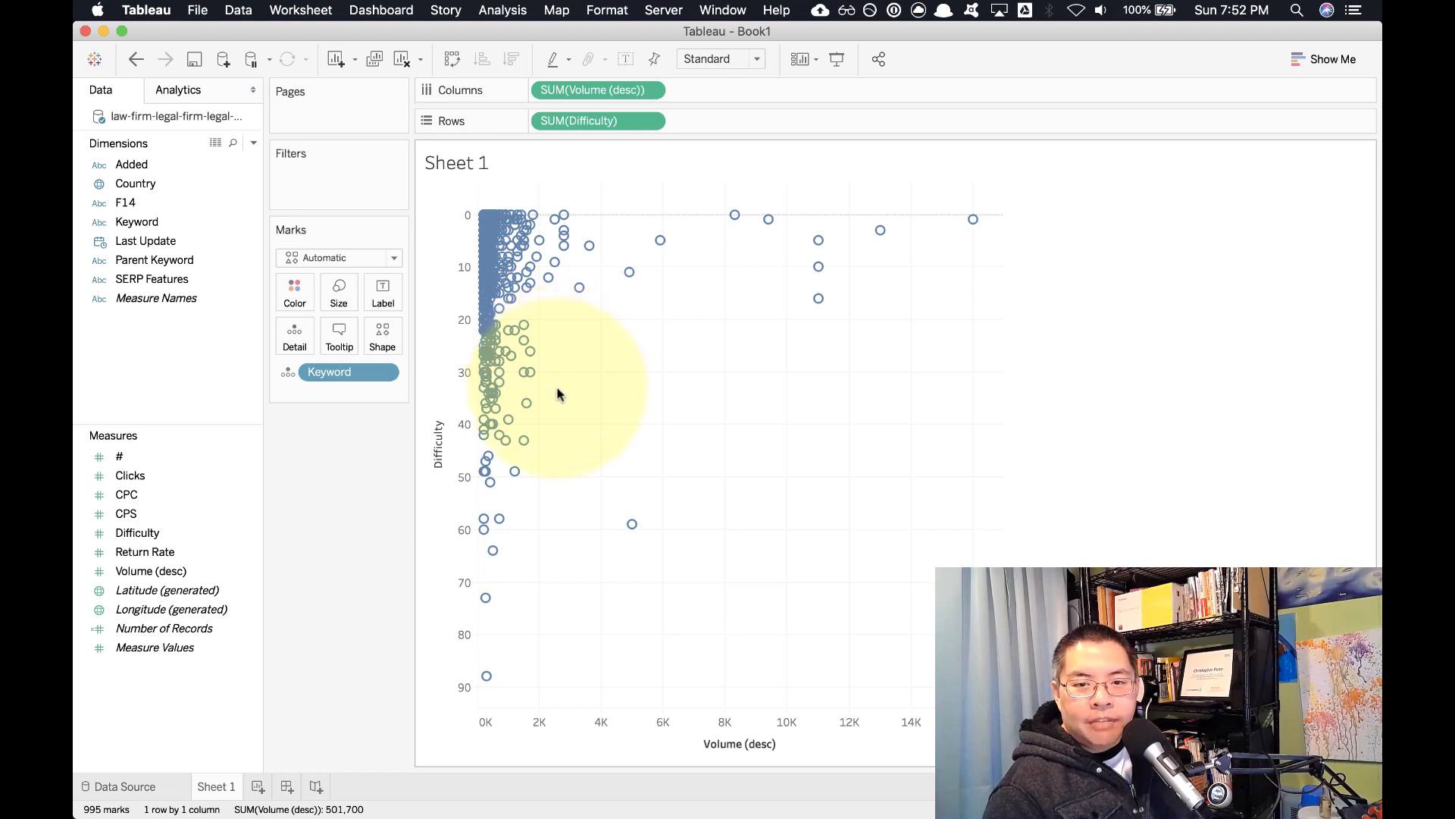
mouse_move(534, 677)
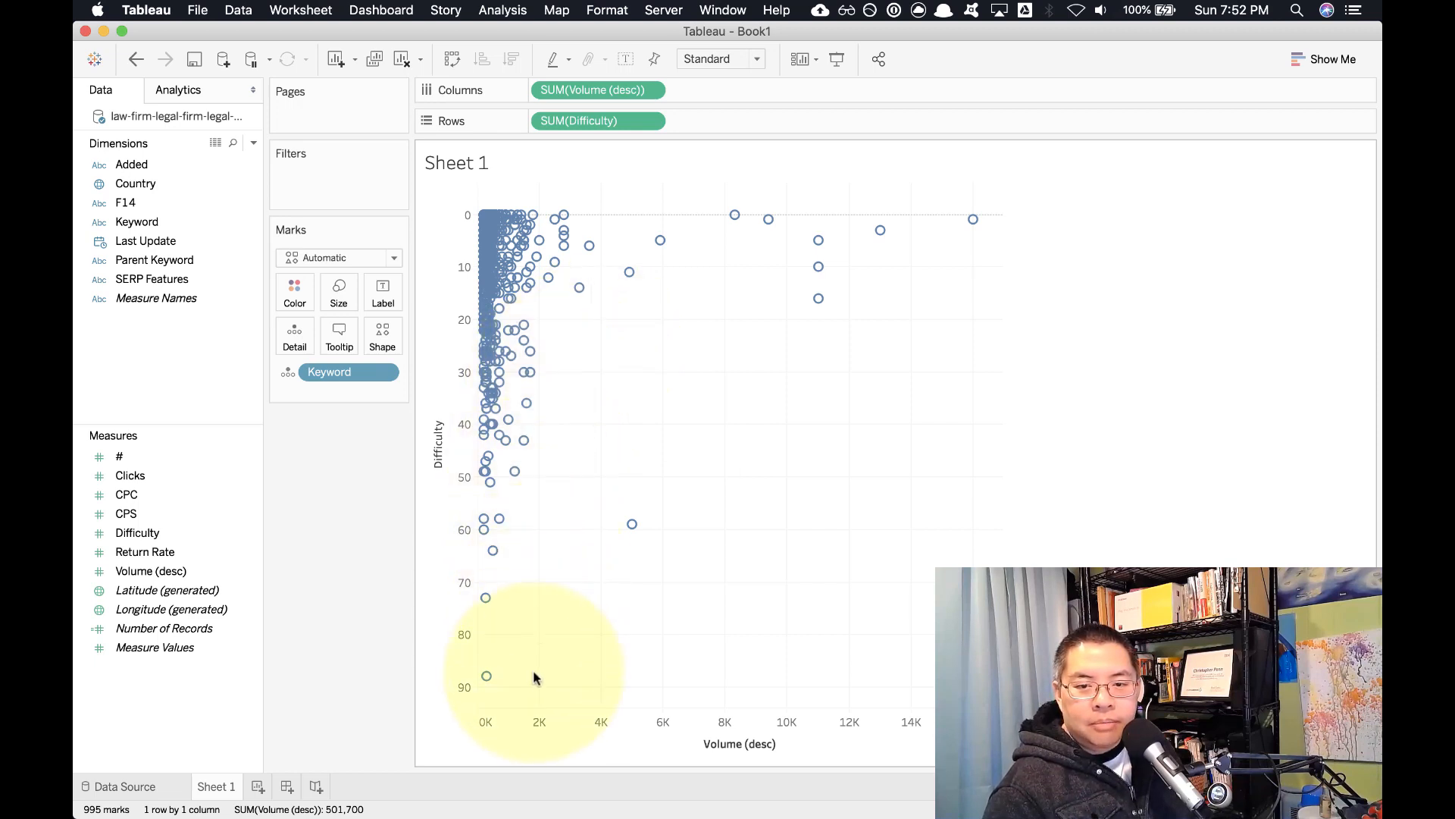
mouse_move(536, 508)
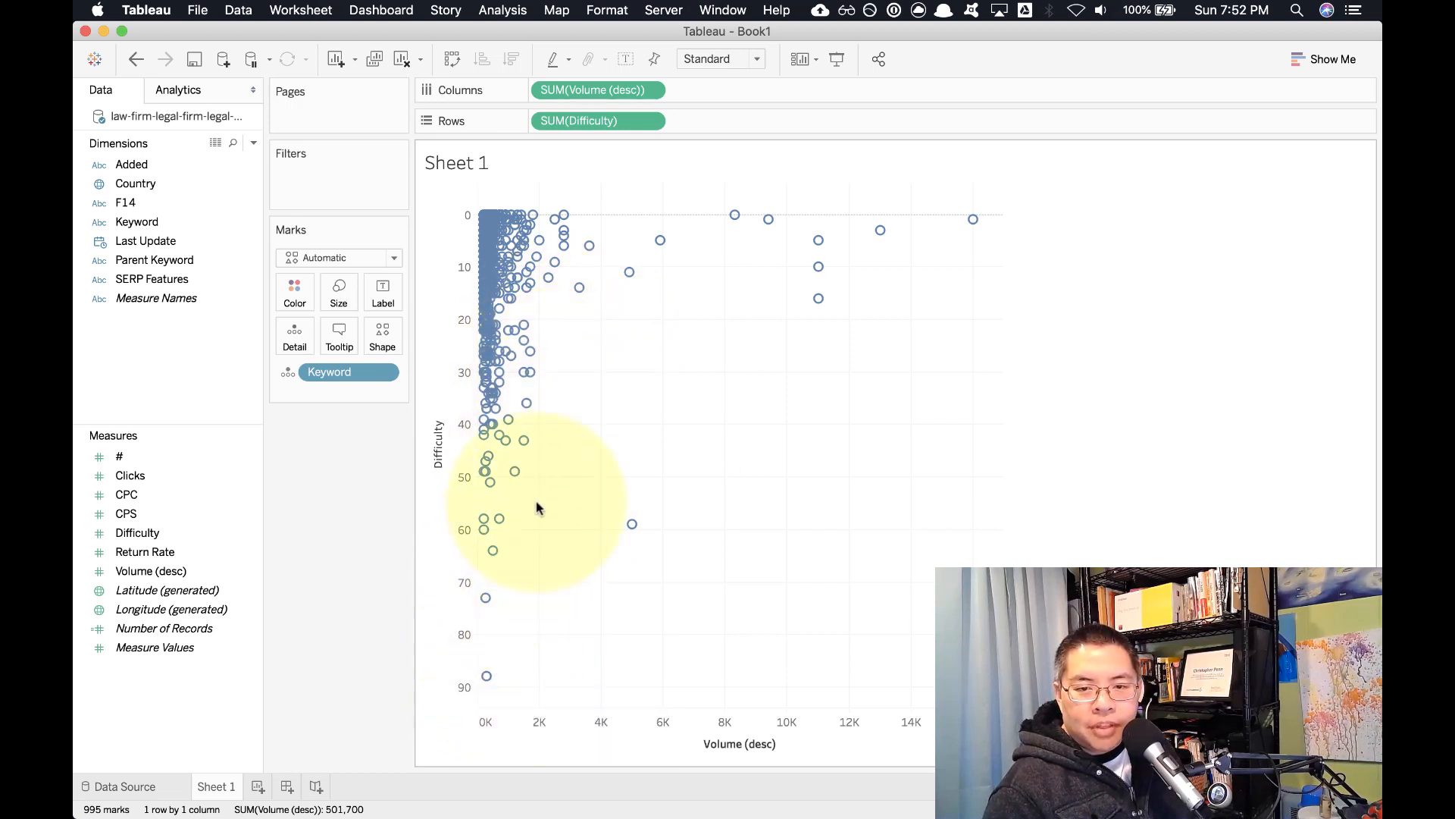
mouse_move(525, 350)
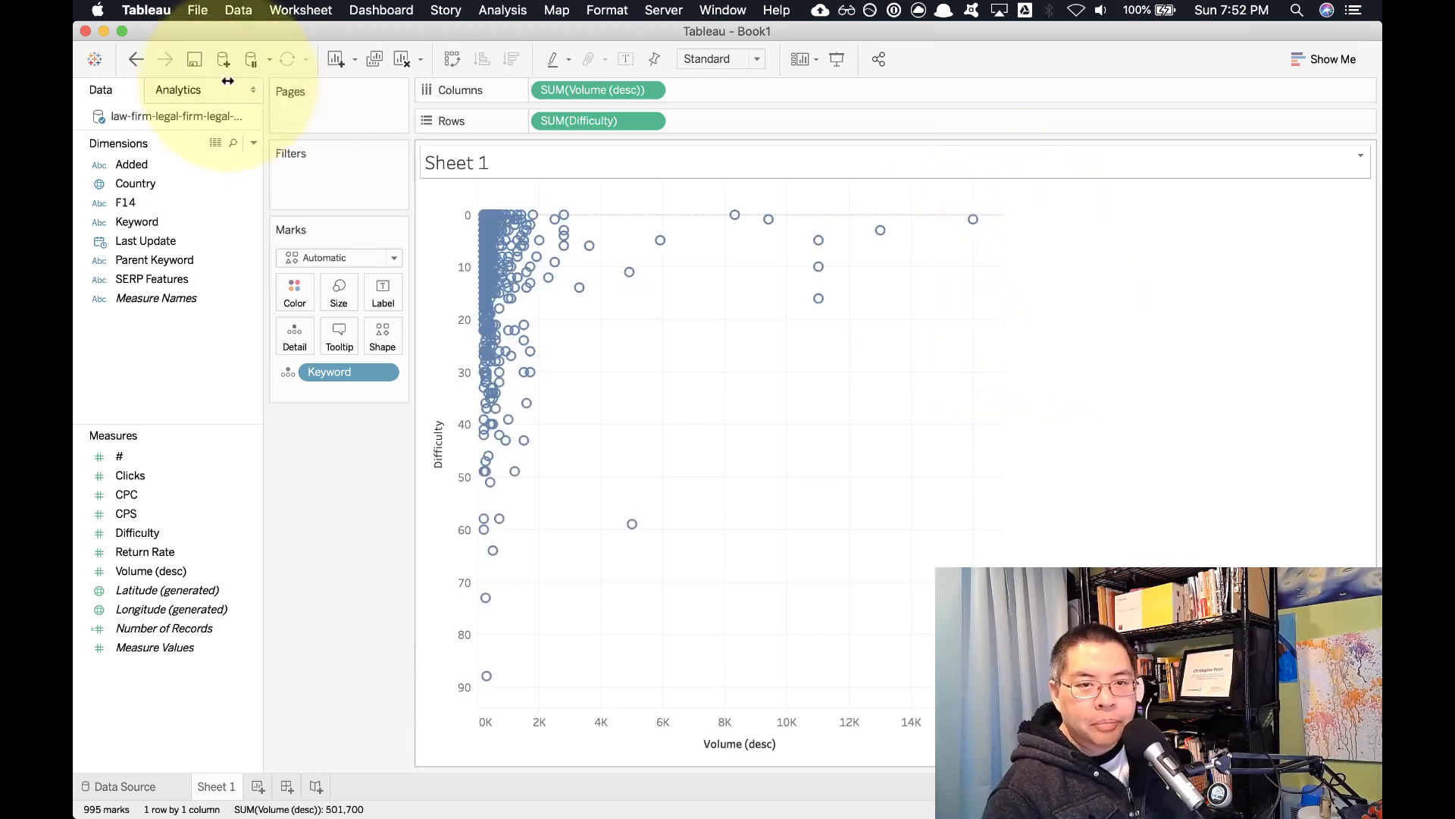
- Add Cluster from the Analytics pane, review the Clusters dialog and close it
left_click(179, 89)
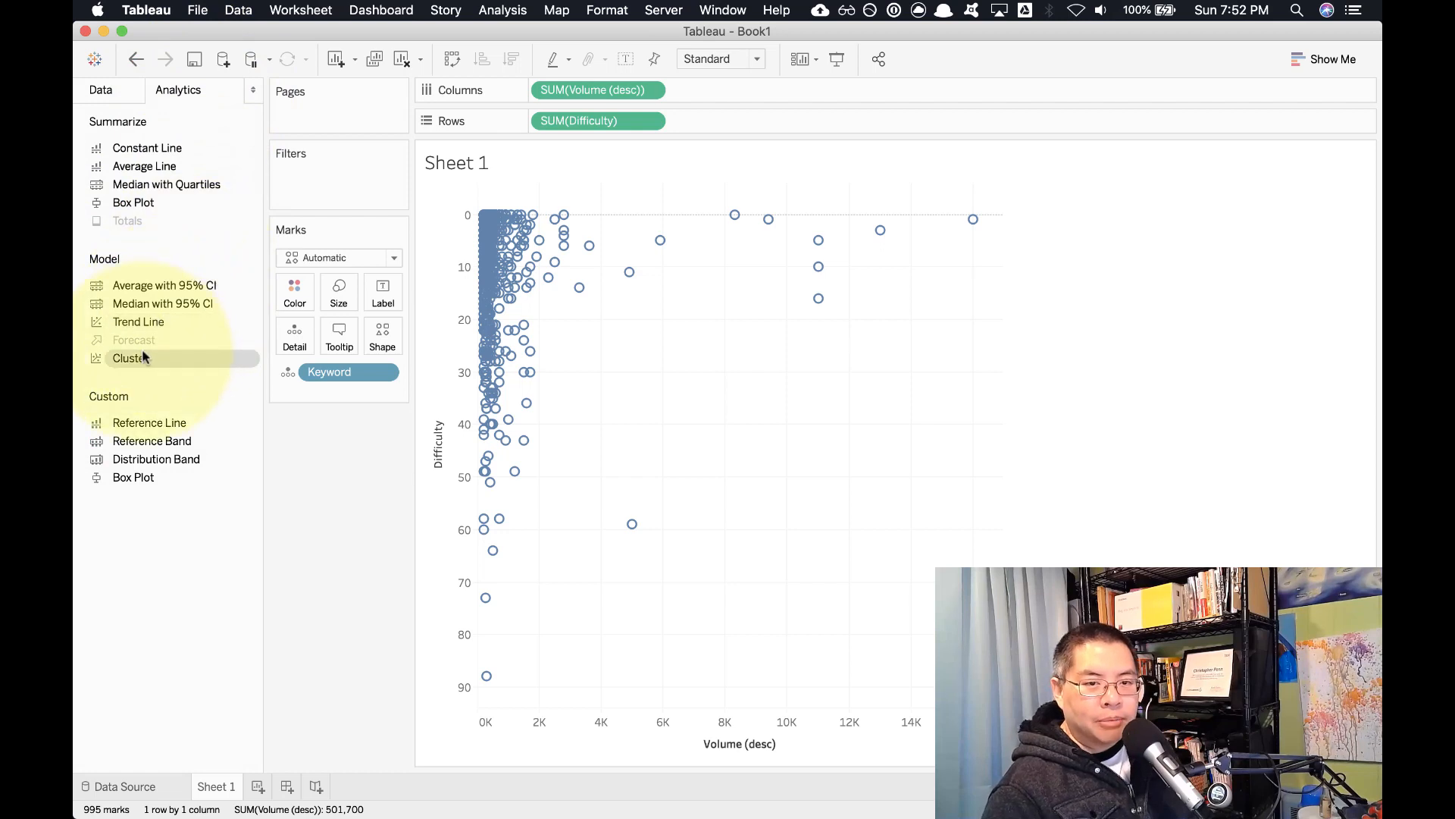
left_click(131, 357)
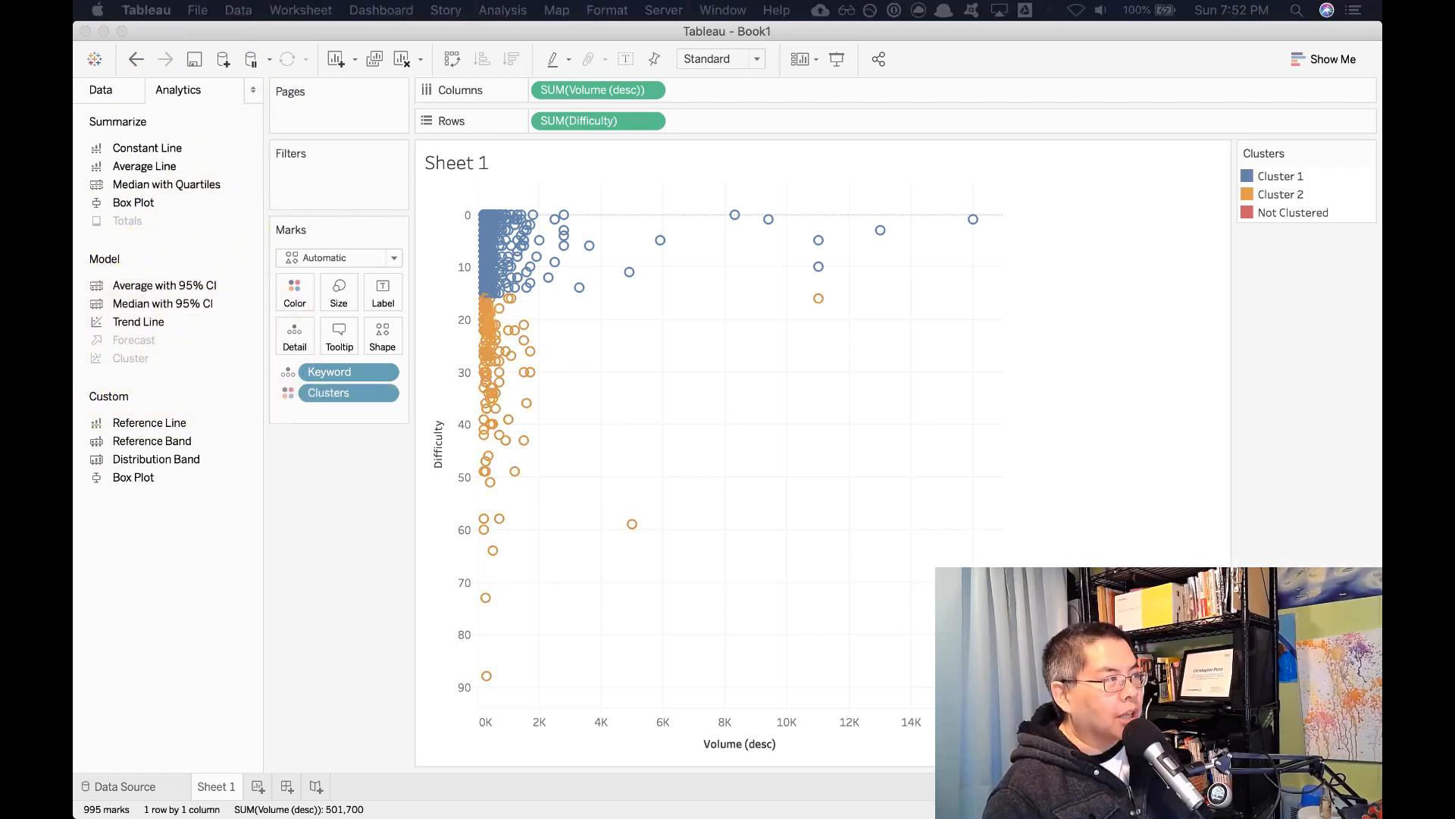
double_click(327, 393)
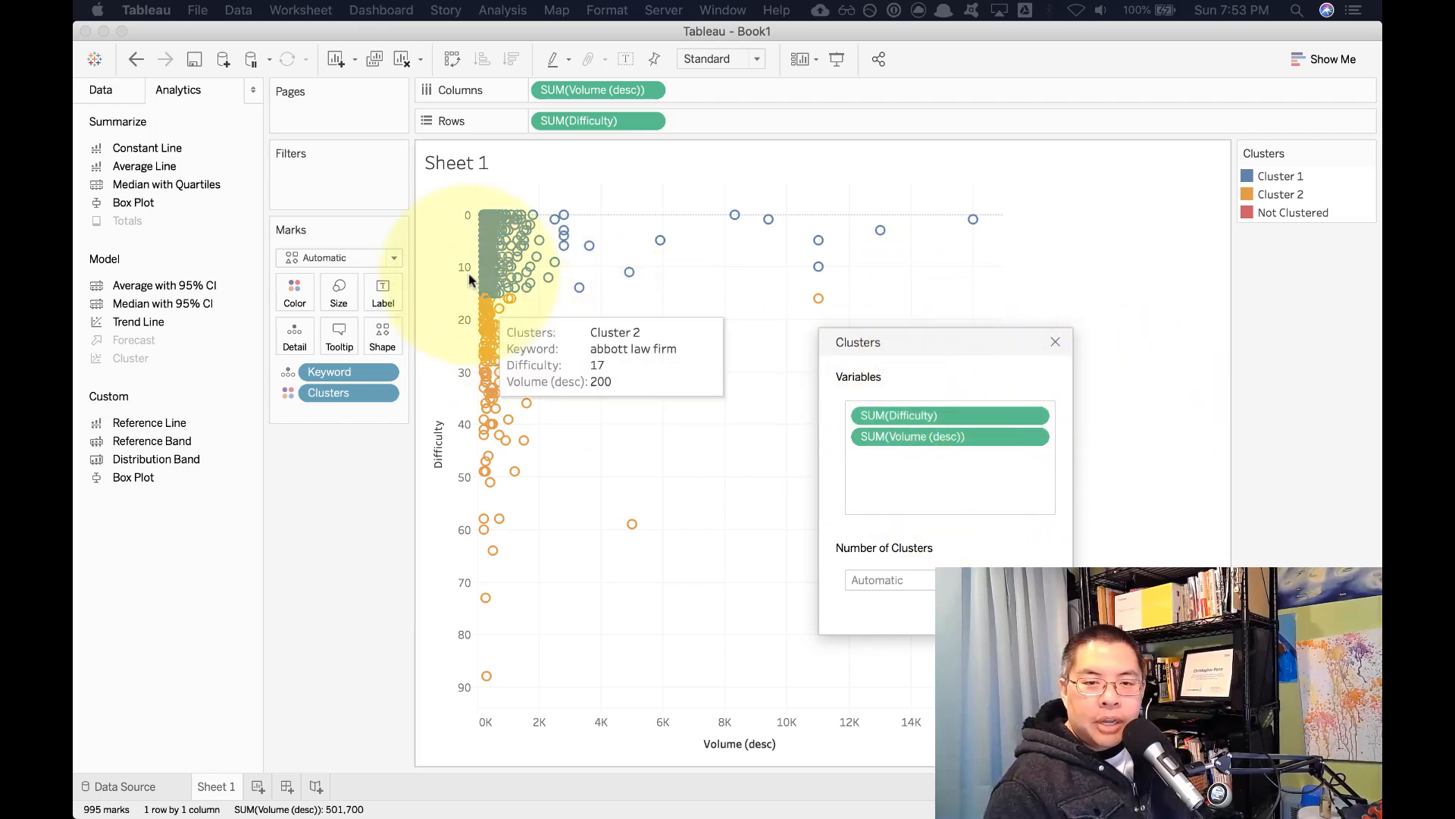
mouse_move(490, 295)
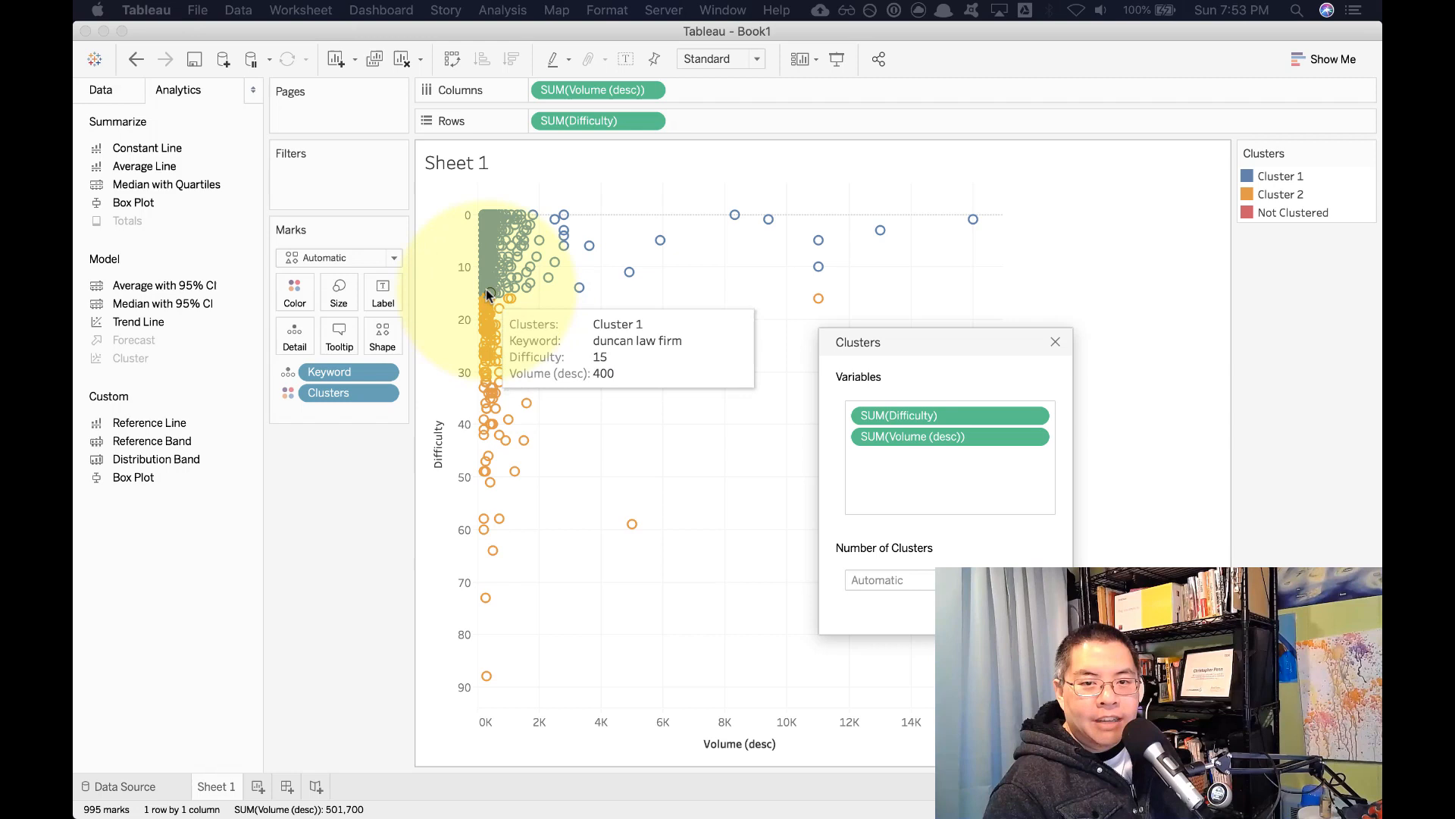
mouse_move(494, 288)
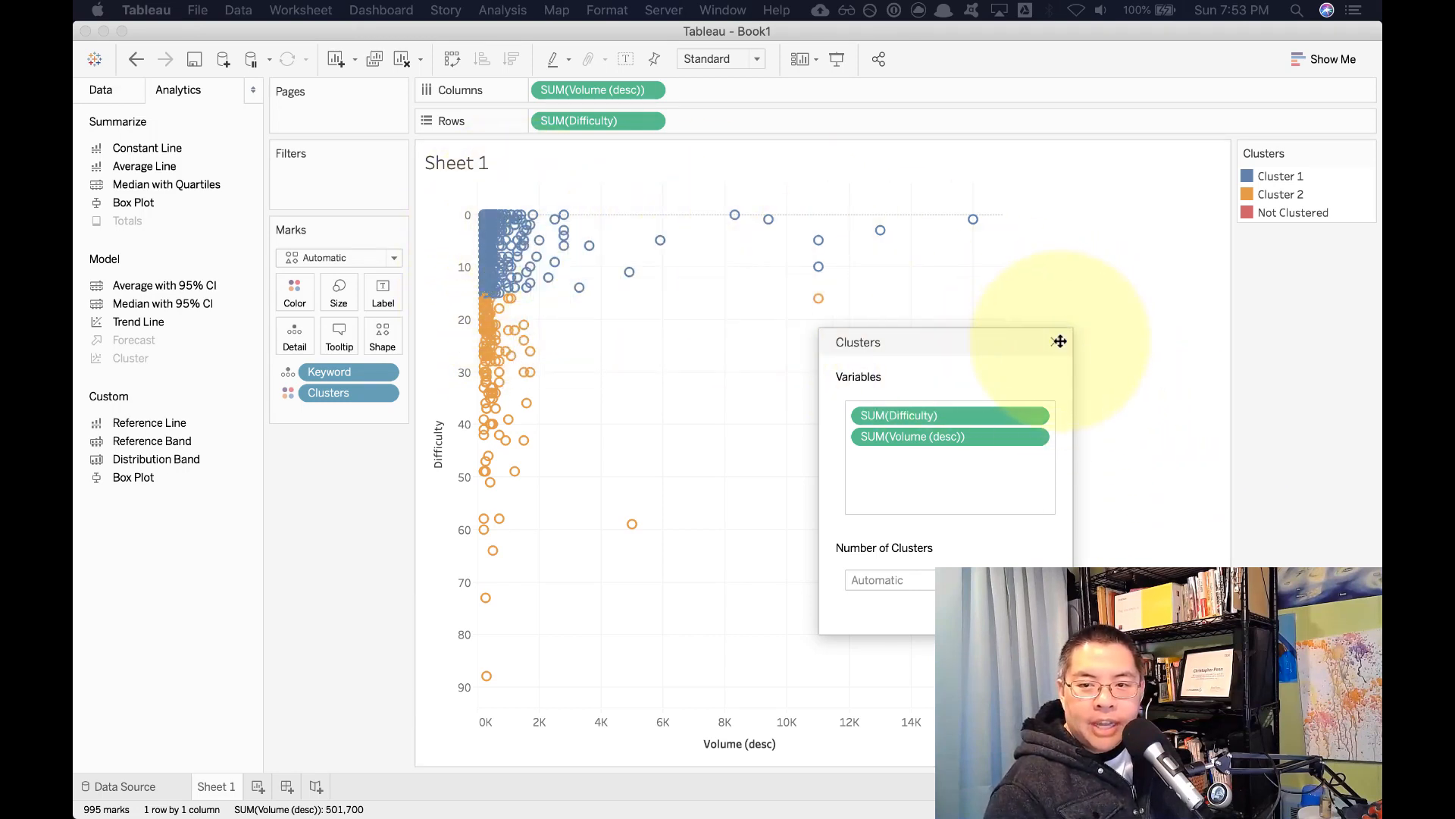
left_click(1059, 341)
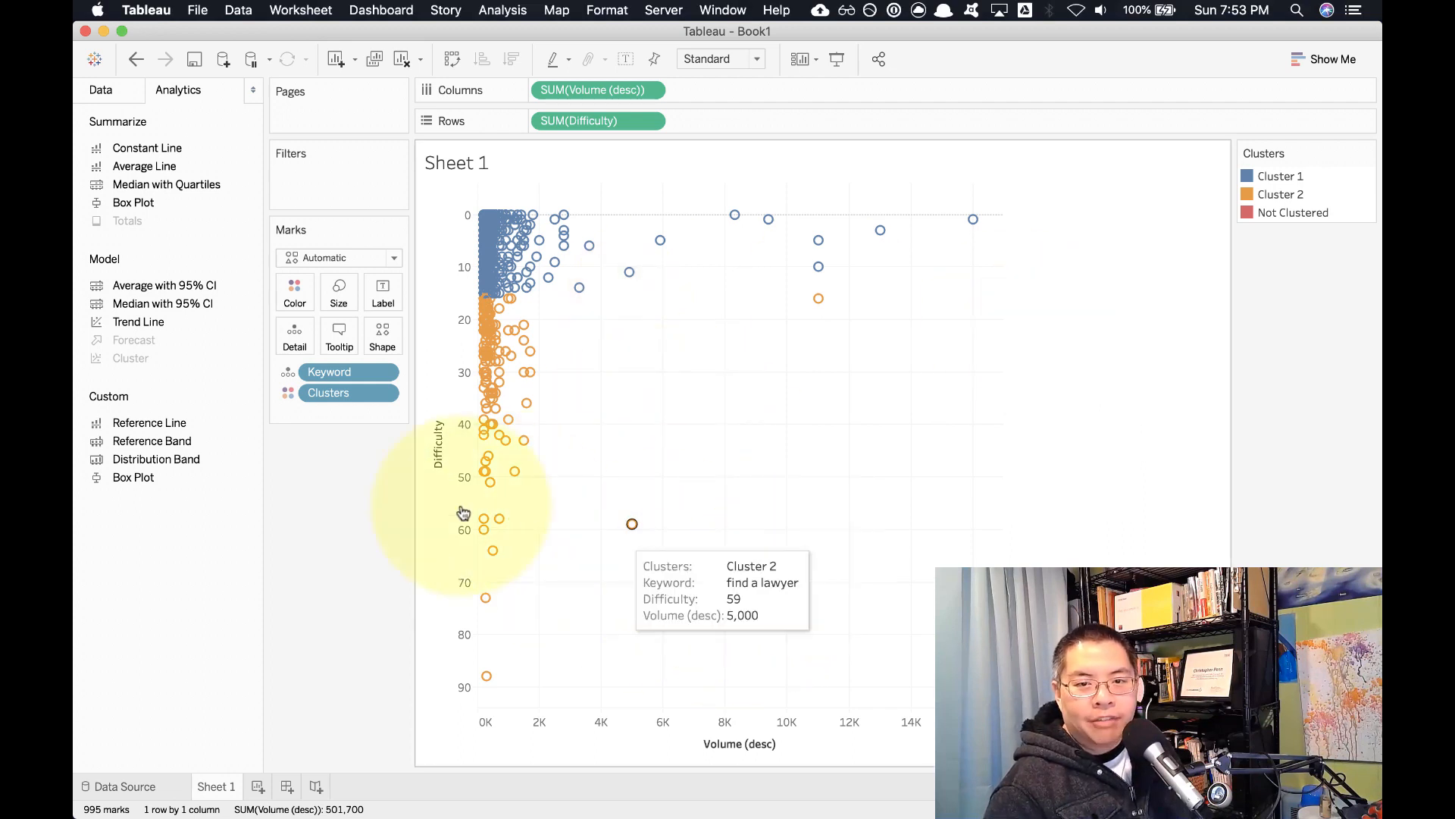
- Keep only the Cluster 1 keywords via the Clusters legend
left_click(1280, 176)
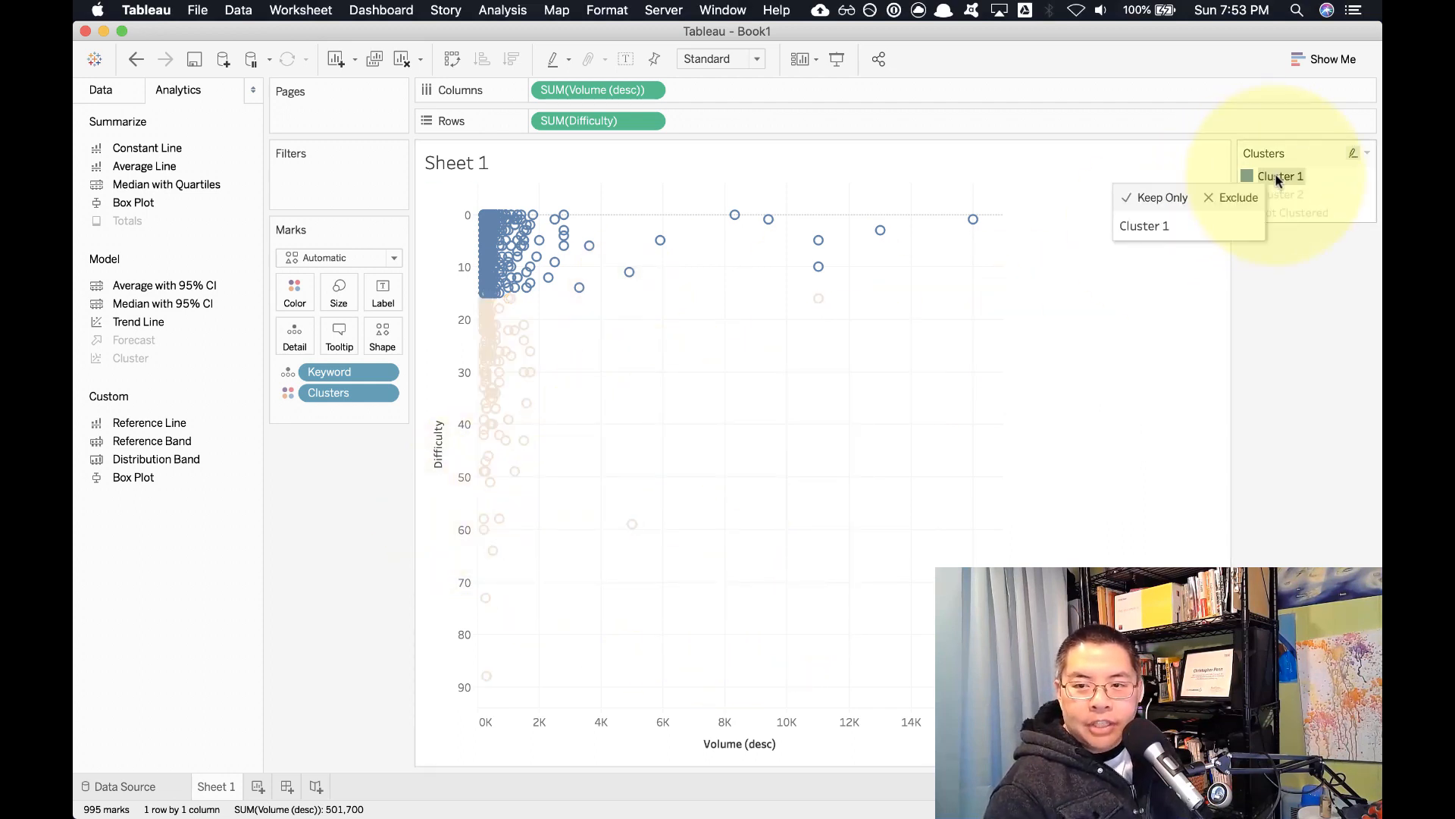
left_click(1162, 197)
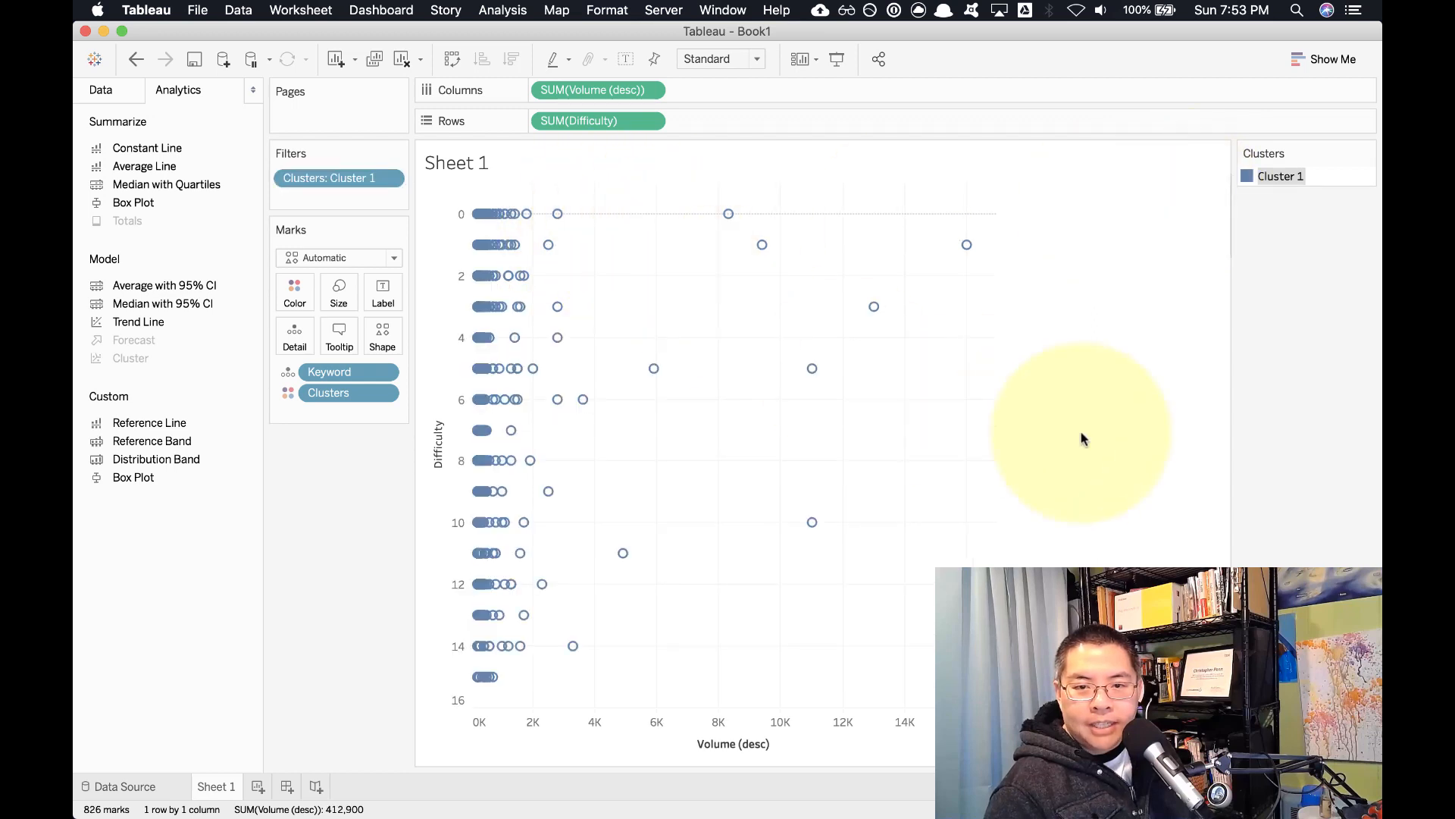
mouse_move(861, 360)
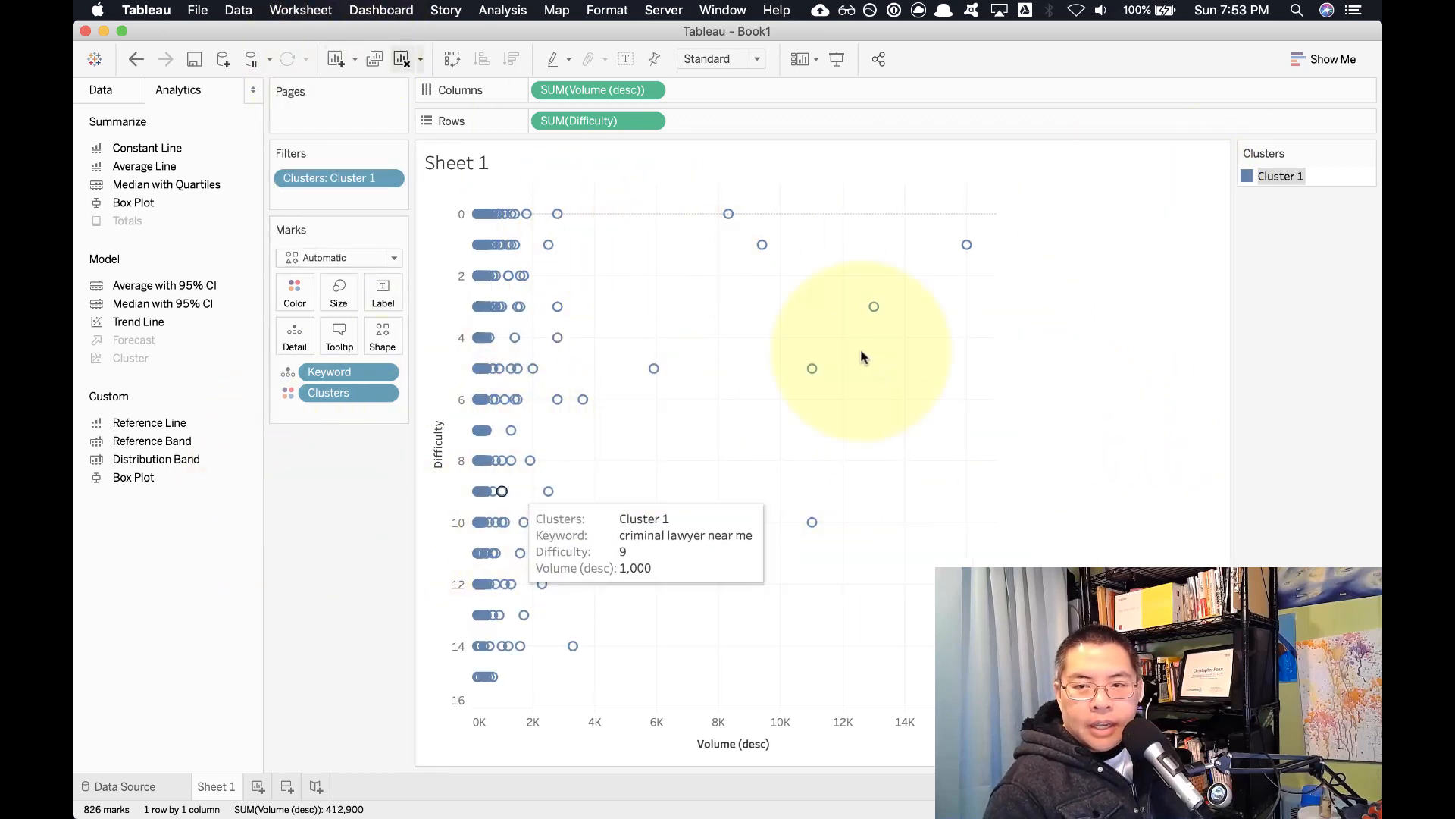
left_click(1357, 155)
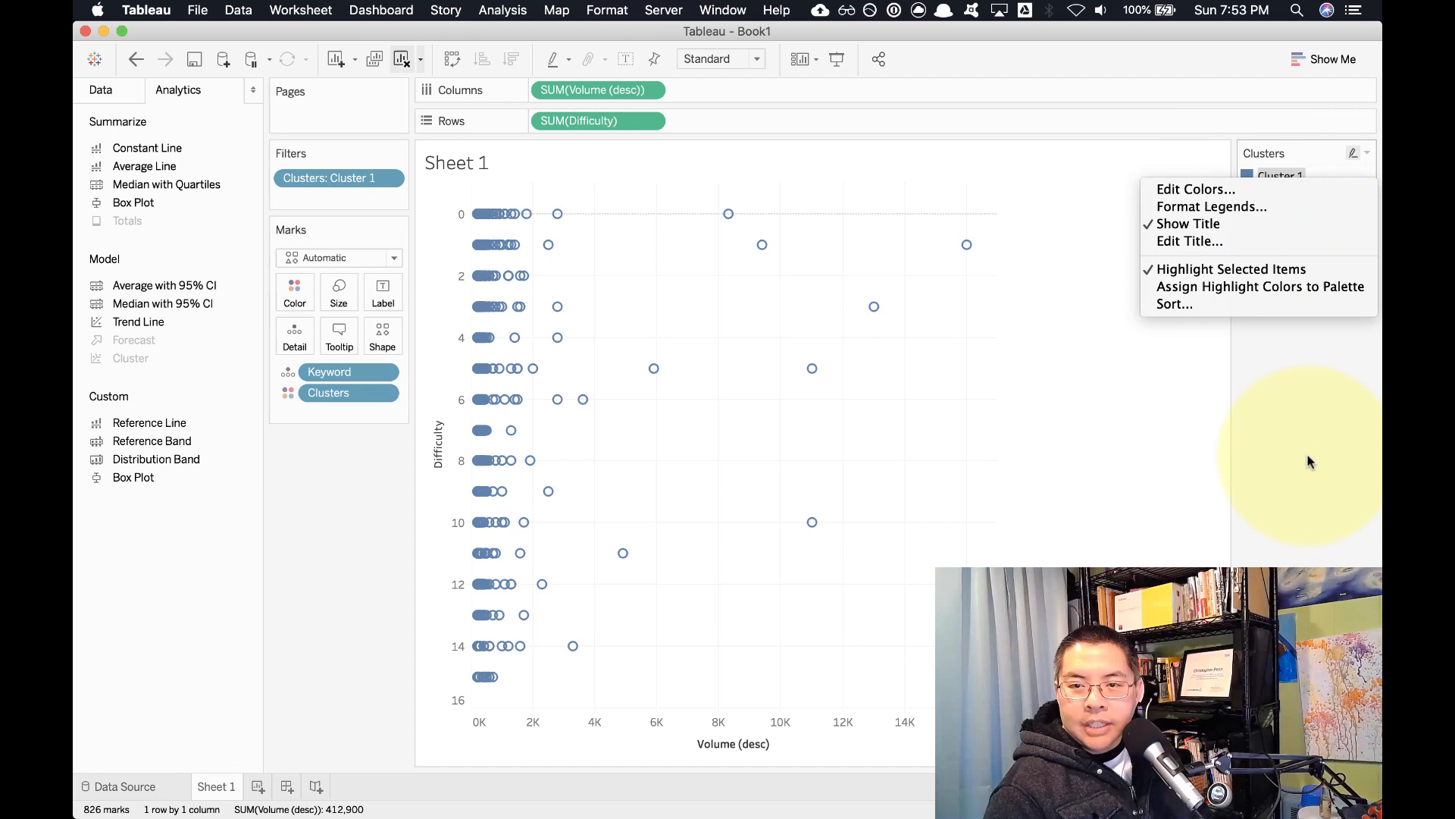
left_click(783, 259)
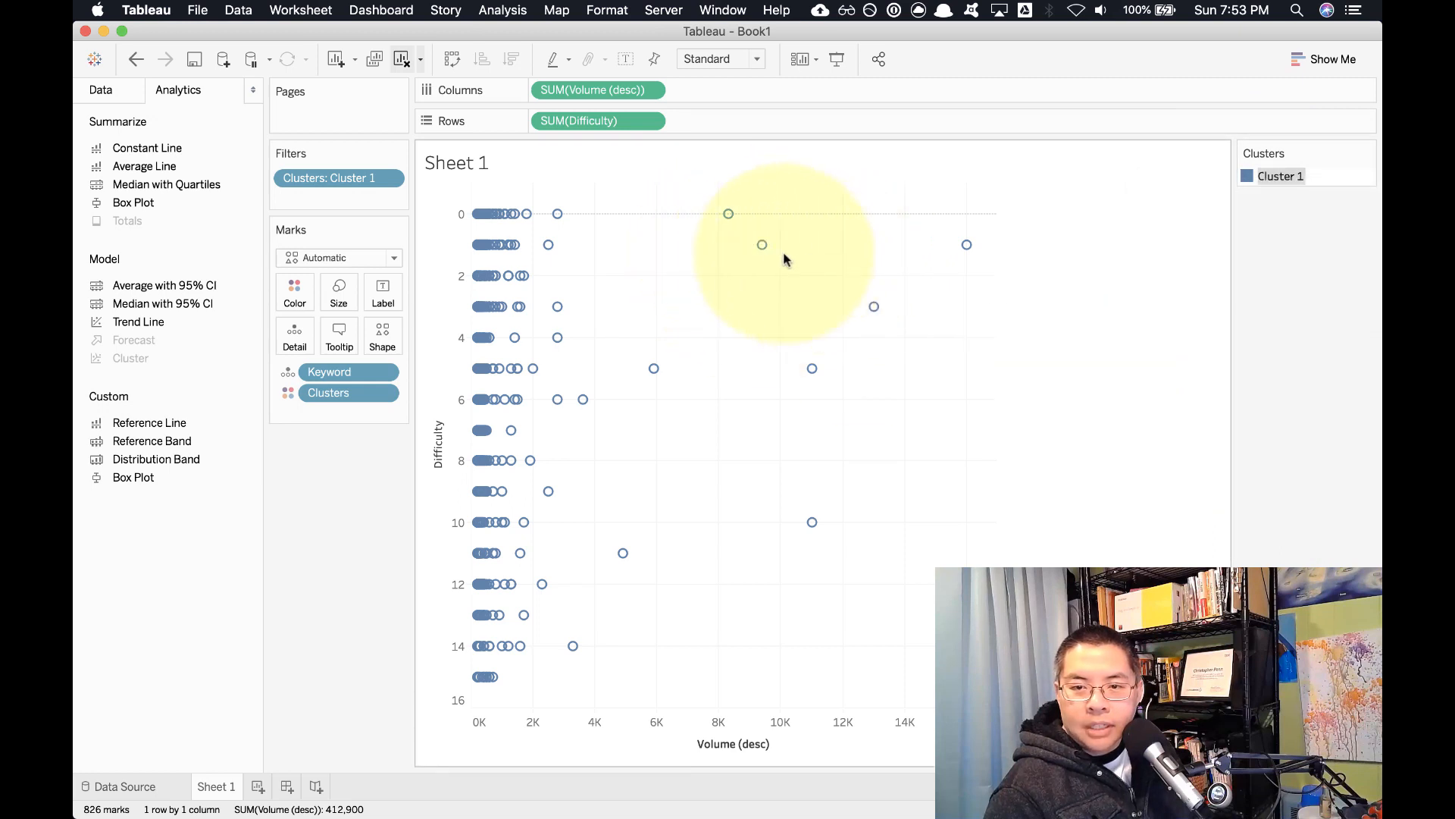
- Select all remaining keyword points and save them as Set 1
left_click(763, 244)
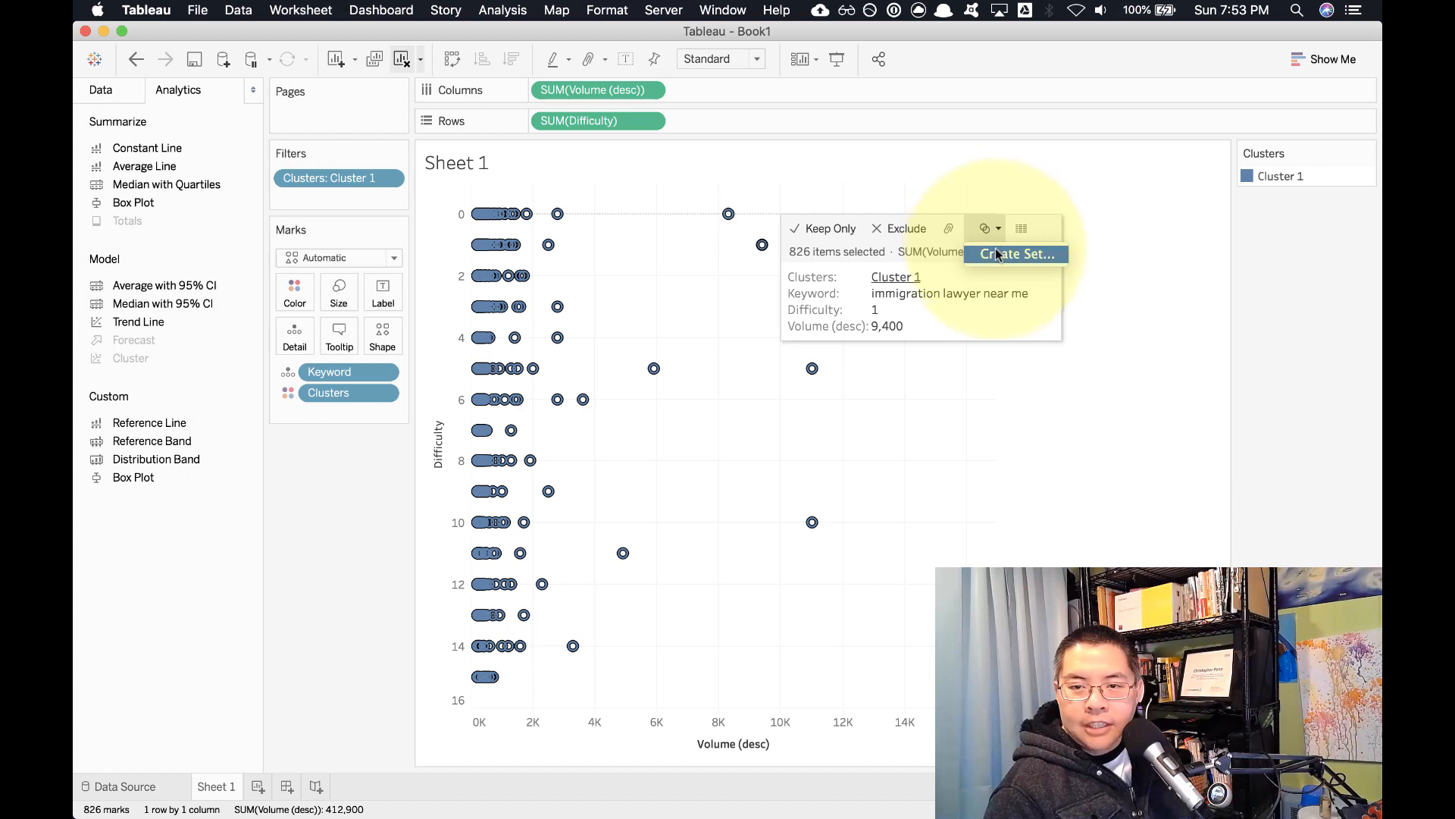
left_click(908, 576)
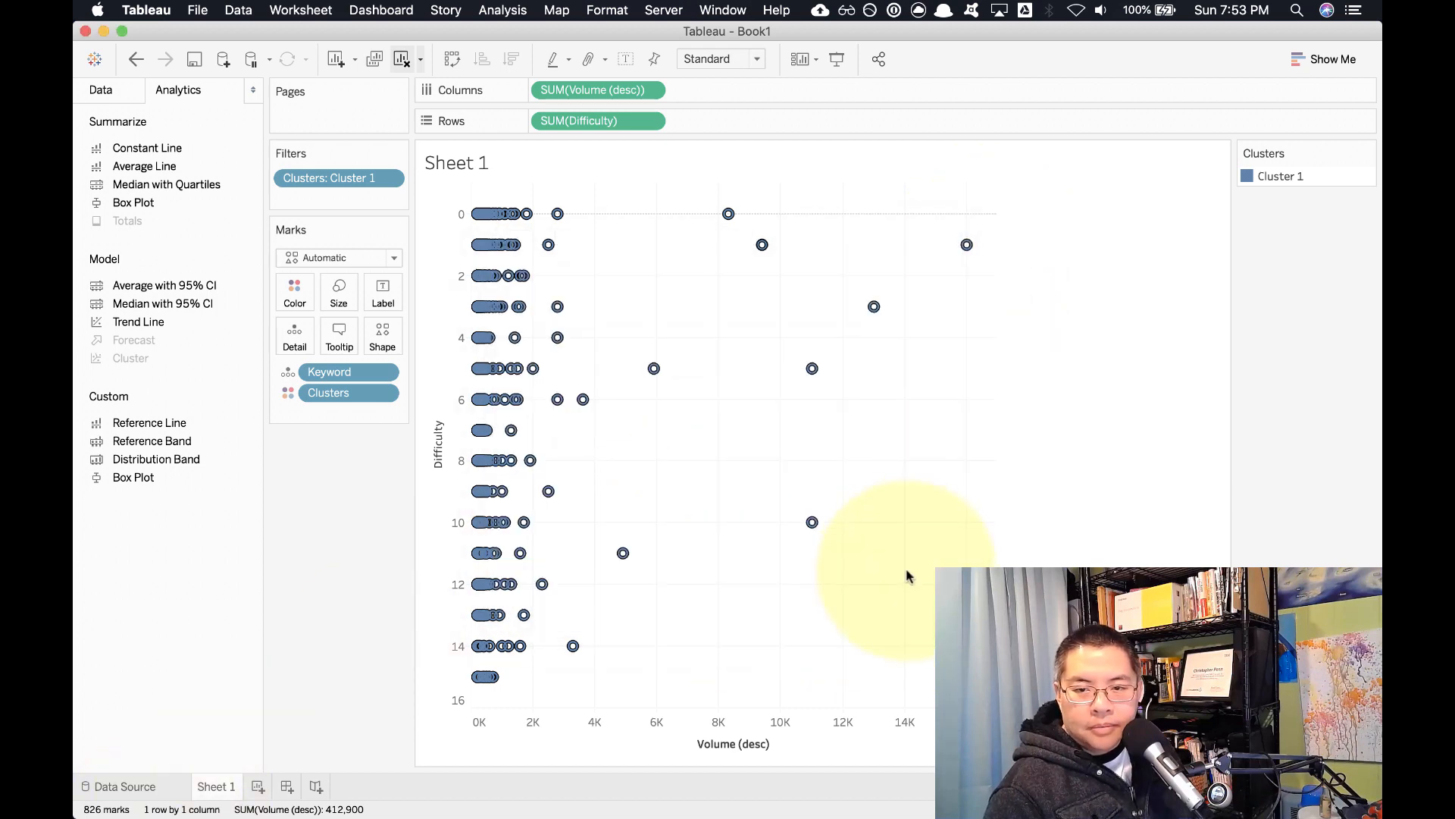
left_click(308, 787)
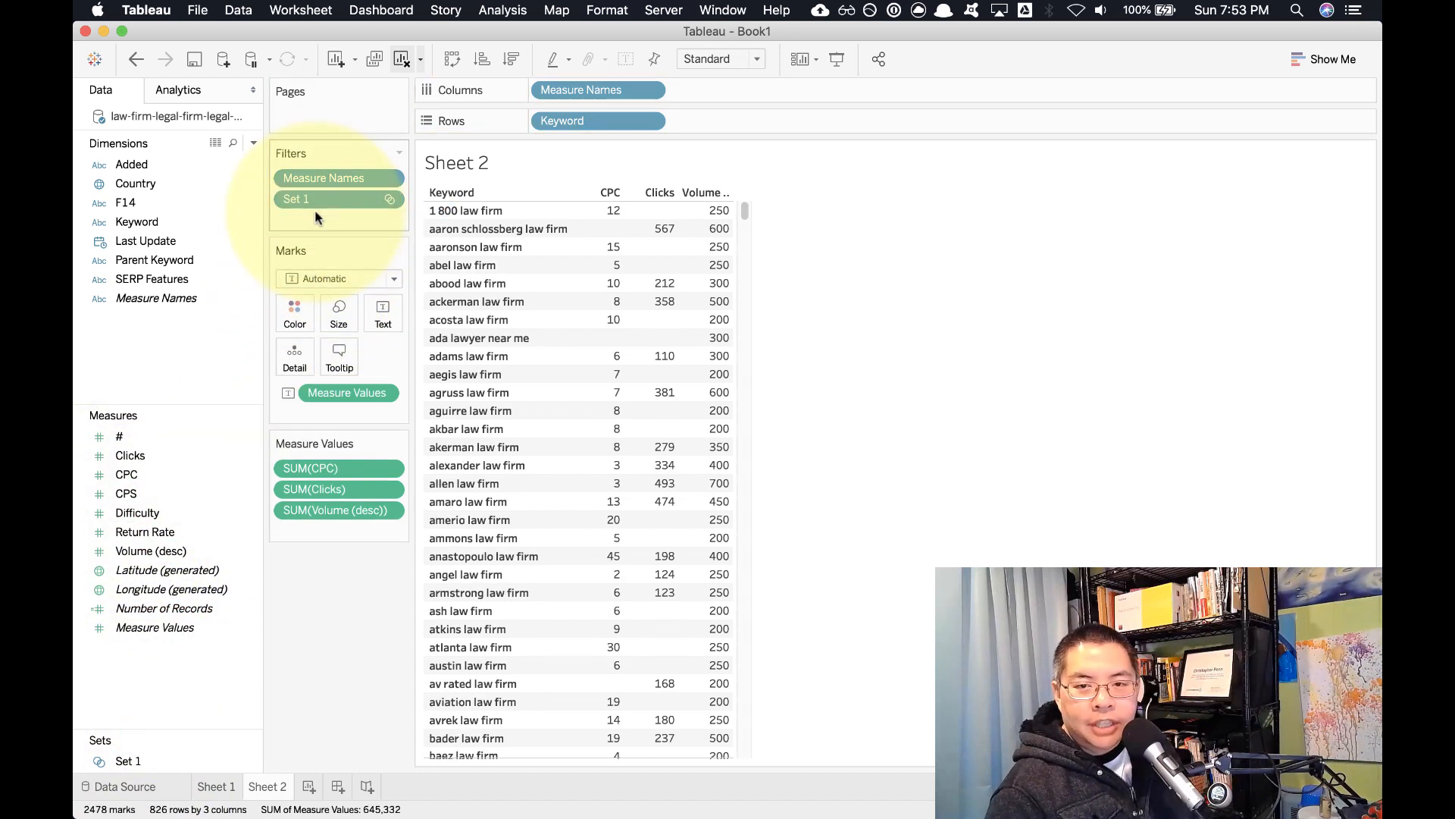
mouse_move(787, 552)
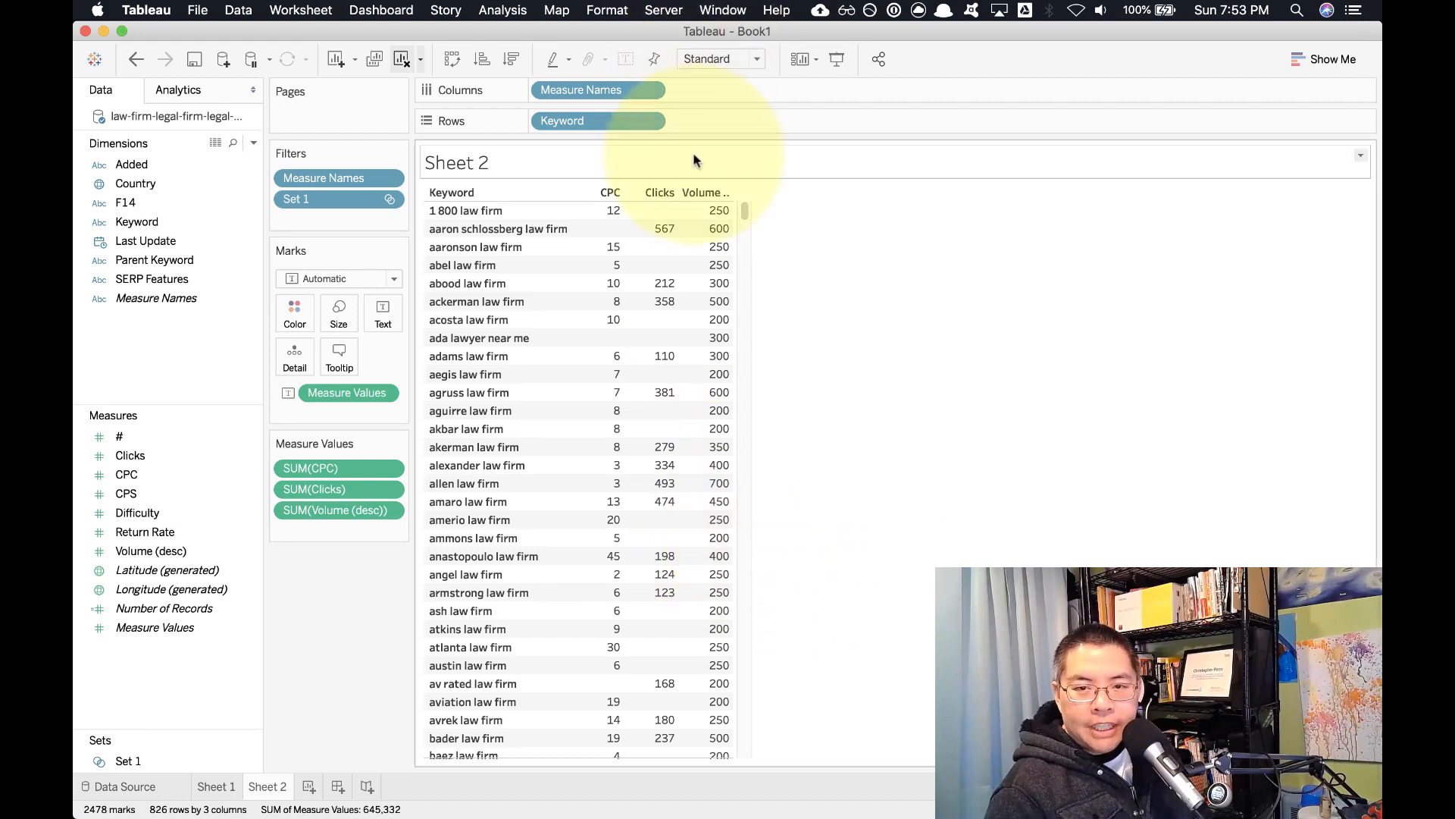
- Widen the Keyword column, check Sheet 1's scatter plot, and scroll through the Sheet 2 table
left_click(659, 192)
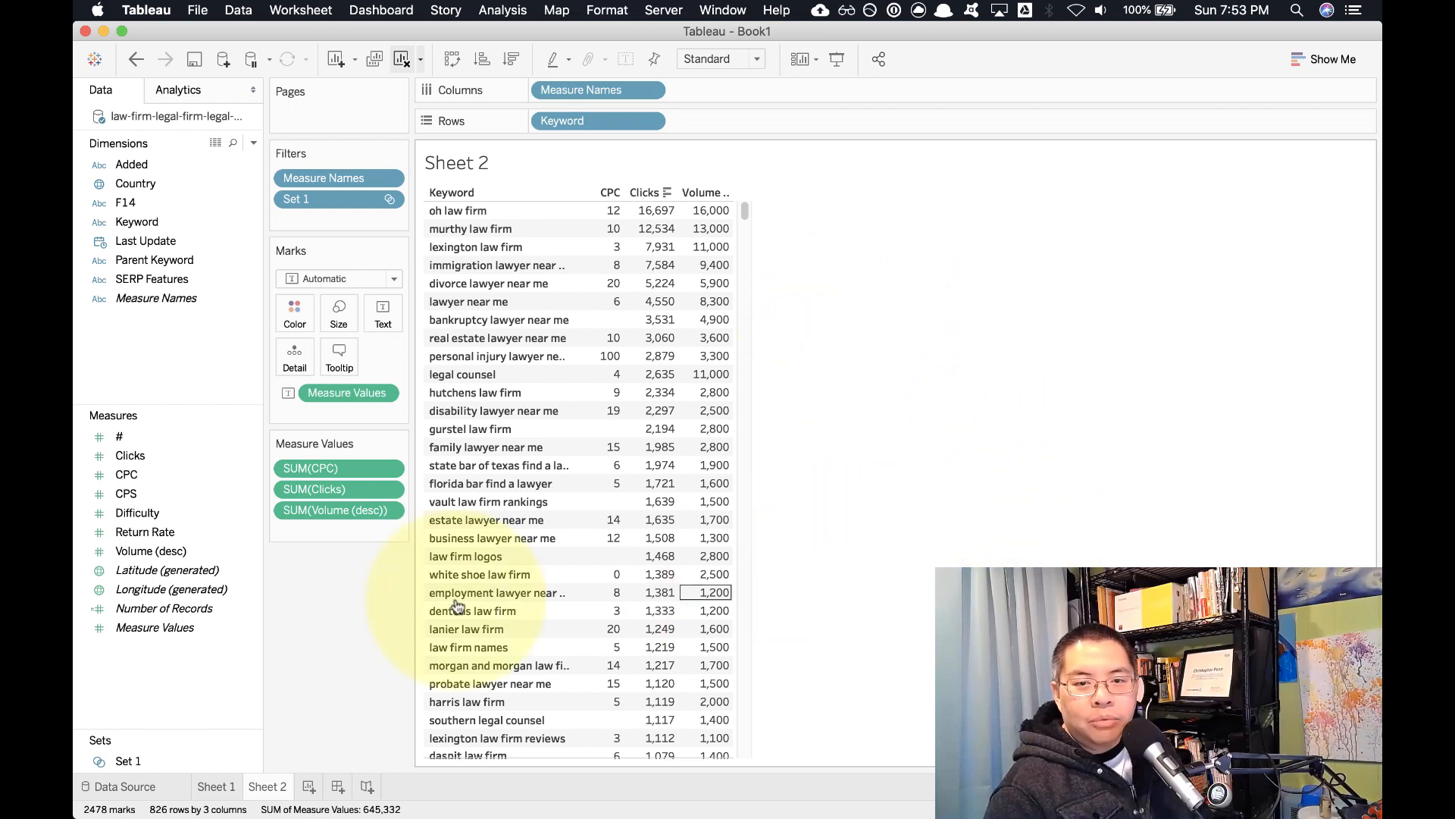
left_click(215, 787)
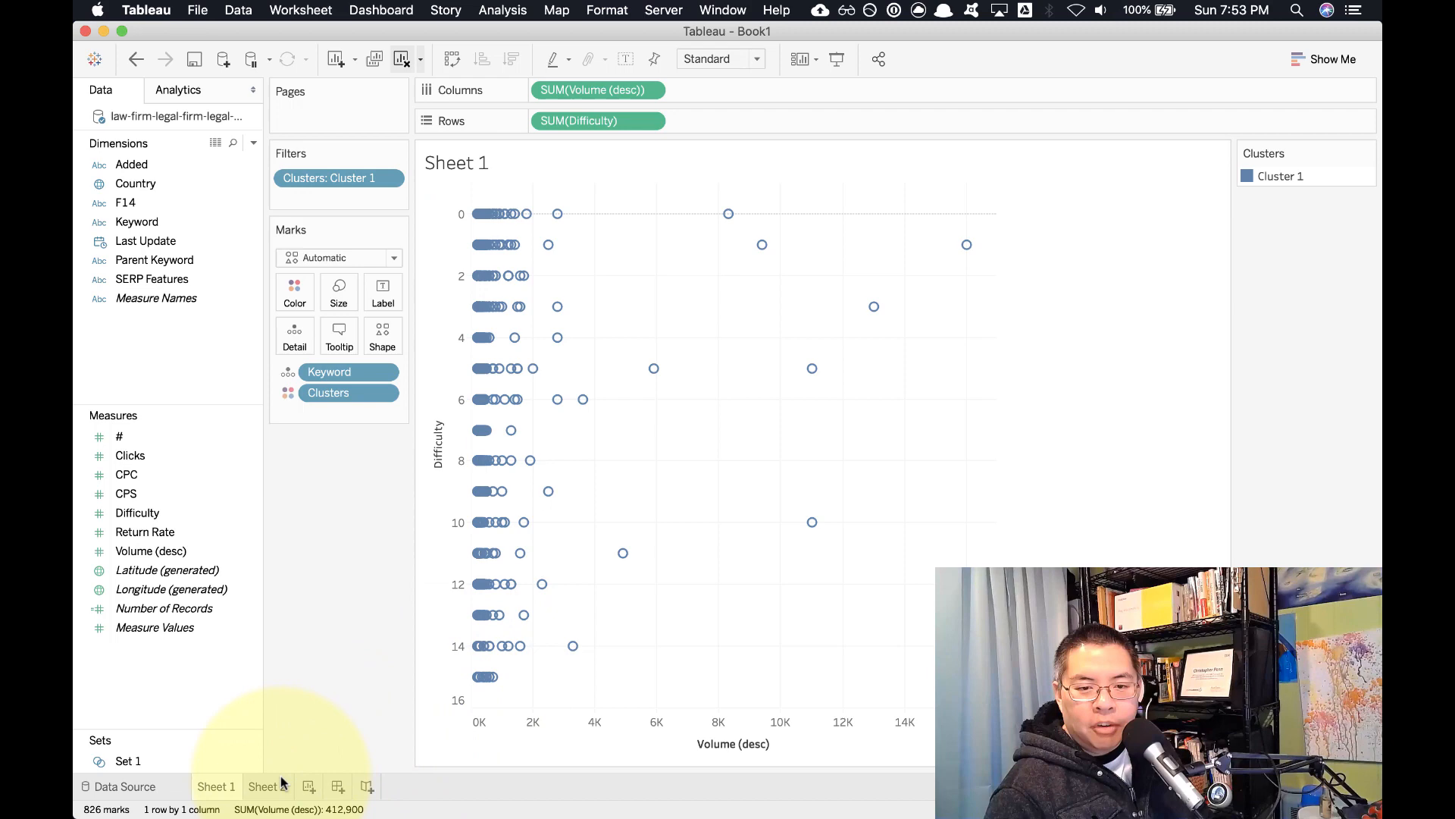
left_click(267, 787)
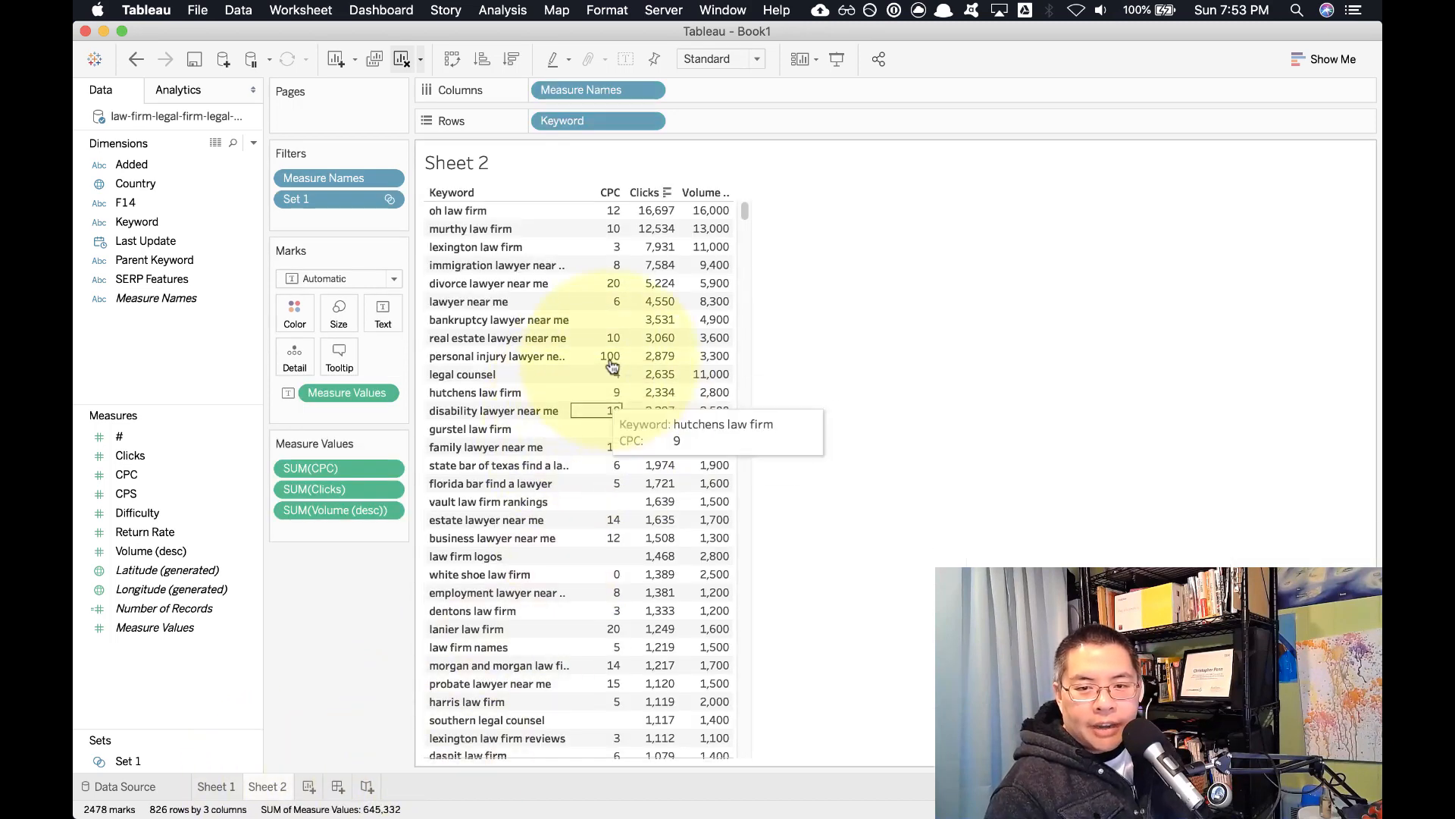
scroll("down", 3)
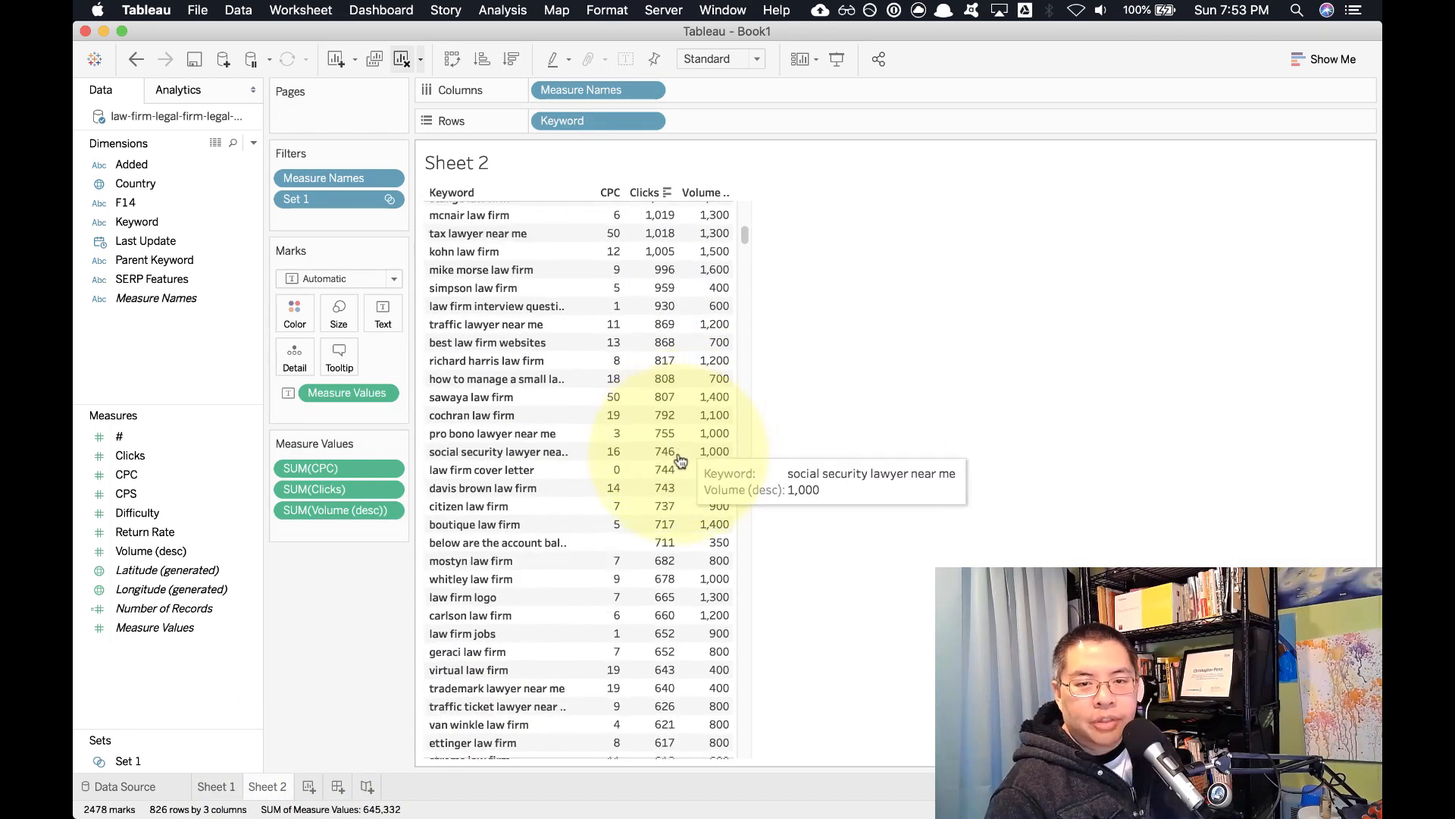
scroll("up", 3)
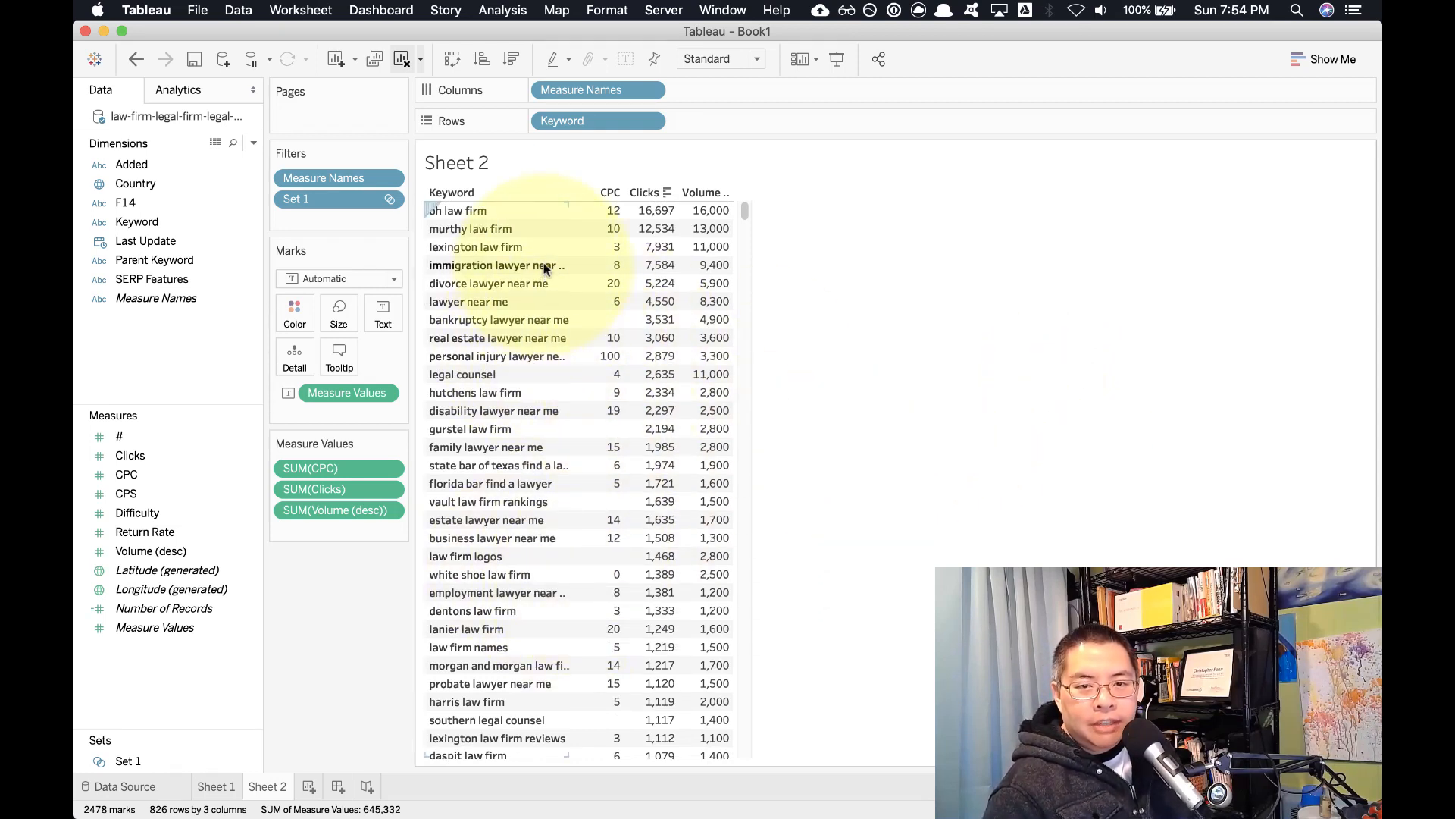
mouse_move(529, 319)
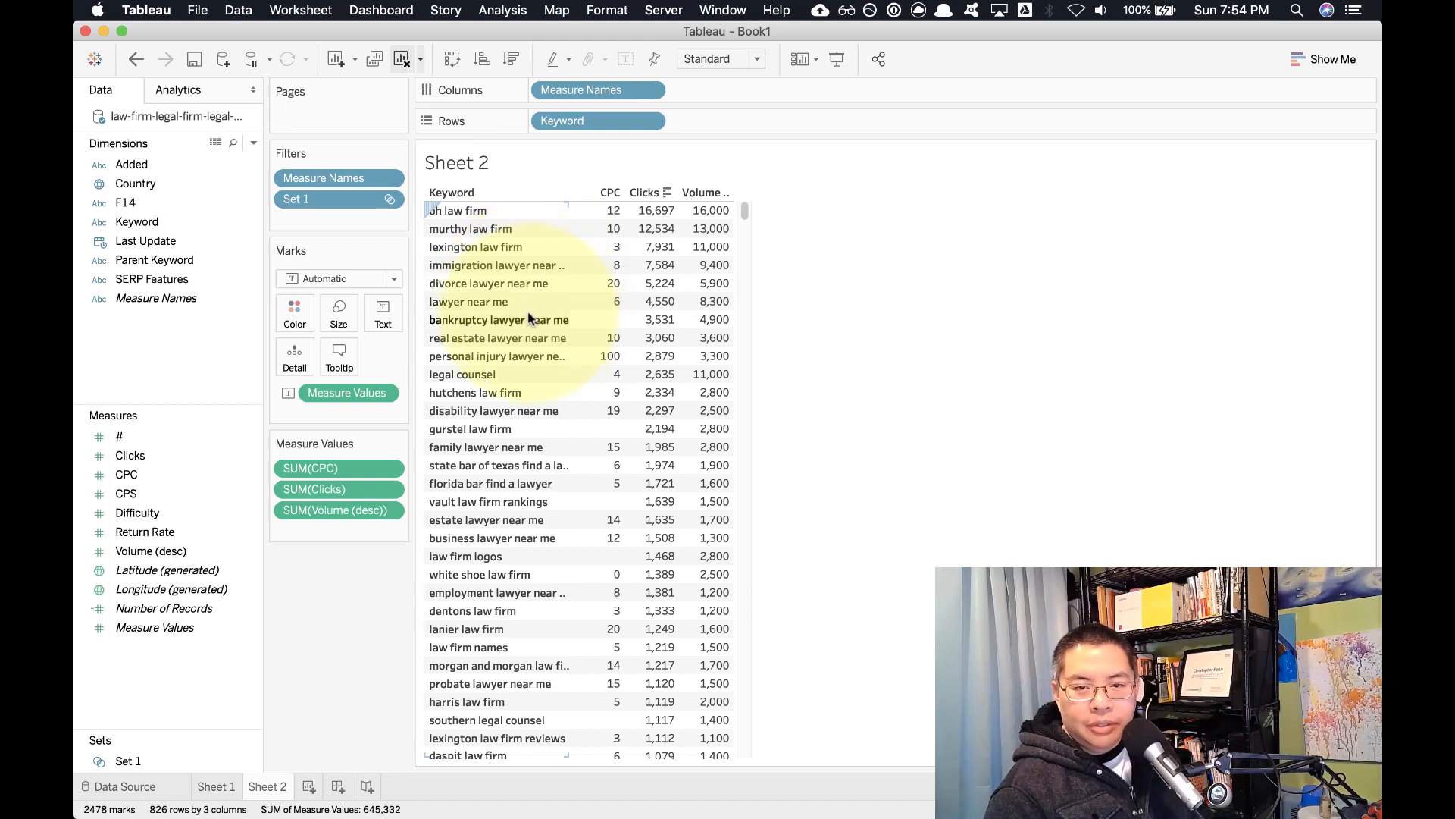
mouse_move(594, 210)
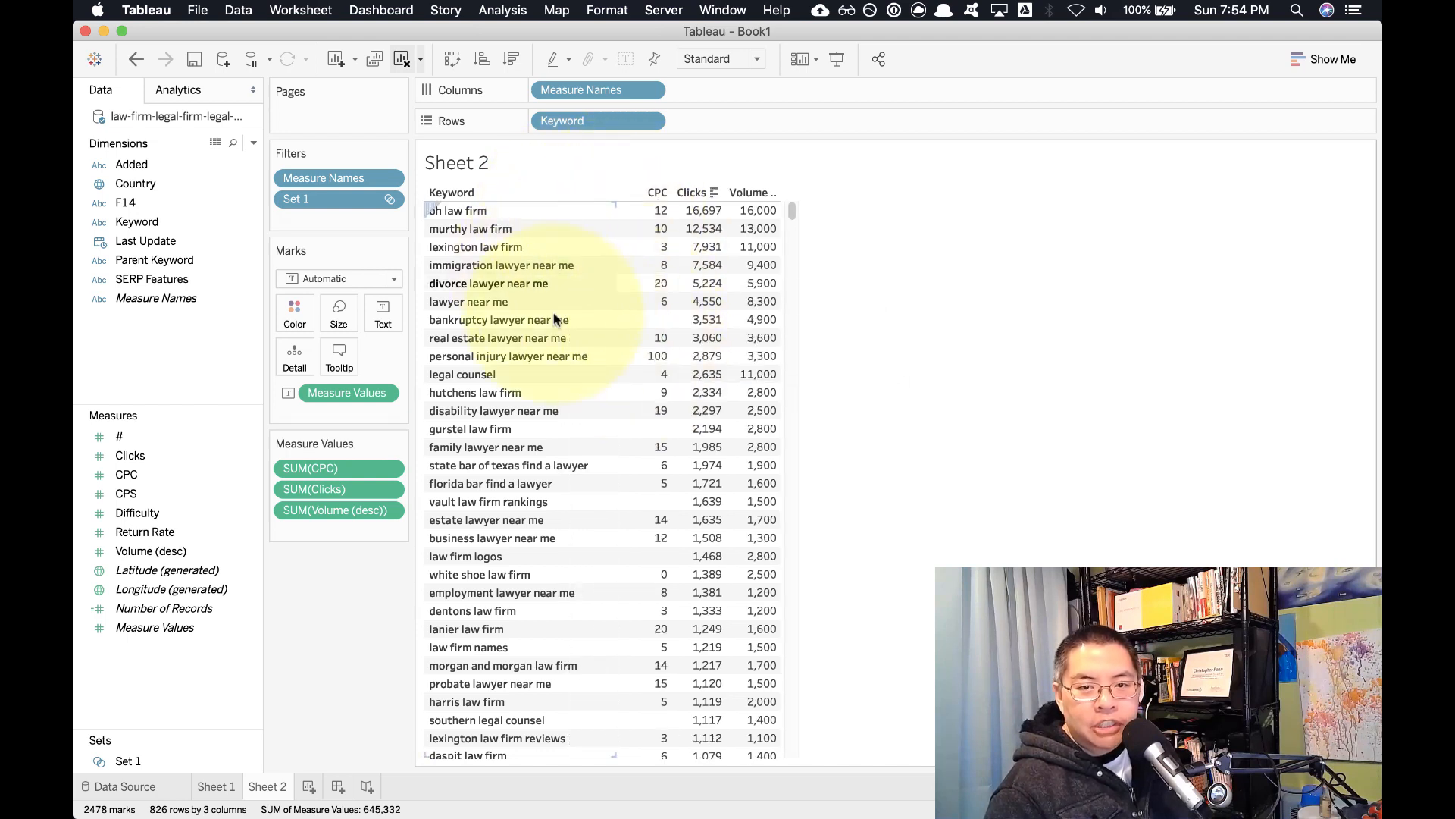
mouse_move(643, 520)
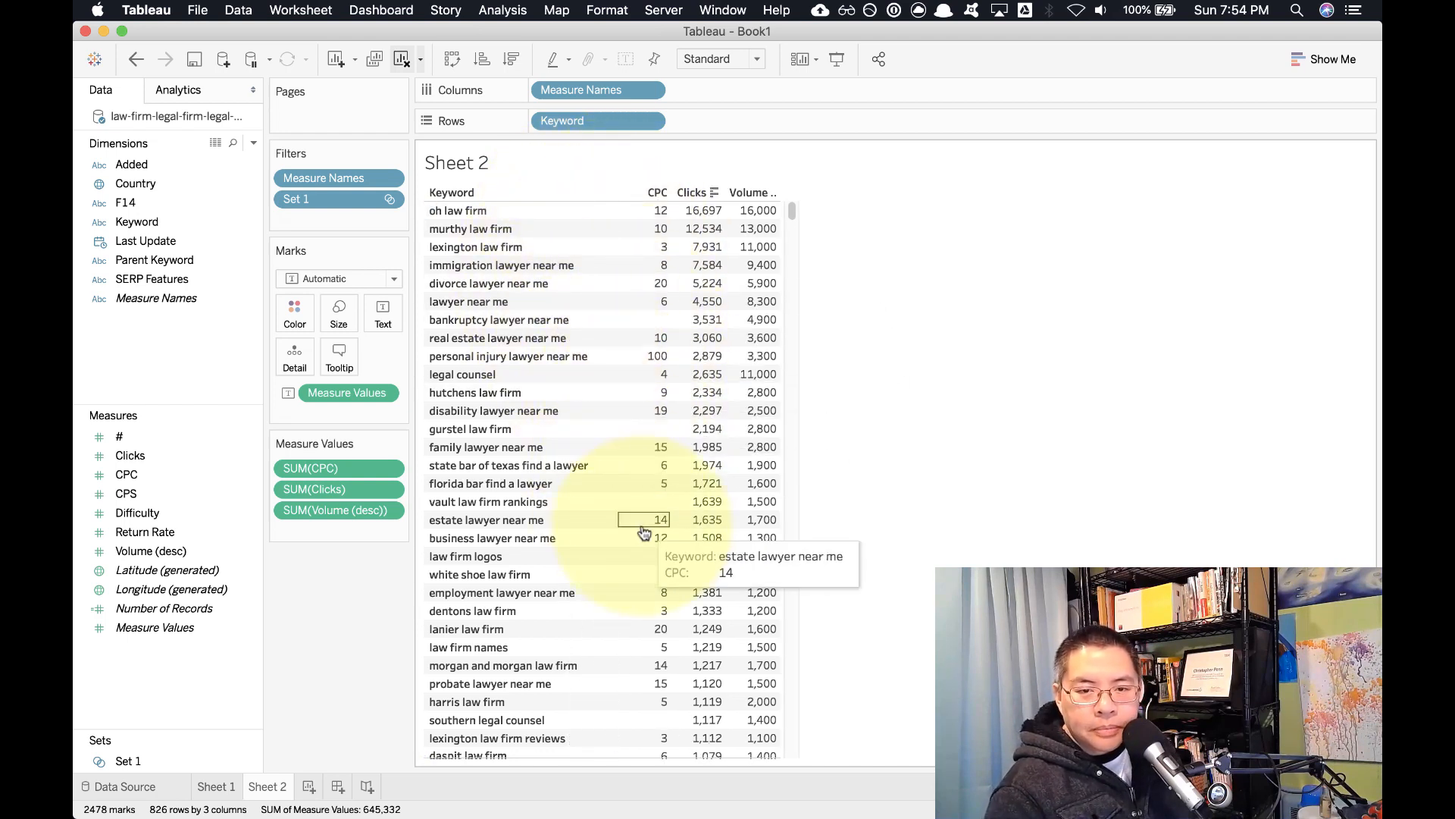
mouse_move(576, 651)
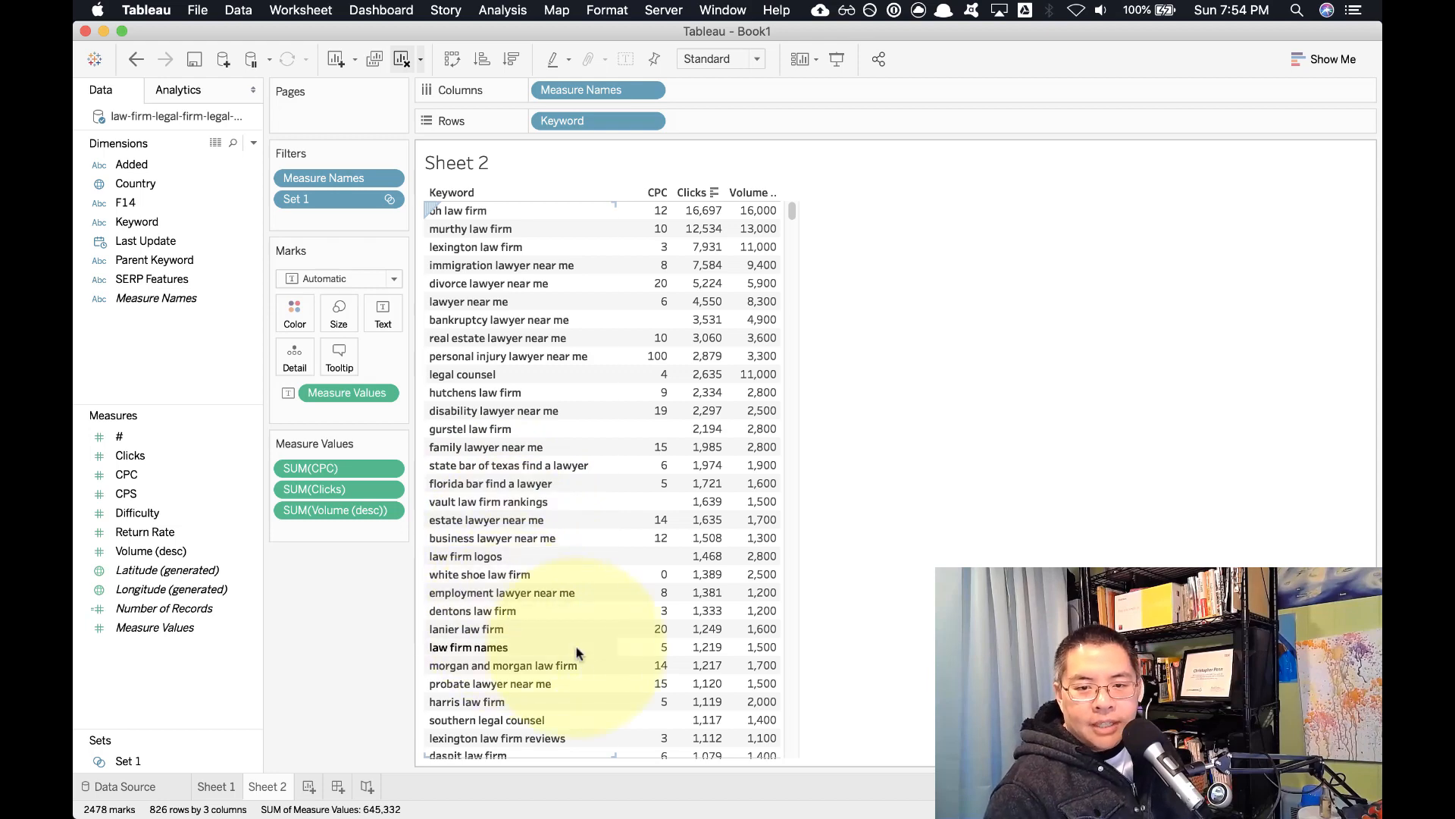
scroll("down", 3)
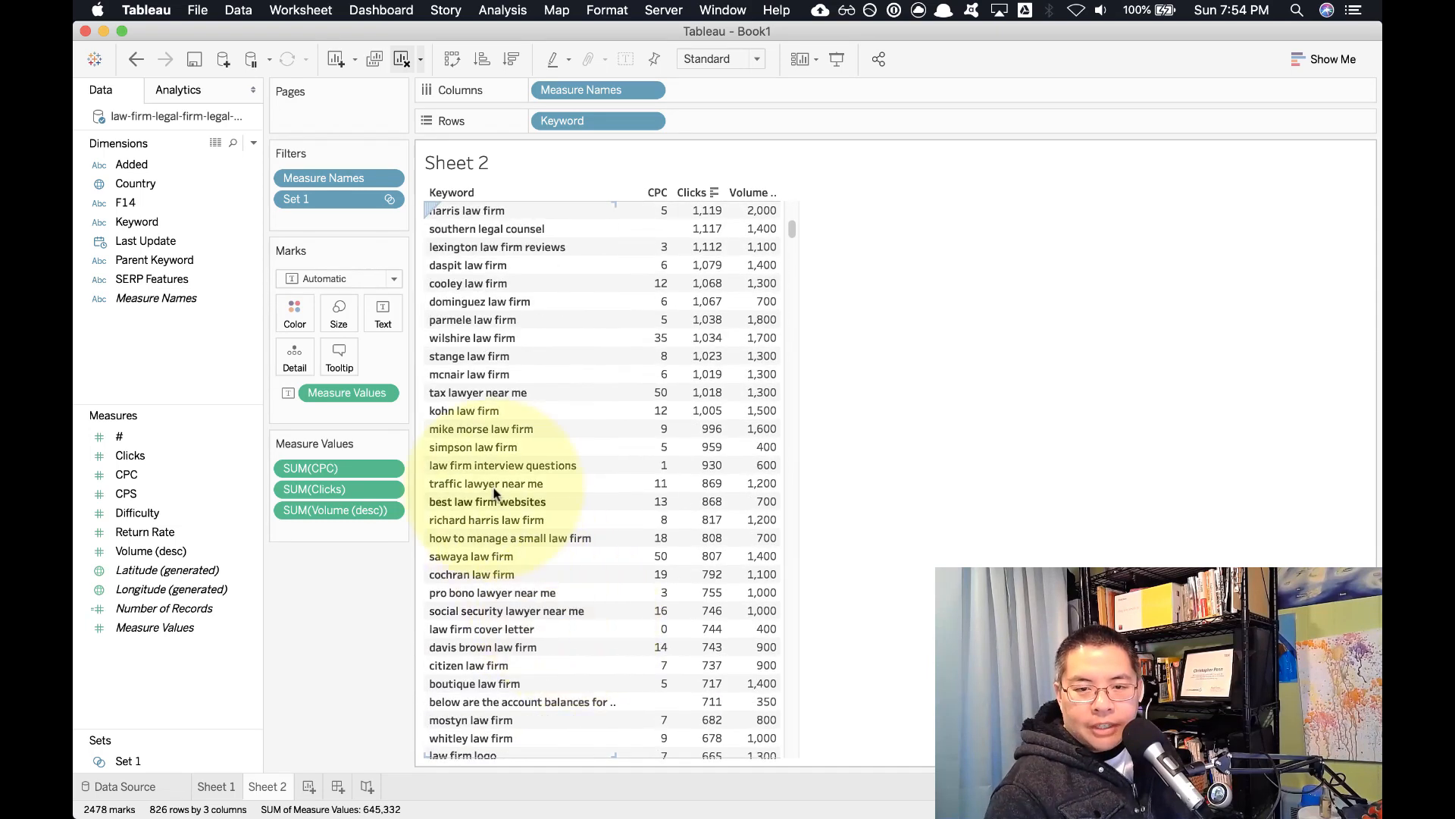
scroll("down", 3)
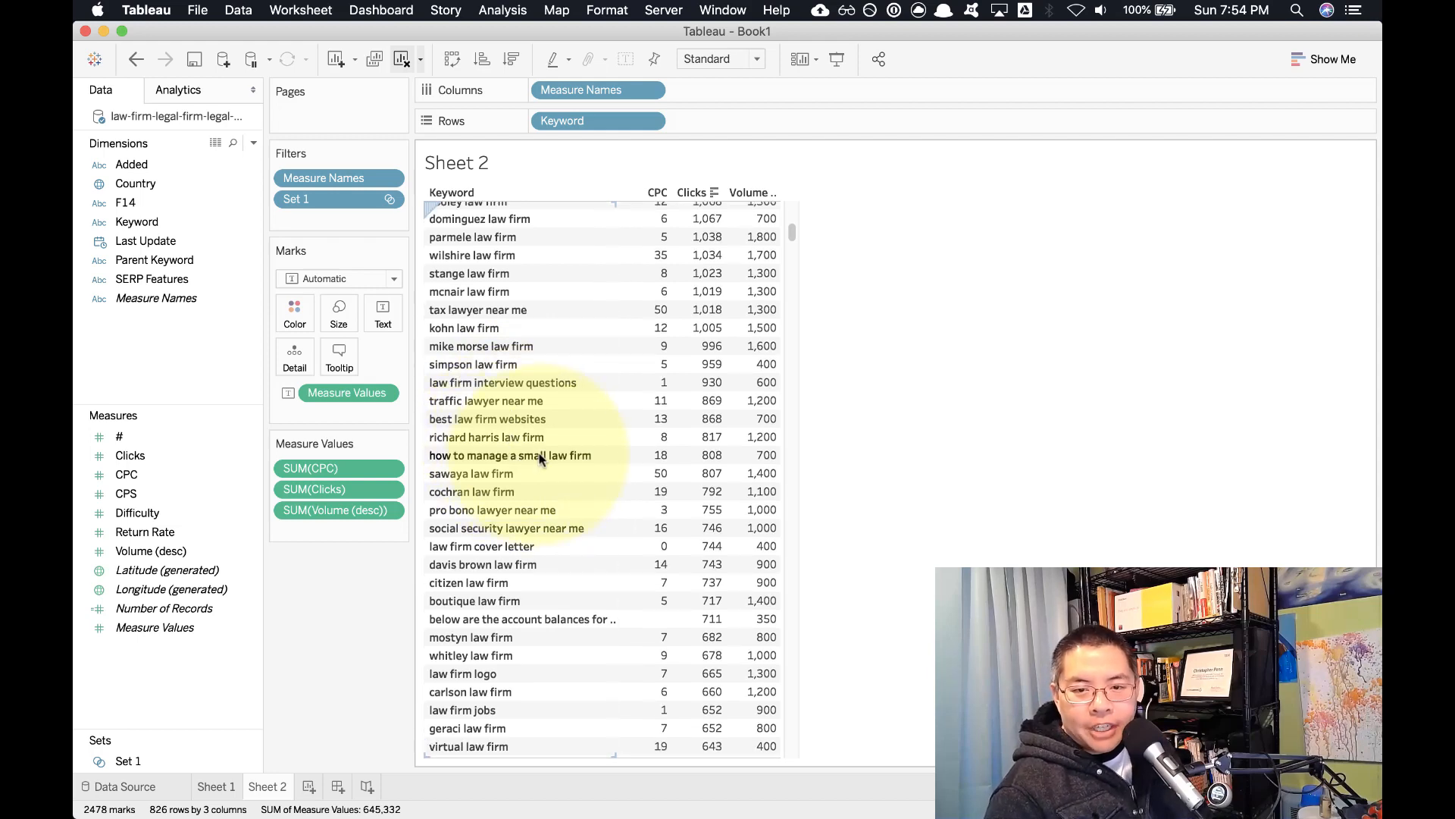
scroll("down", 3)
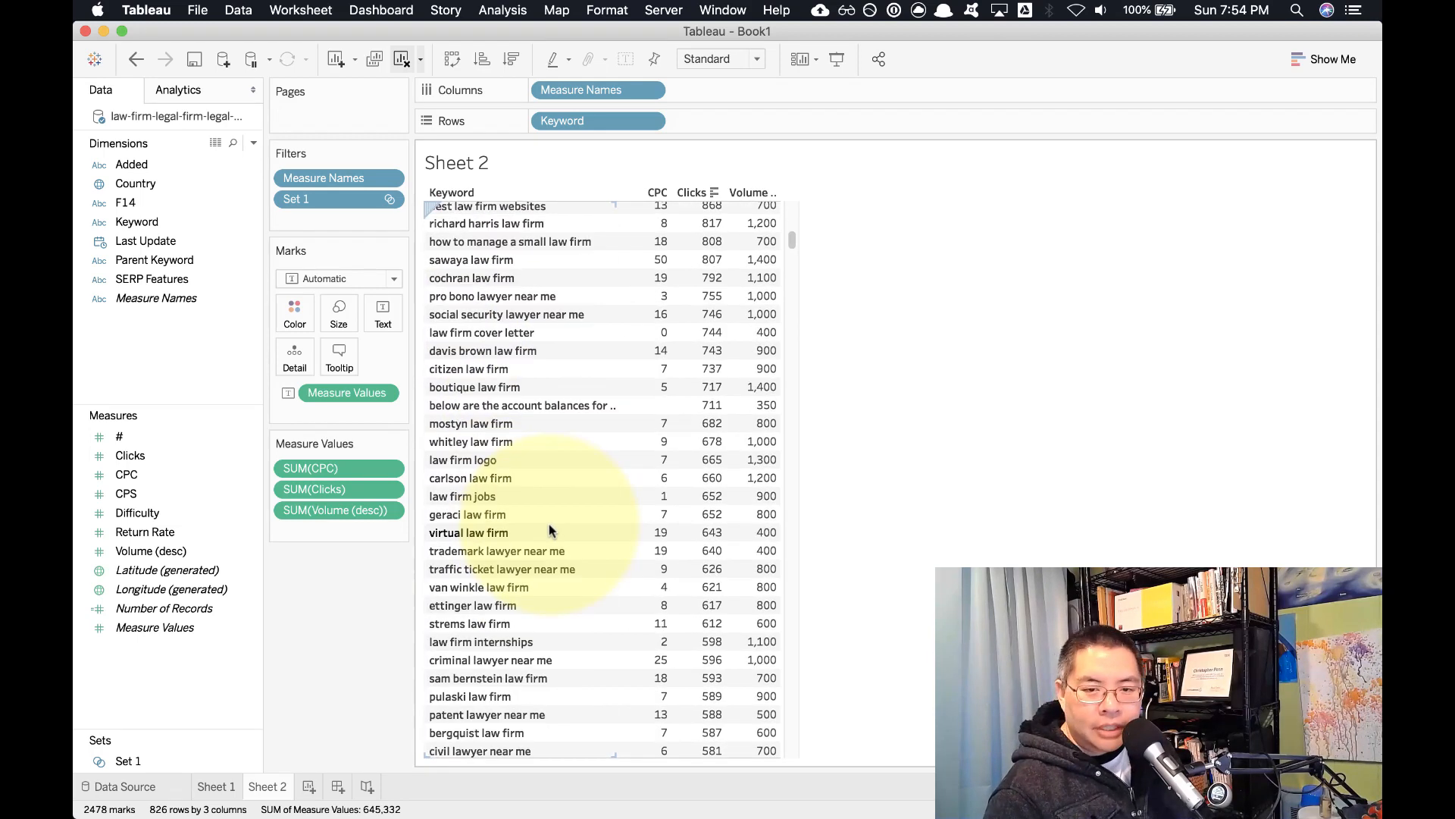
scroll("down", 3)
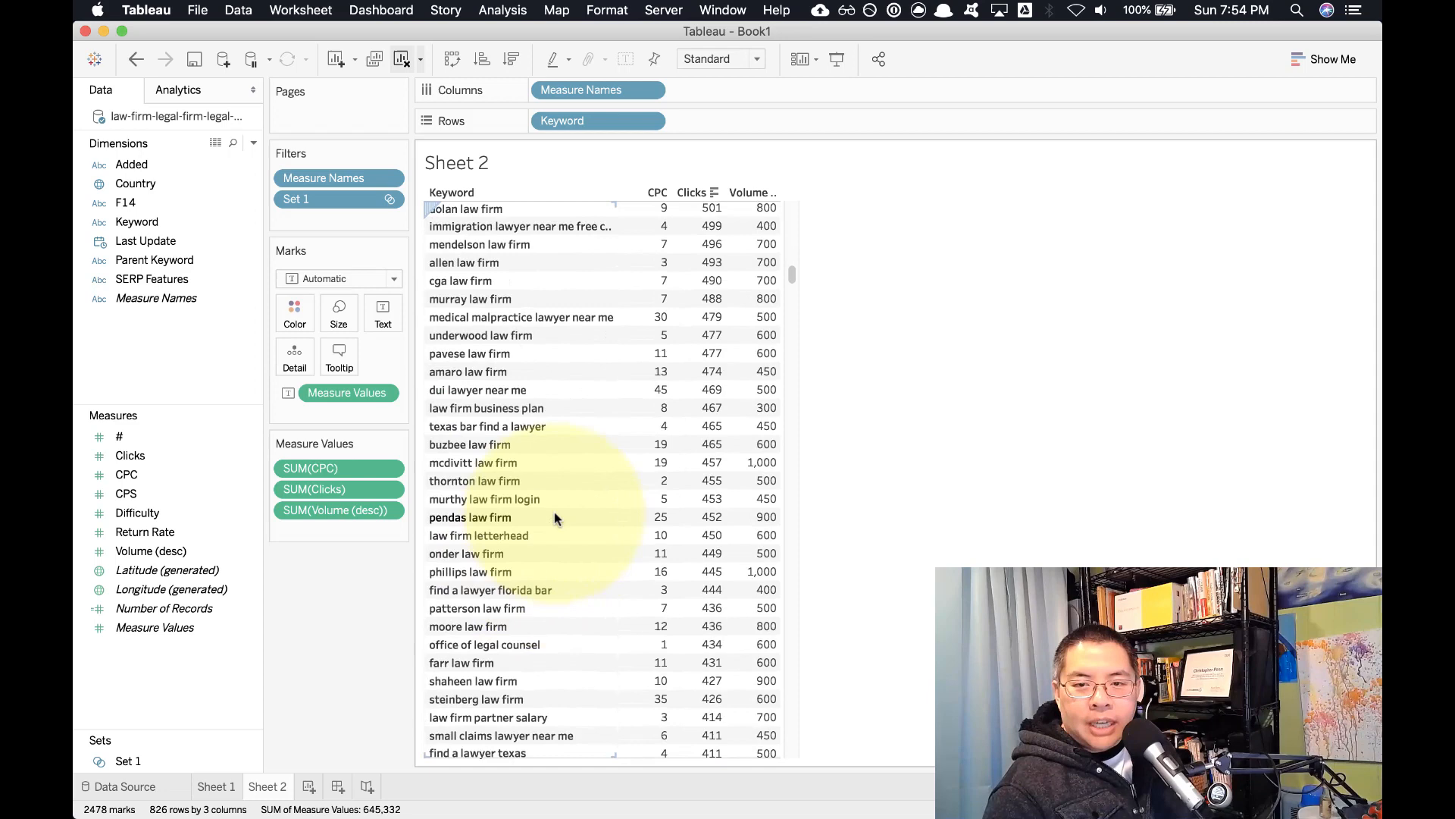
scroll("down", 3)
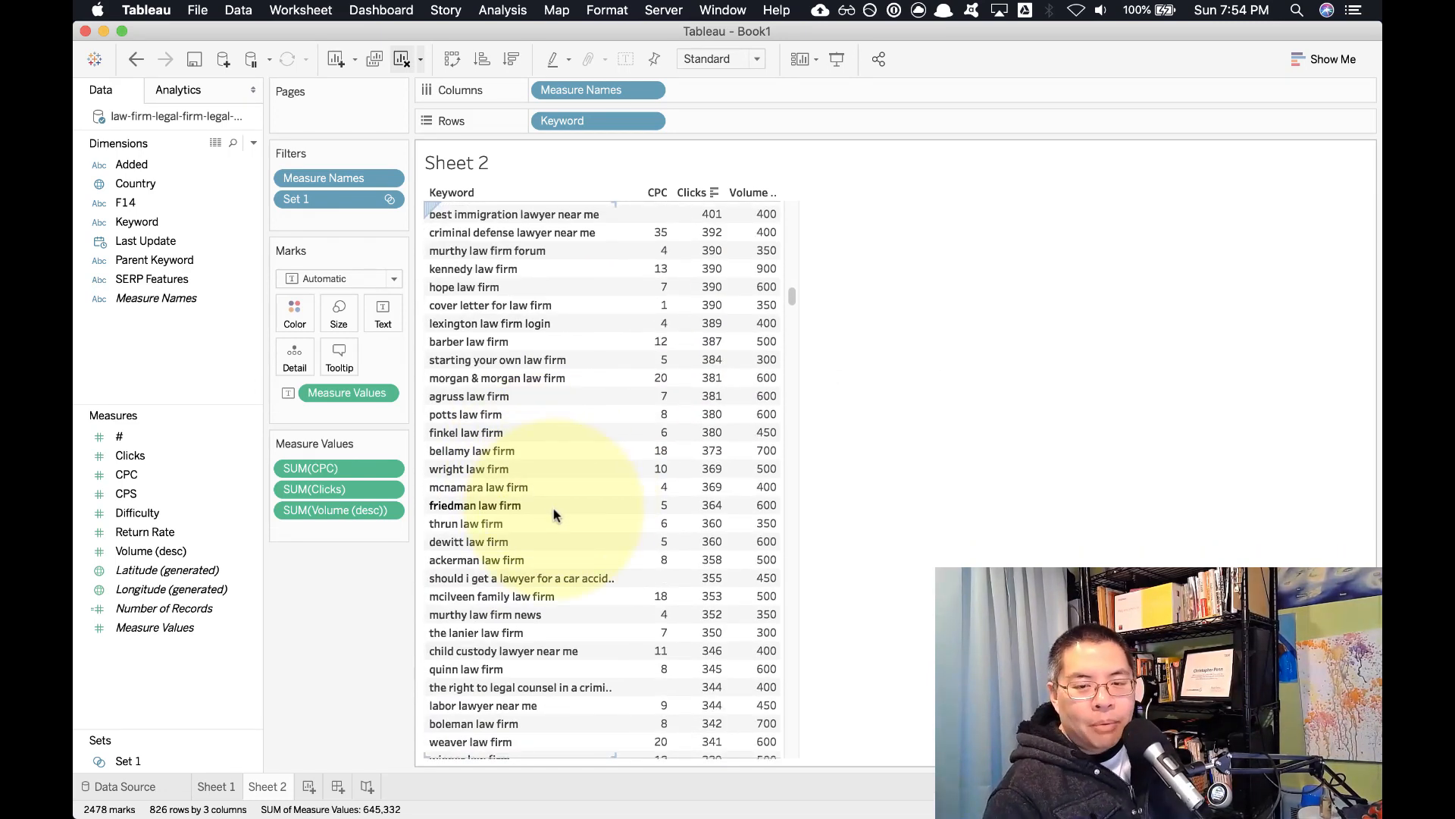
mouse_move(570, 577)
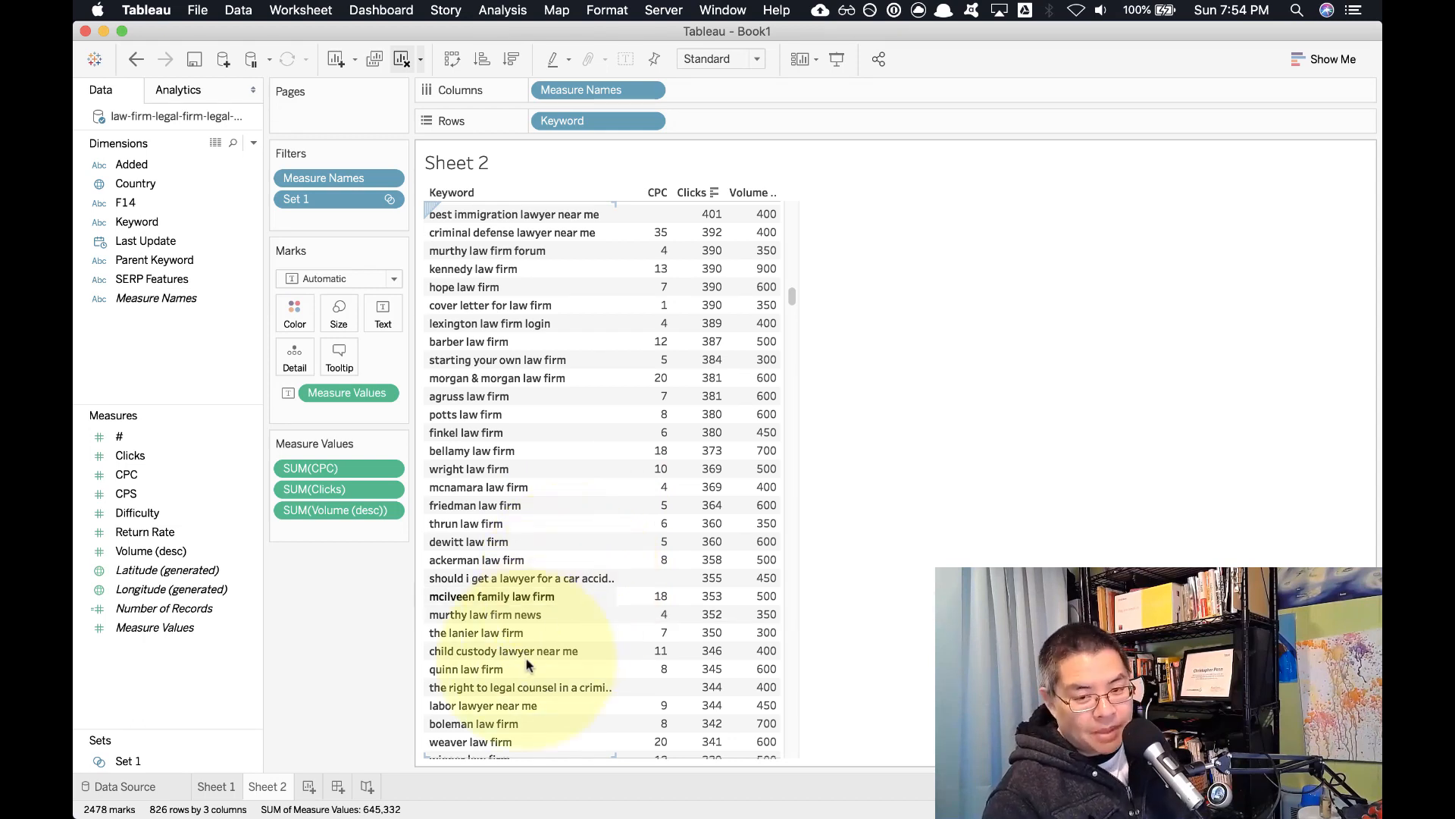
mouse_move(533, 687)
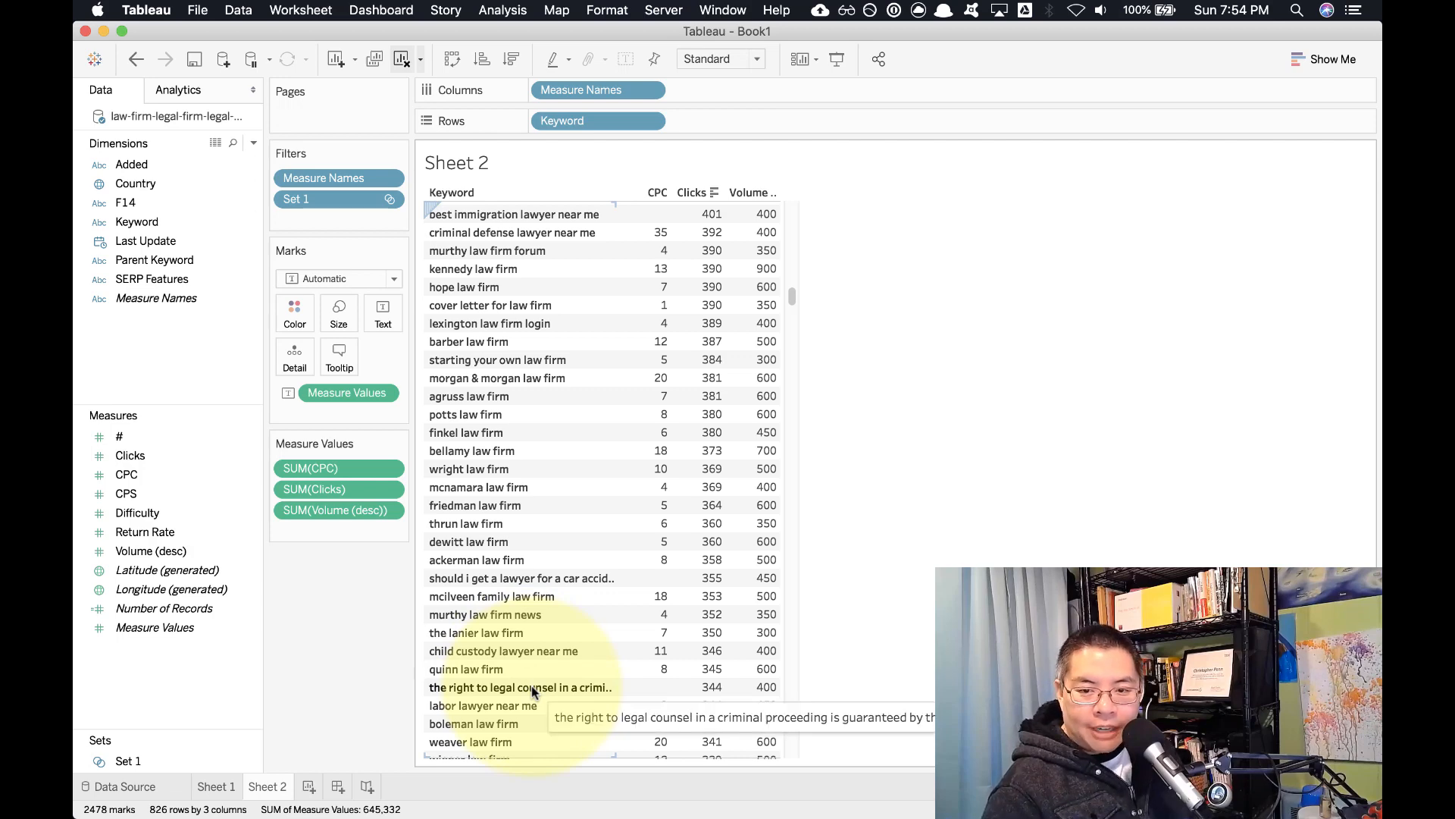
scroll("down", 3)
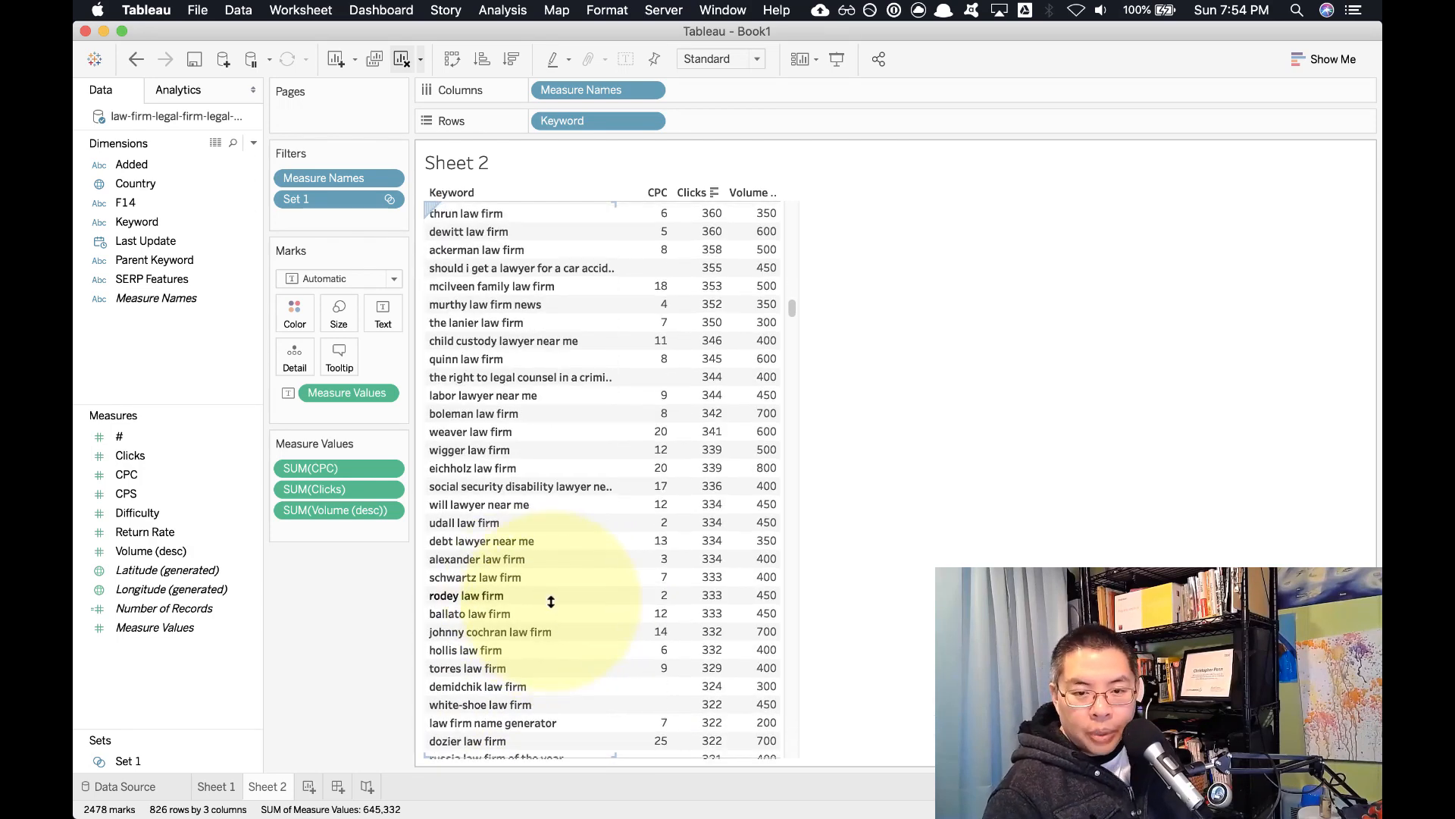
scroll("down", 3)
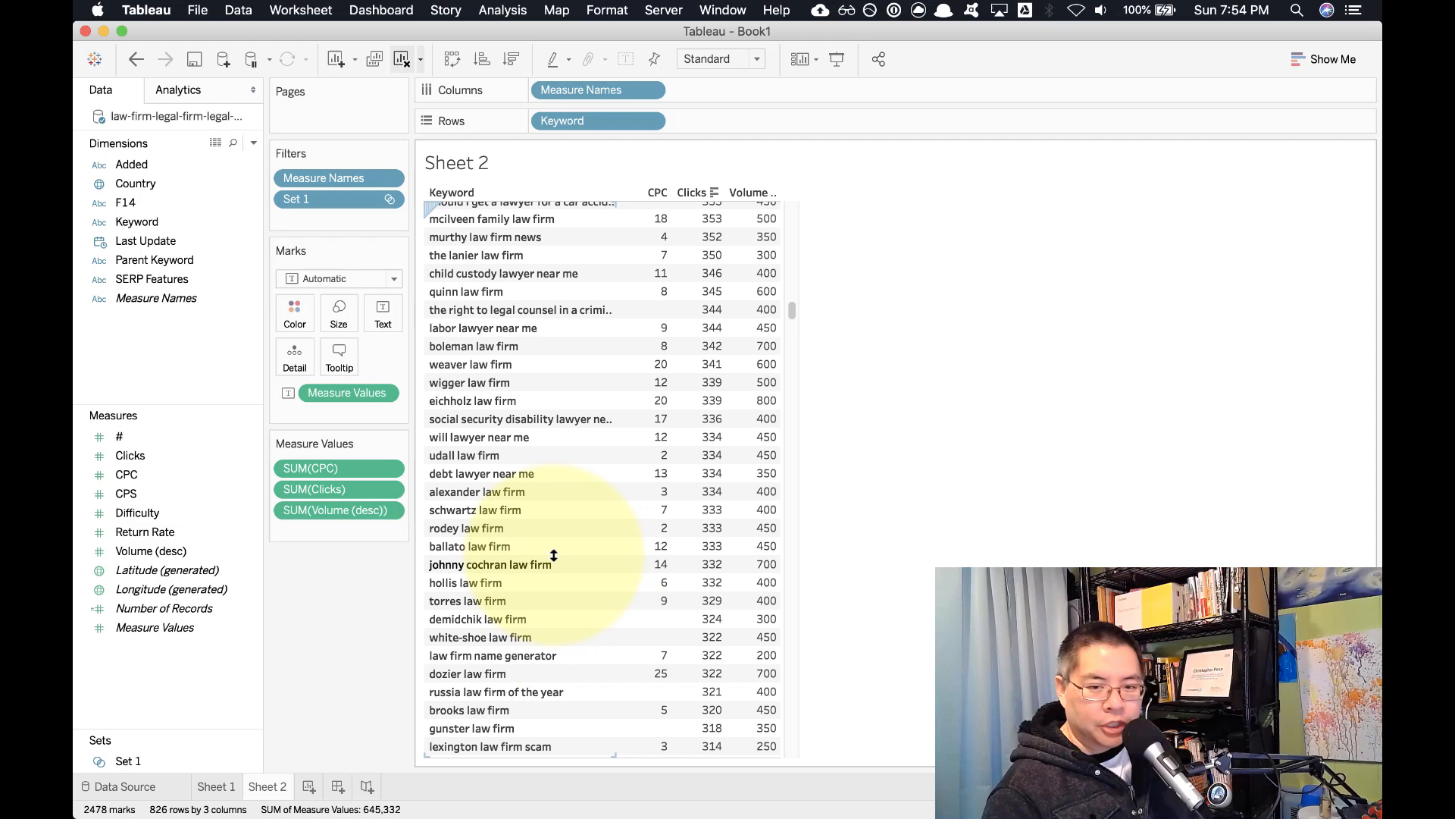
scroll("down", 3)
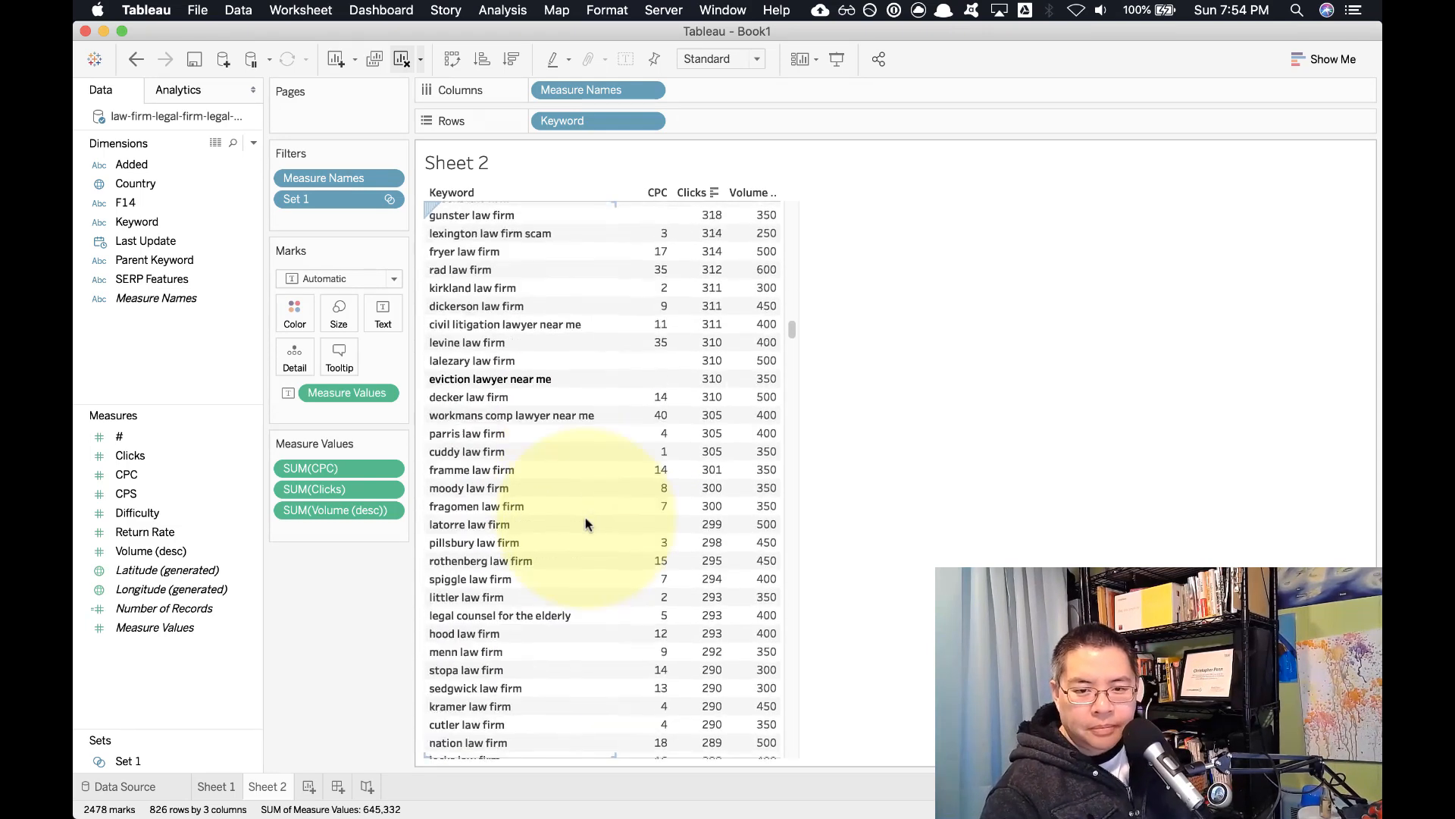
scroll("down", 3)
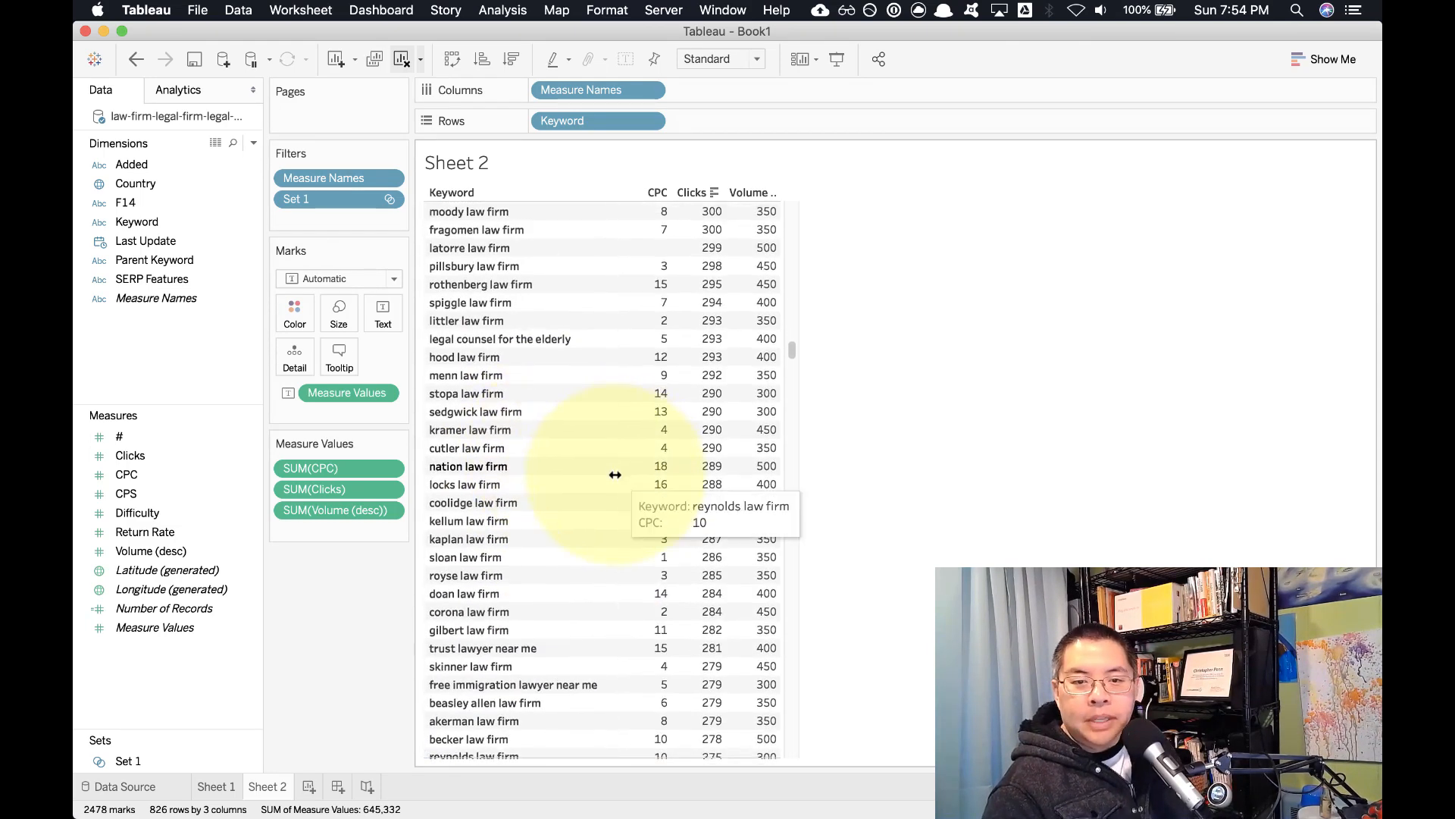
scroll("down", 3)
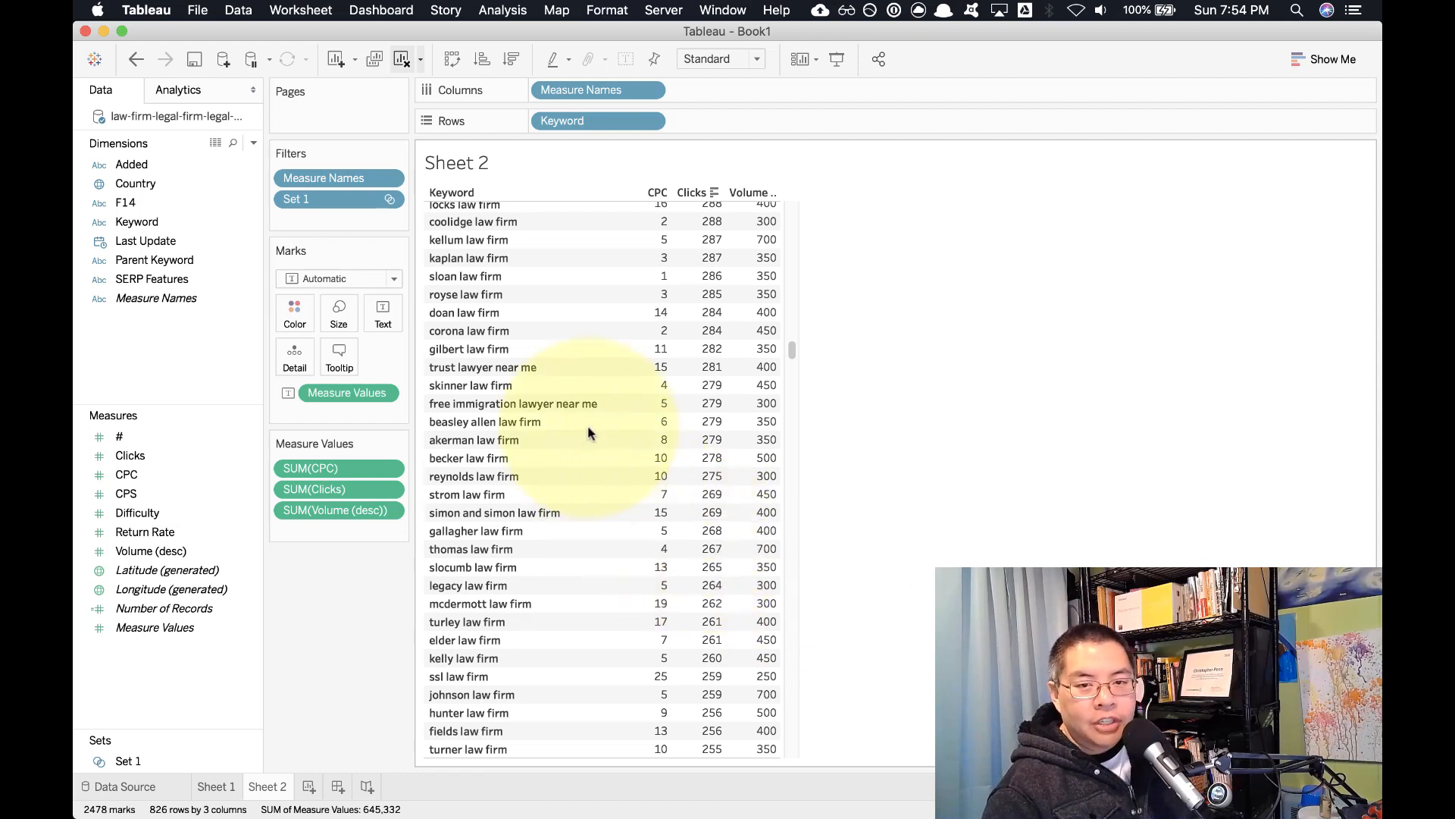
mouse_move(247, 796)
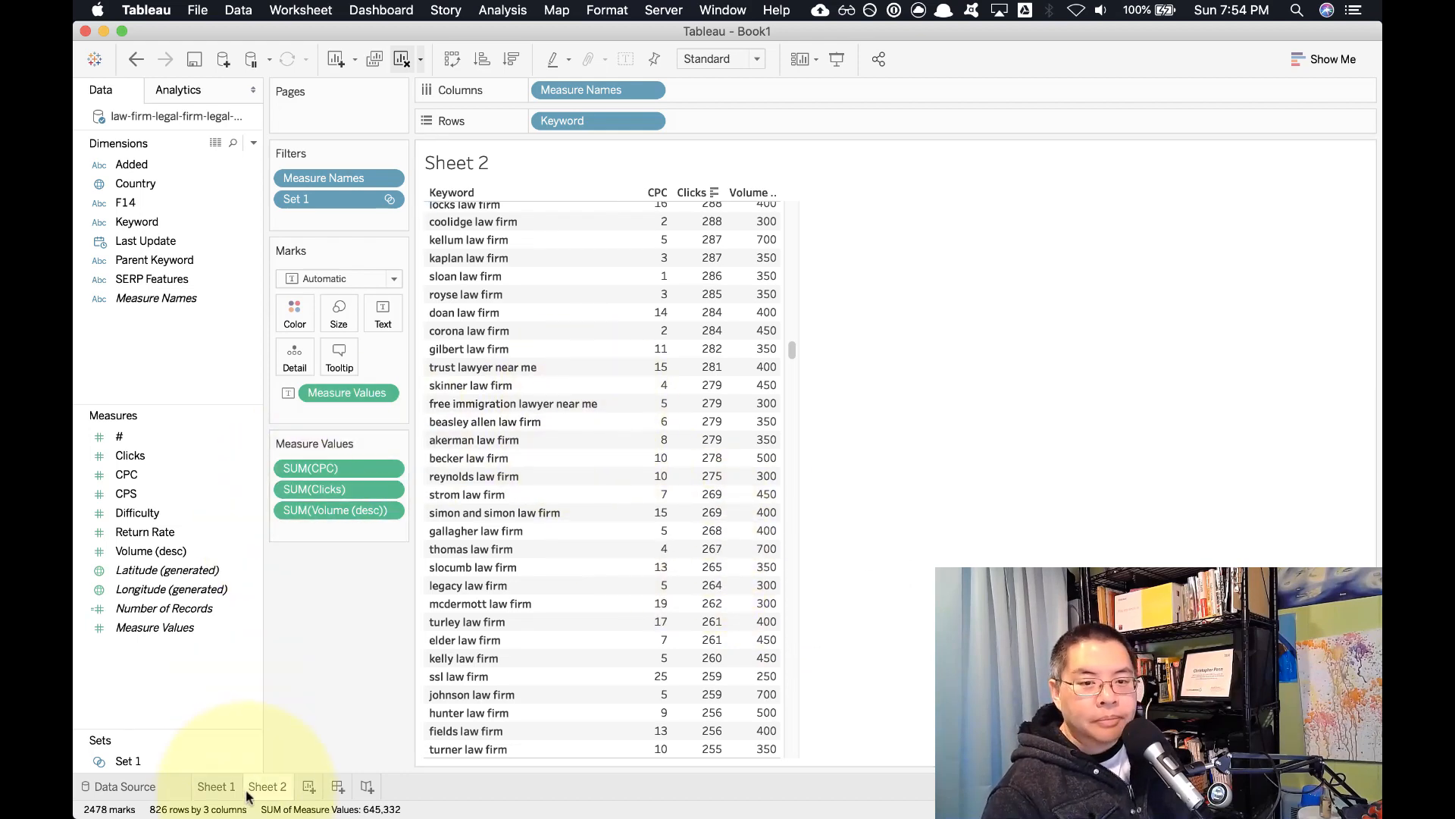
left_click(216, 787)
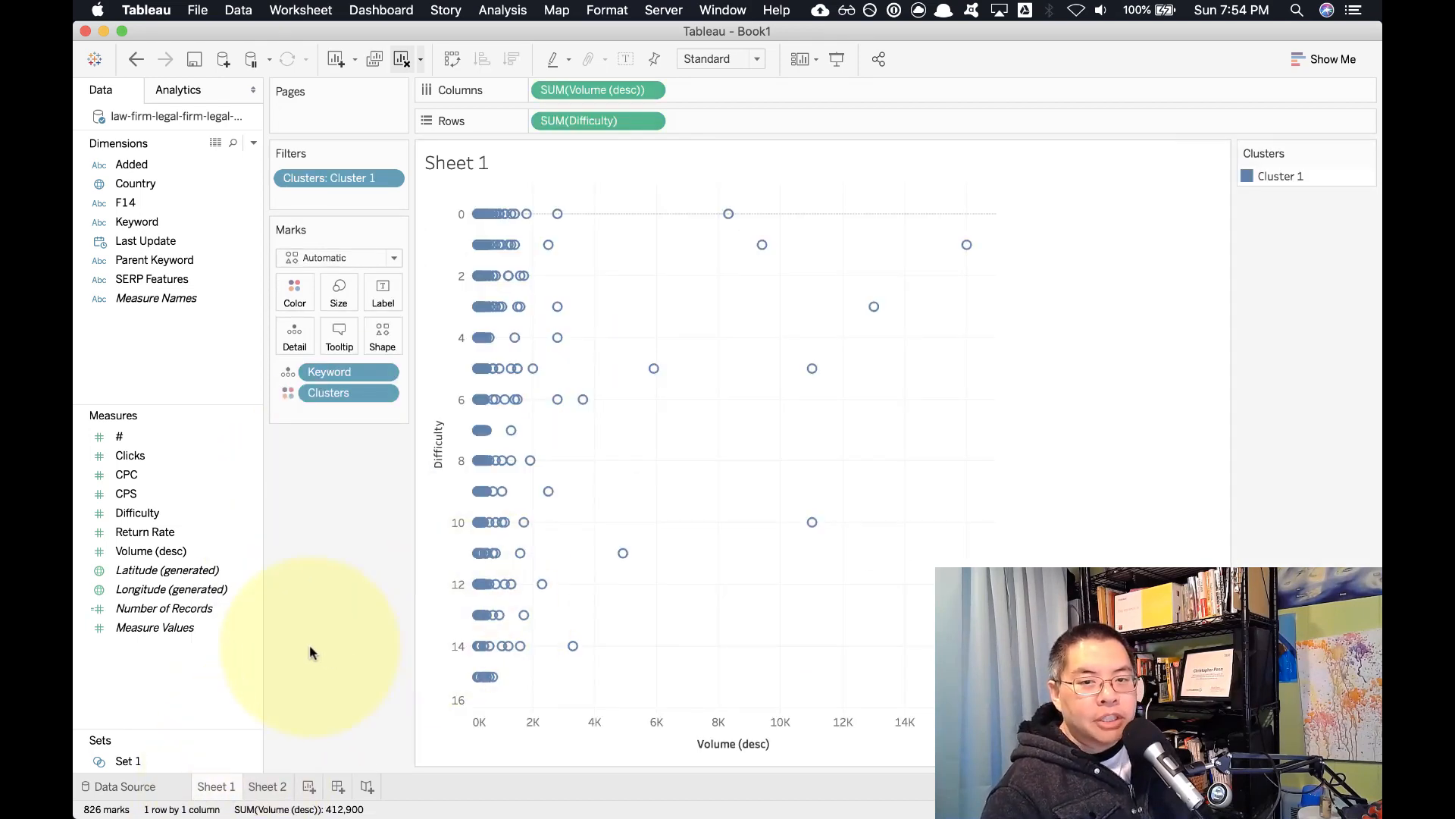
left_click(267, 787)
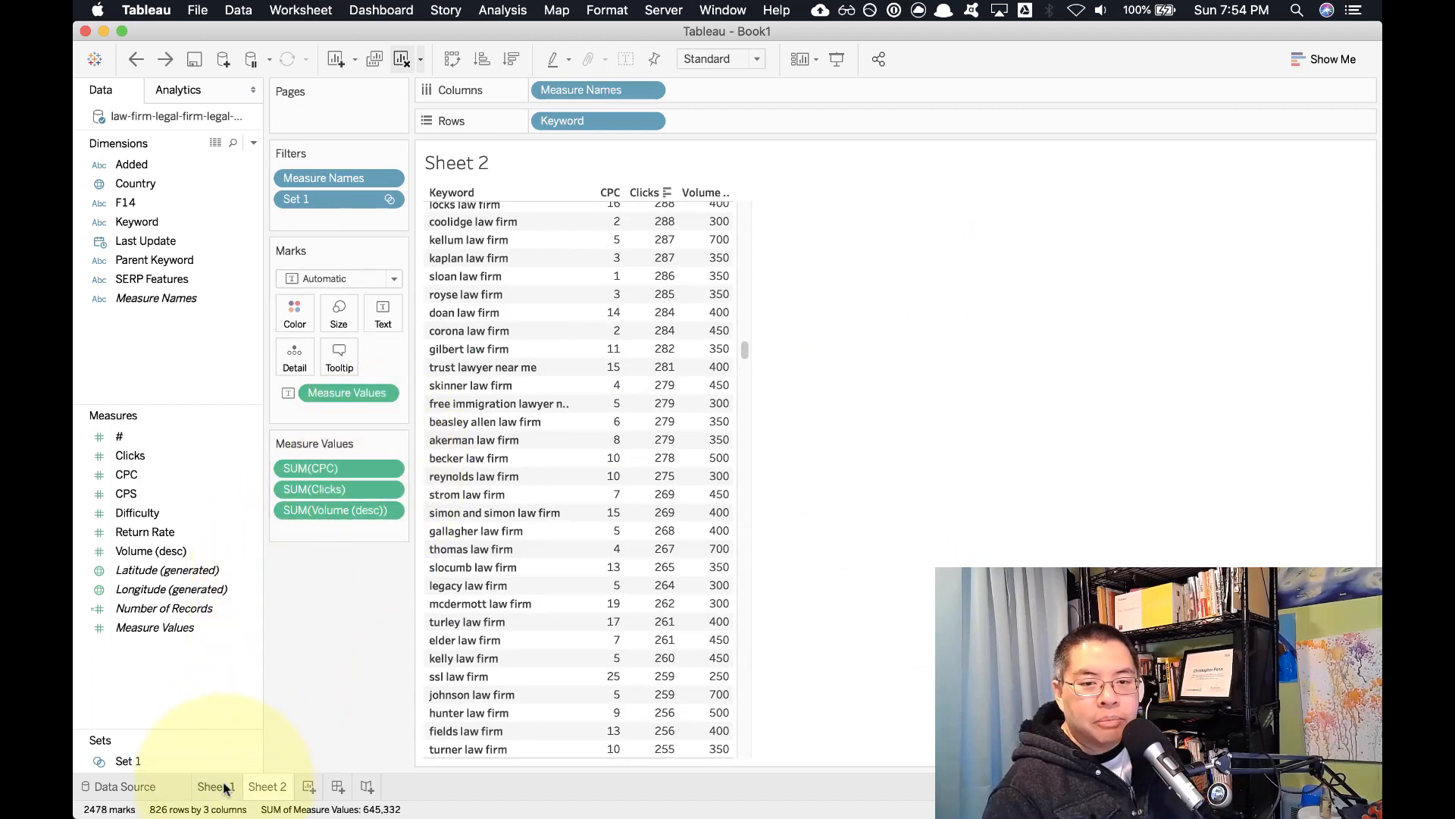
mouse_move(287, 646)
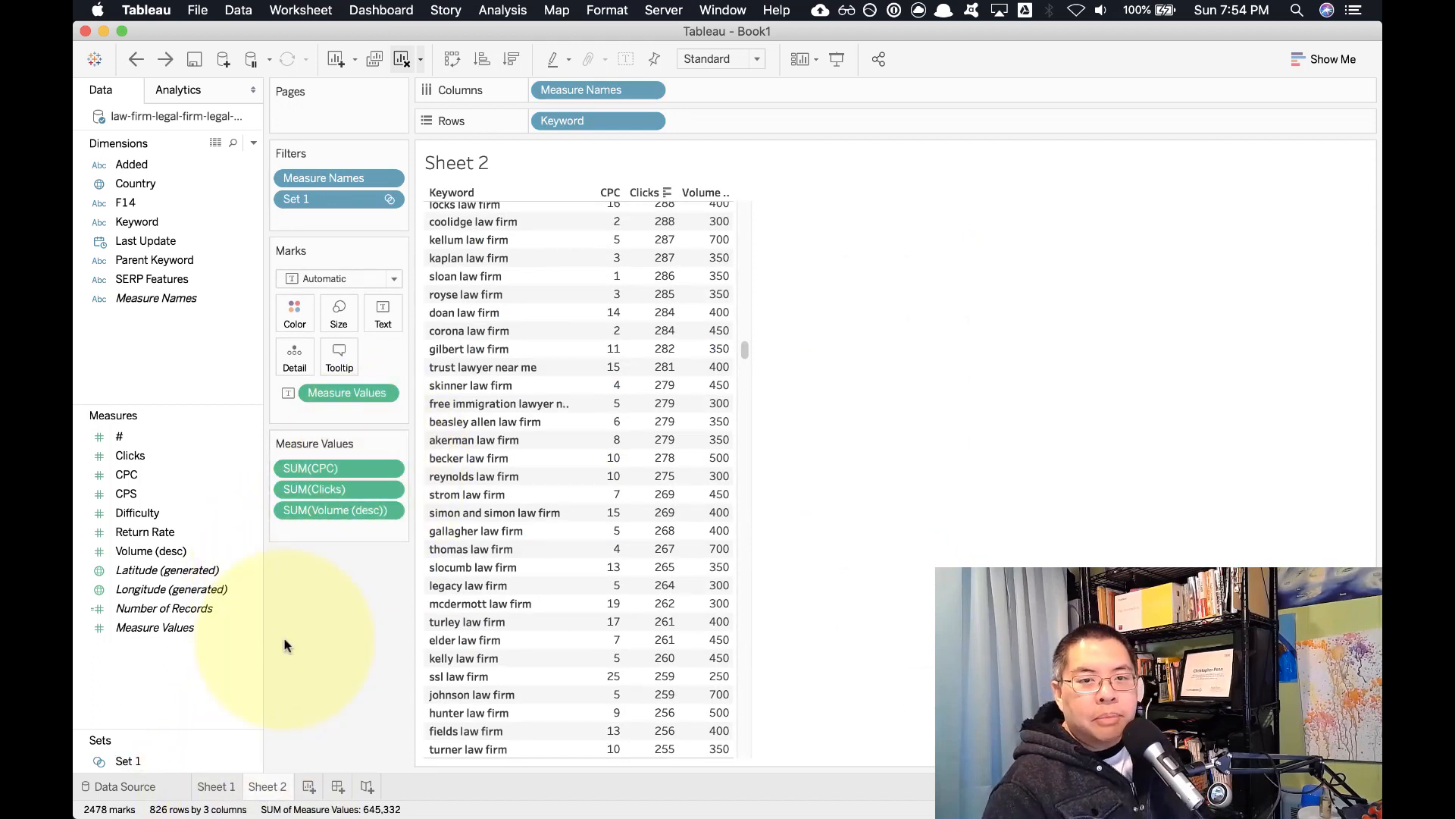
mouse_move(595, 439)
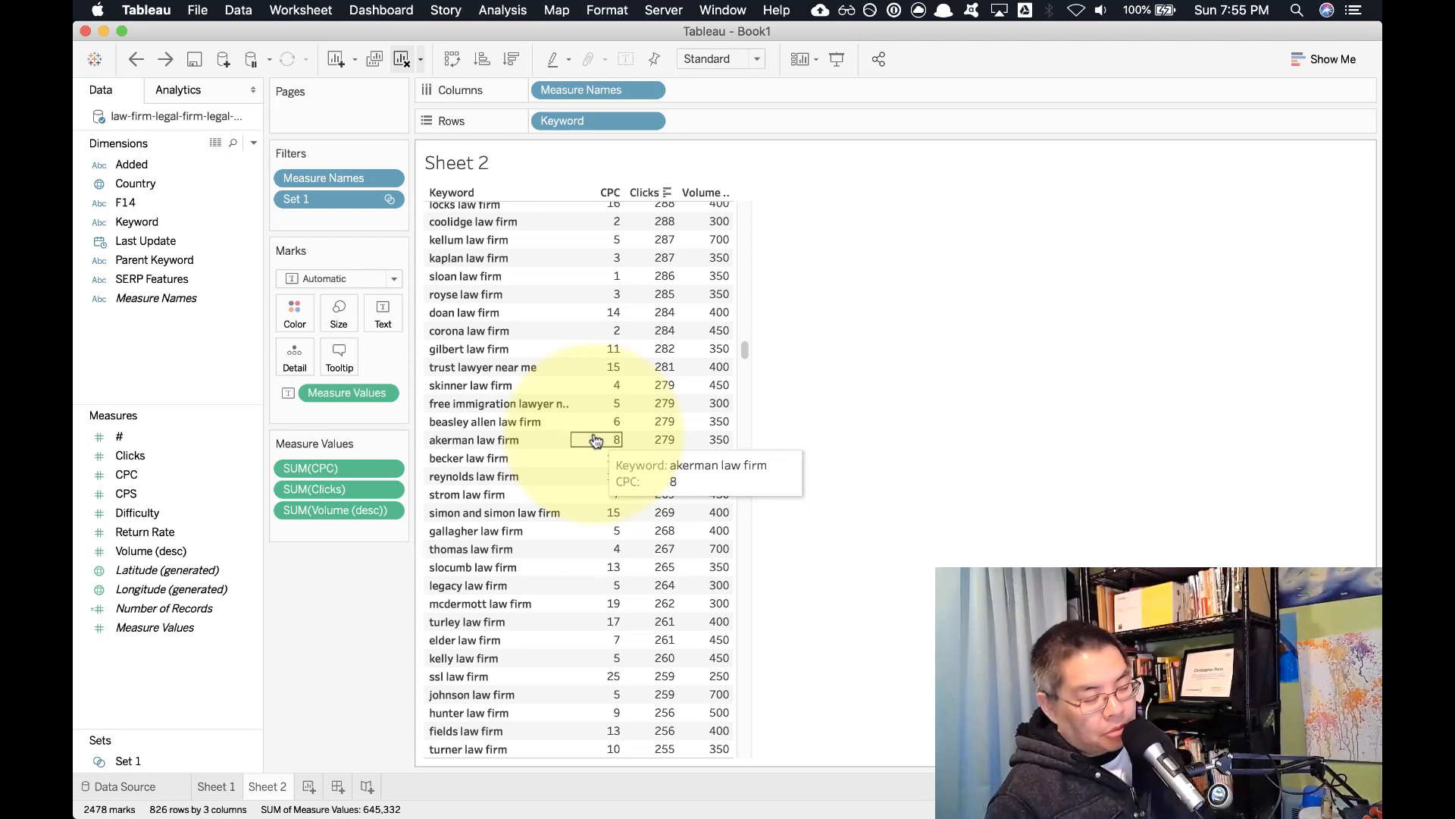
mouse_move(594, 384)
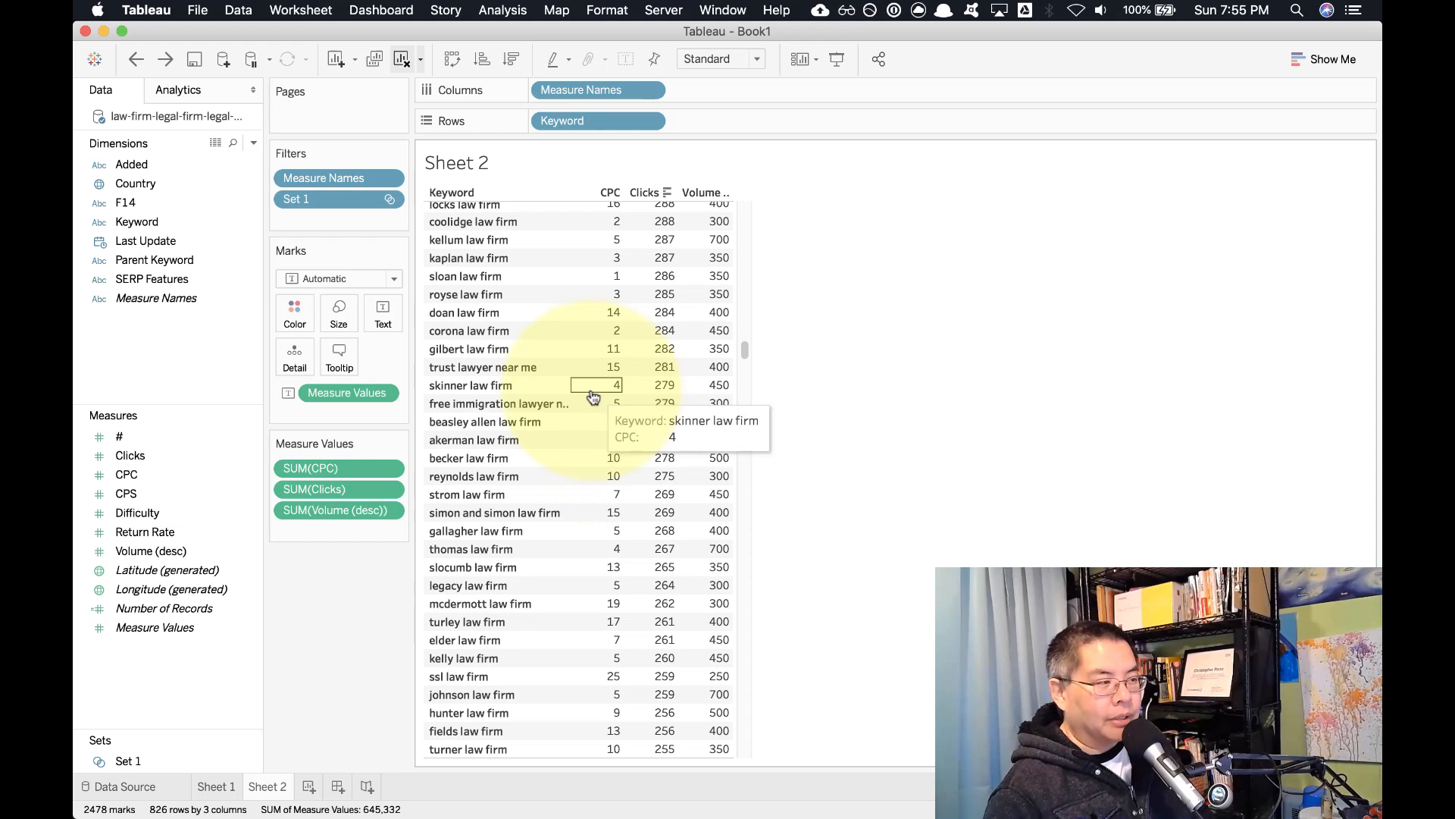
mouse_move(556, 403)
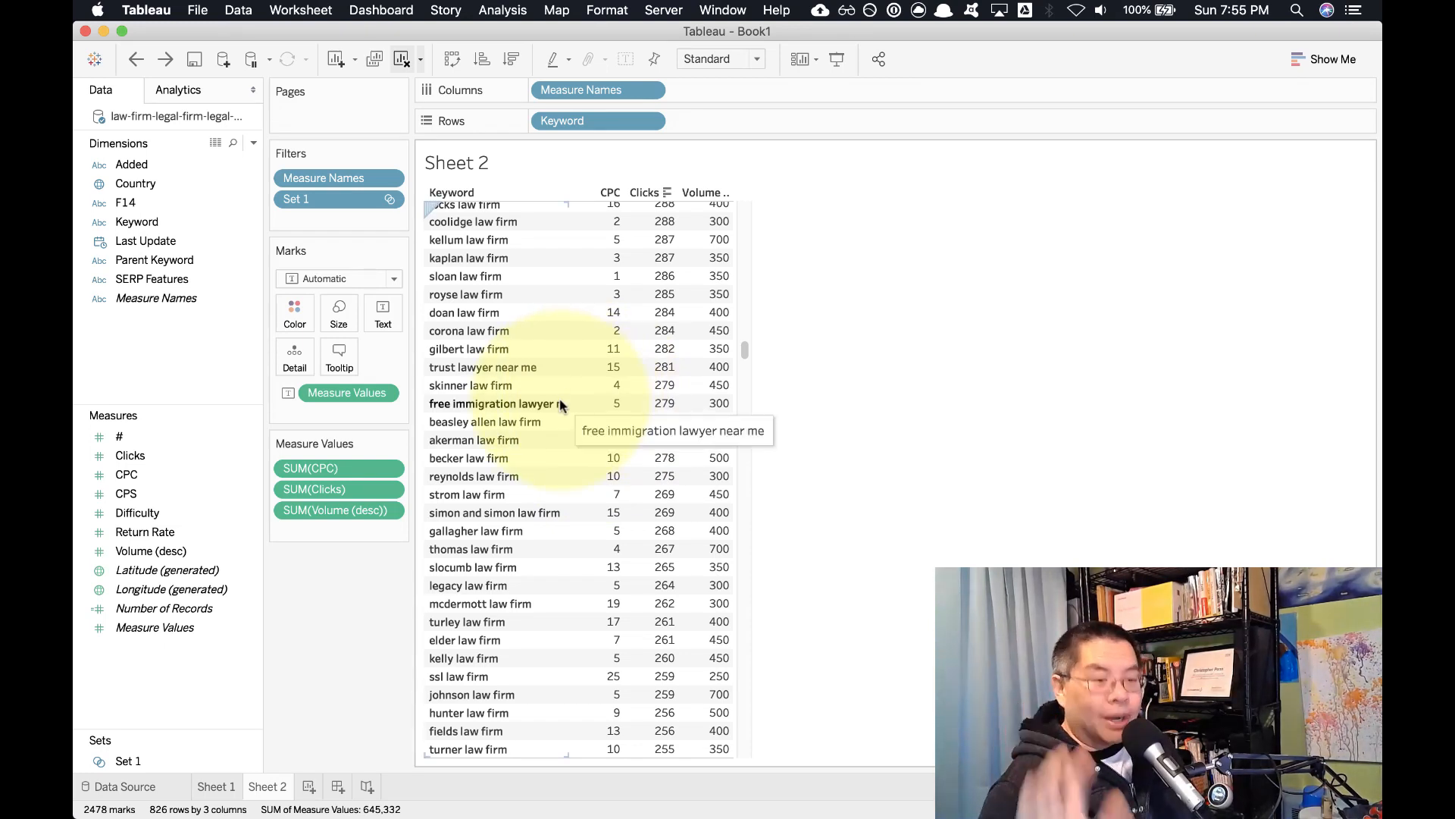